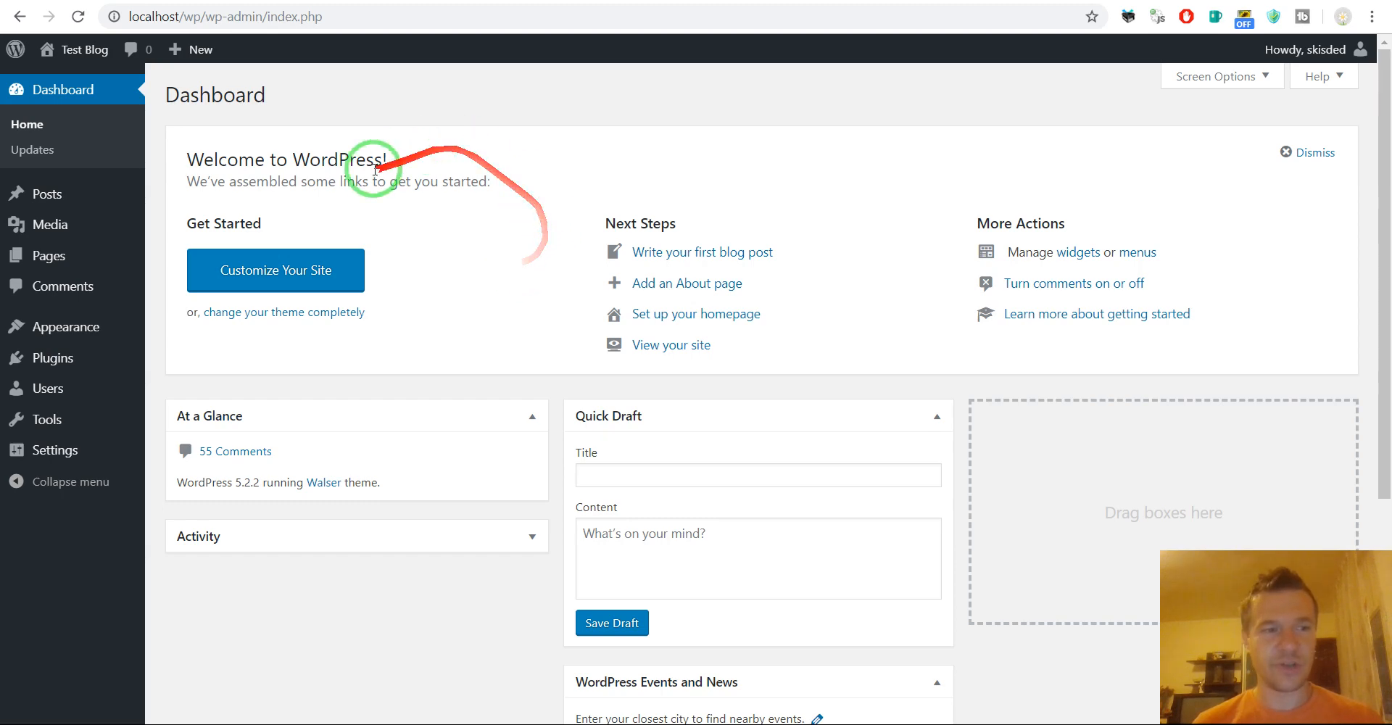
Open Installed Plugins and scroll through the 102 inactive plugins
{"action": "left_click", "coordinate": [50, 357]}
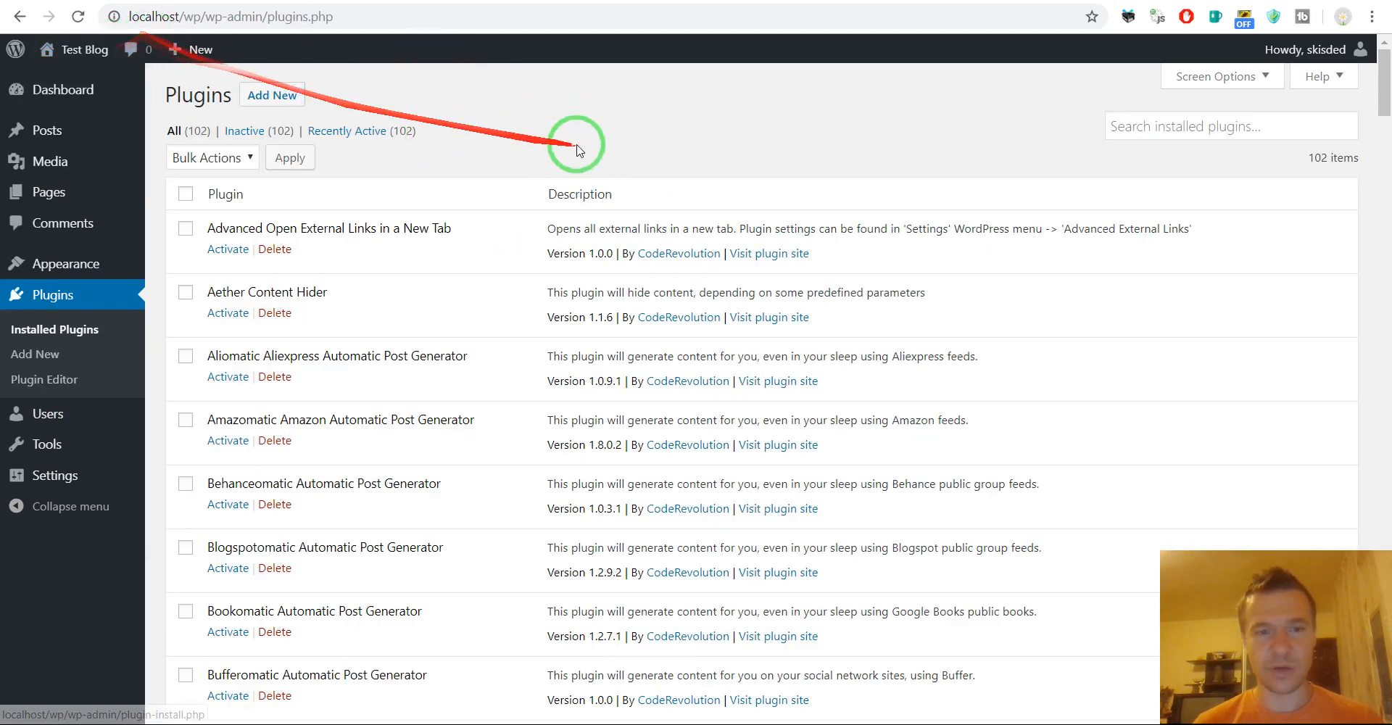
{"action": "scroll", "scroll_direction": "down", "scroll_amount": 3}
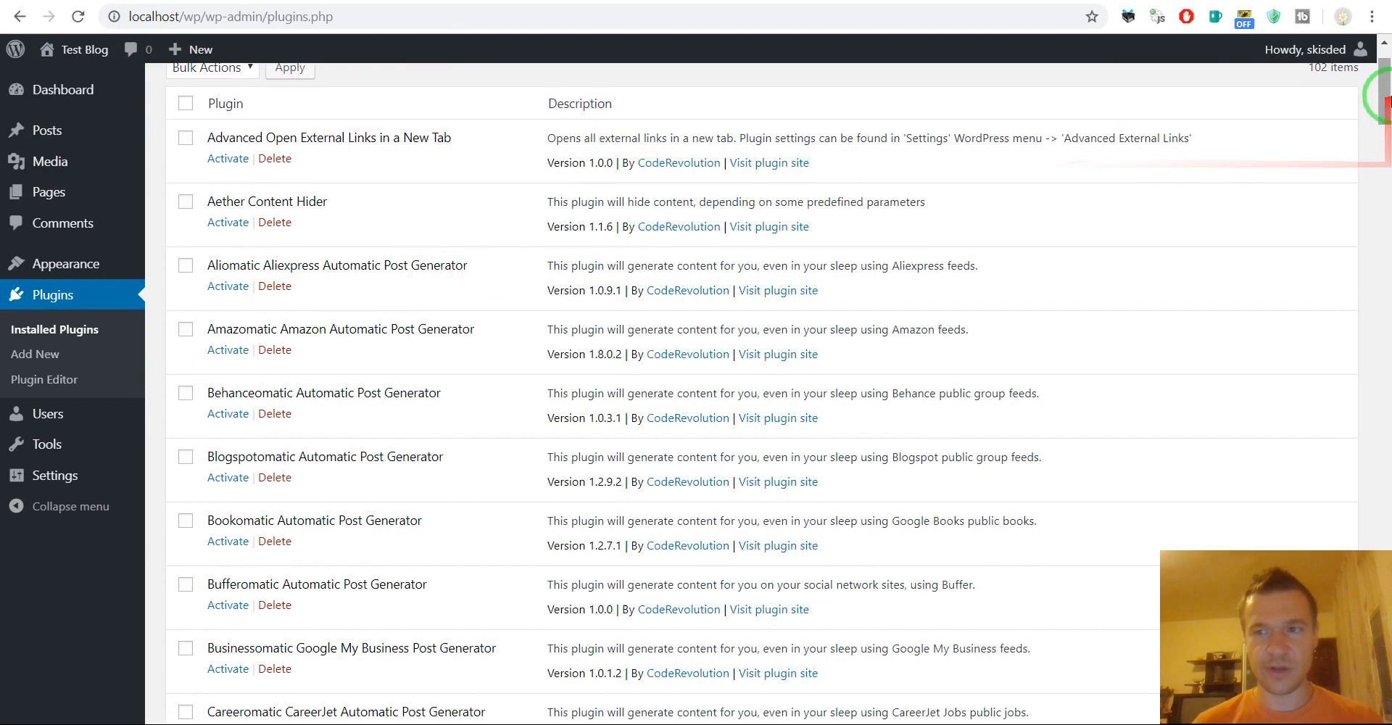
{"action": "scroll", "scroll_direction": "down", "scroll_amount": 3}
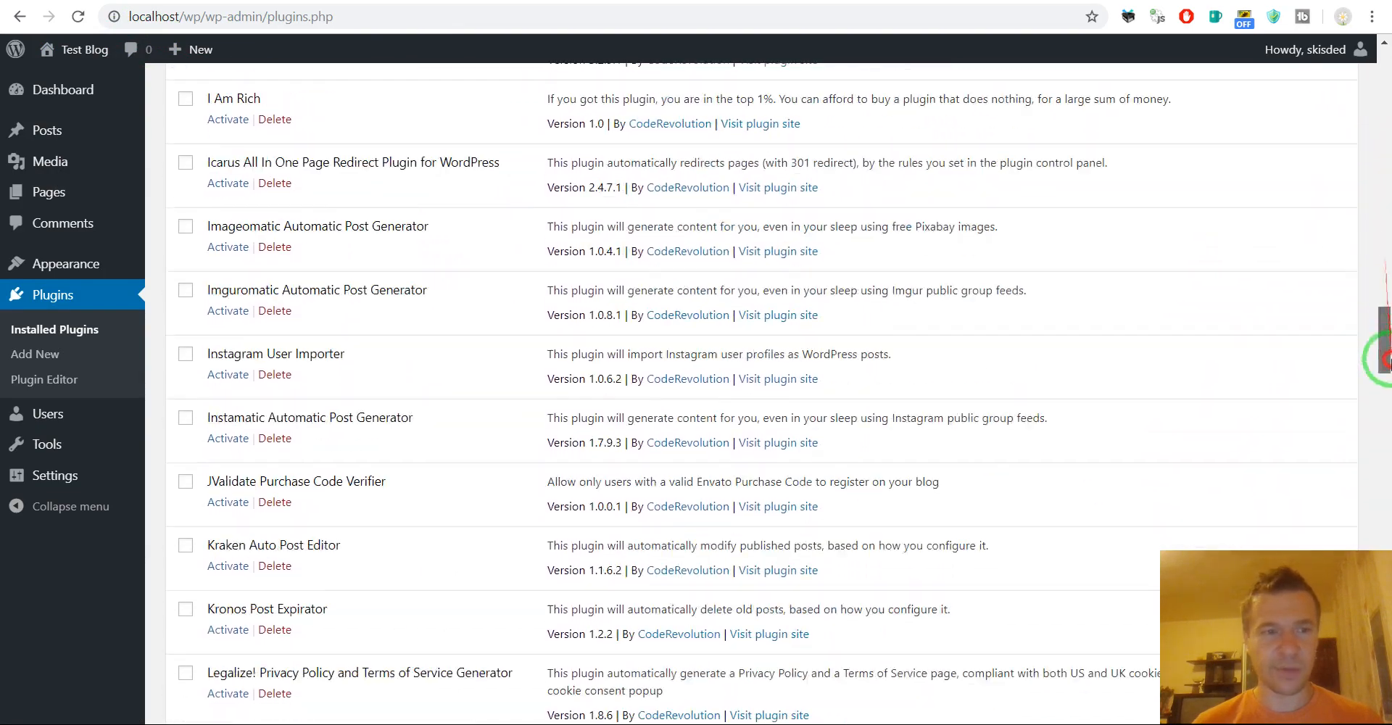
{"action": "scroll", "scroll_direction": "up", "scroll_amount": 3}
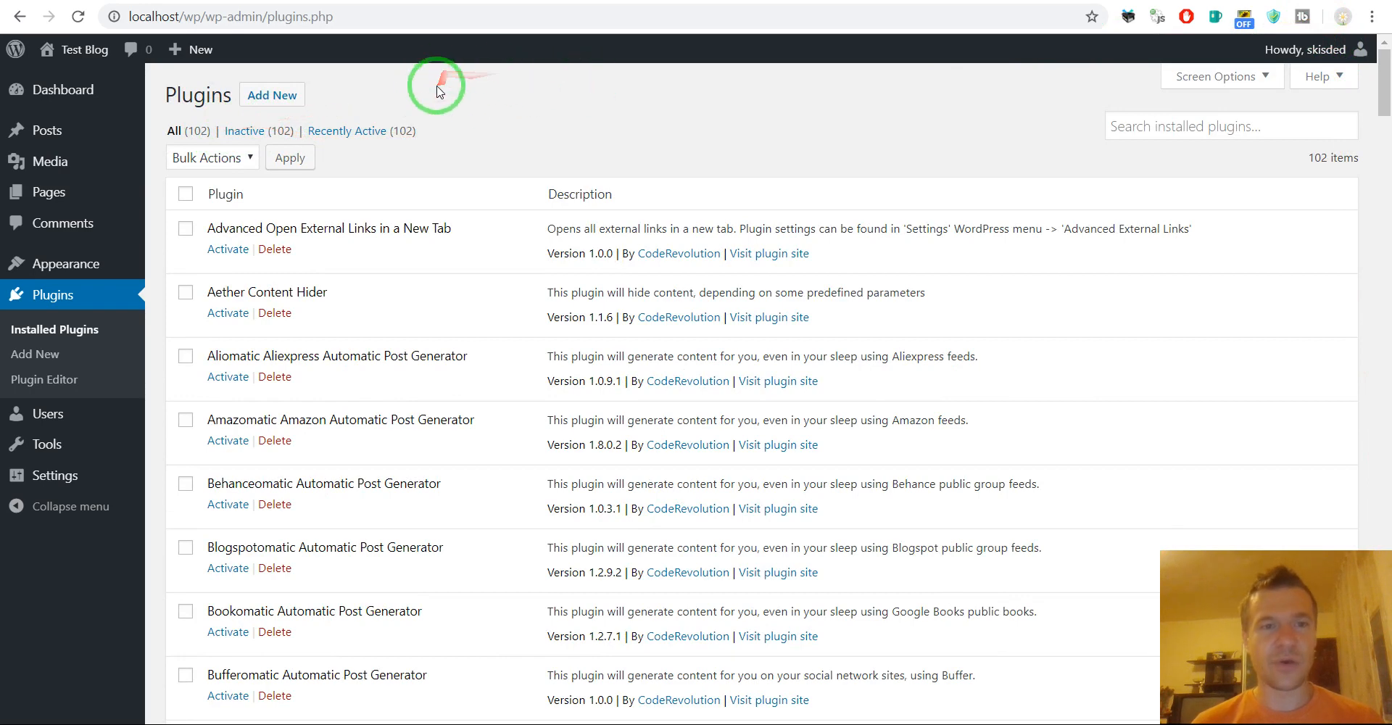
Search new plugins for 'beta', then install and activate WordPress Beta Tester
{"action": "left_click", "coordinate": [272, 95]}
{"action": "type", "text": "beta"}
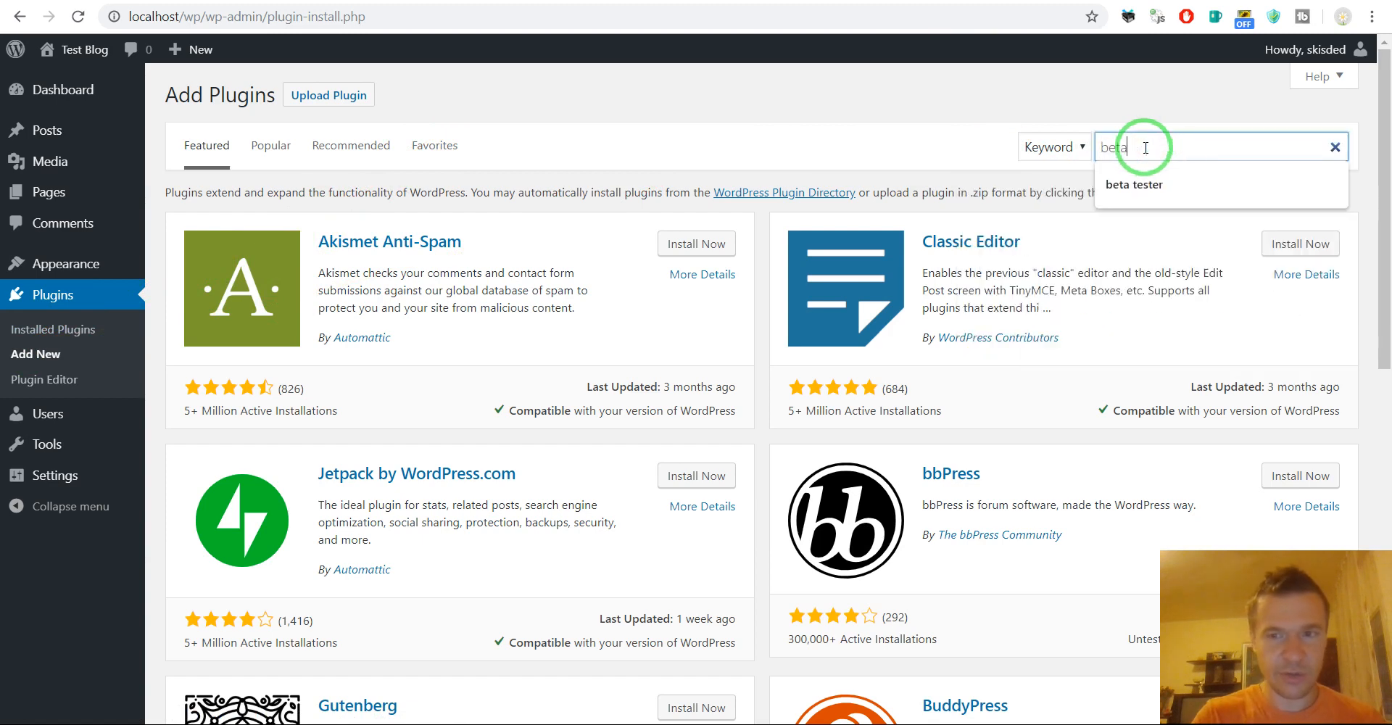
{"action": "key", "text": "enter"}
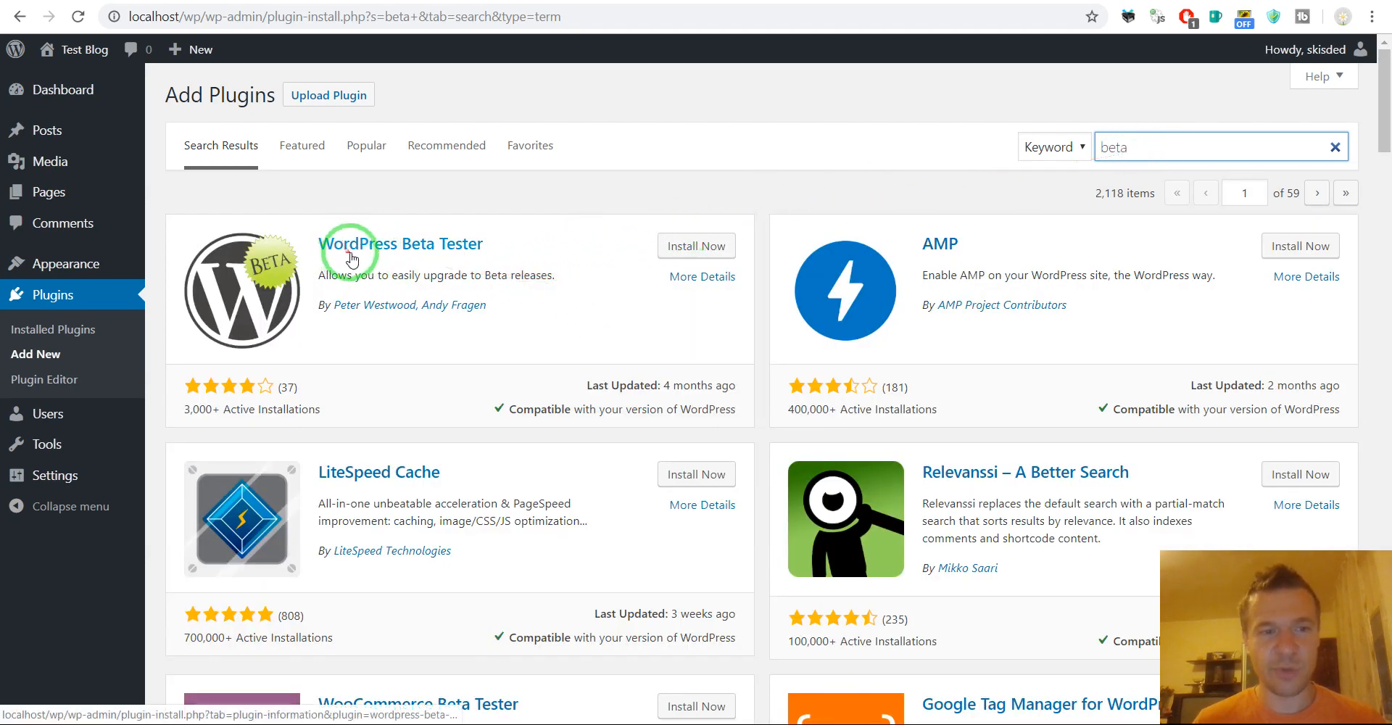
{"action": "left_click", "coordinate": [696, 246]}
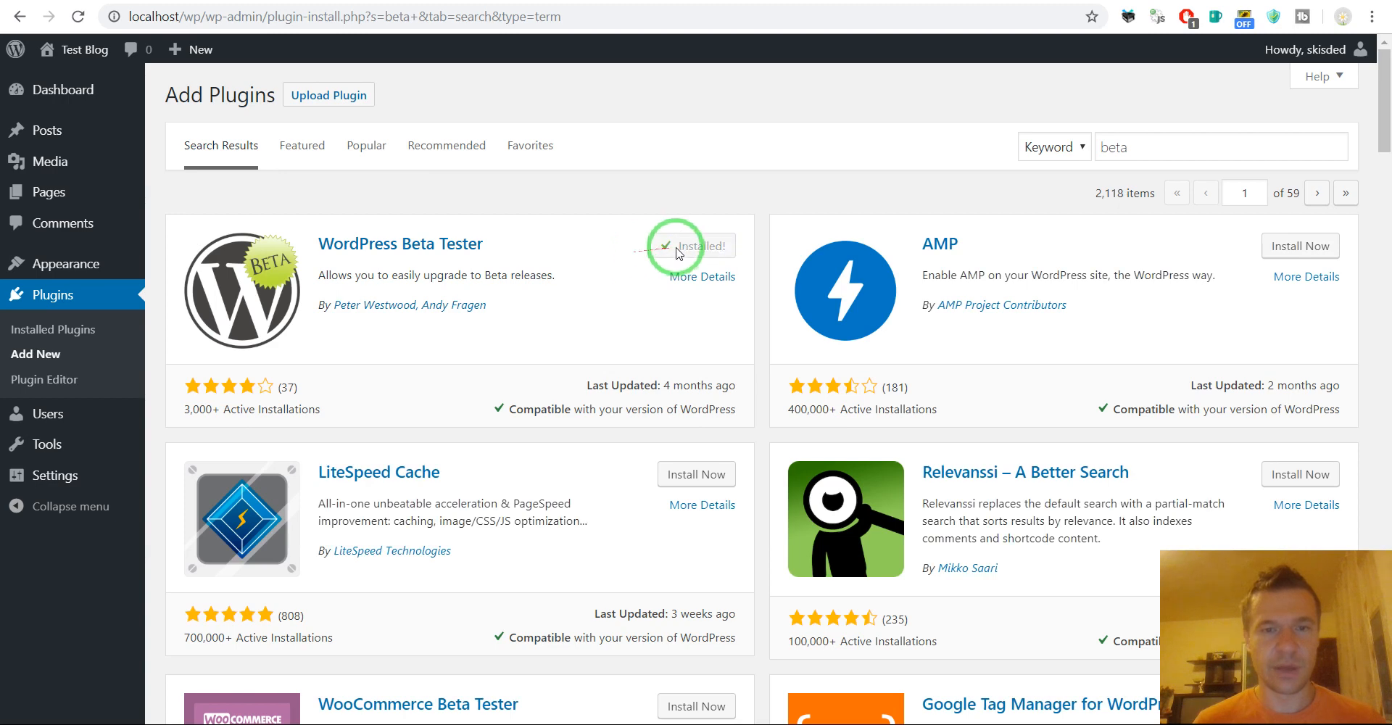
{"action": "left_click", "coordinate": [700, 245]}
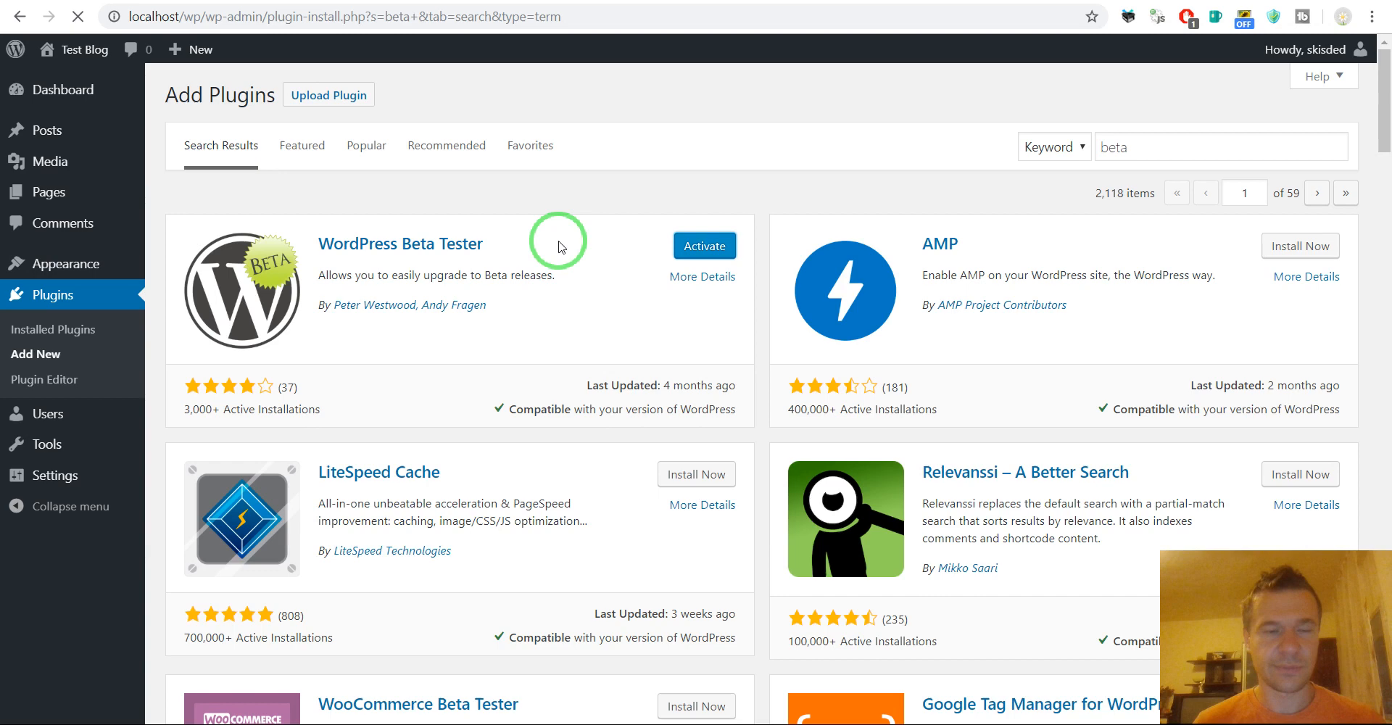
{"action": "left_click", "coordinate": [703, 245]}
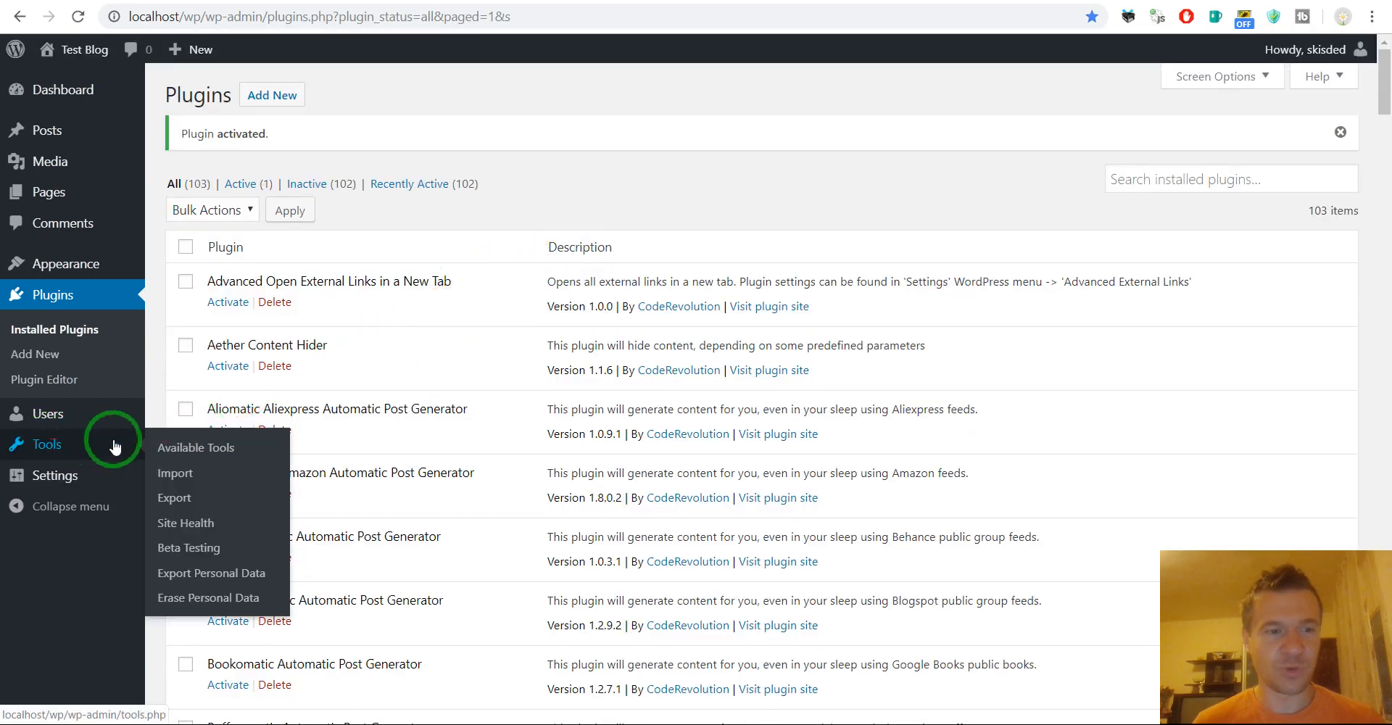
Set the Beta Testing update stream to 'Bleeding edge nightlies' and save
{"action": "left_click", "coordinate": [188, 548]}
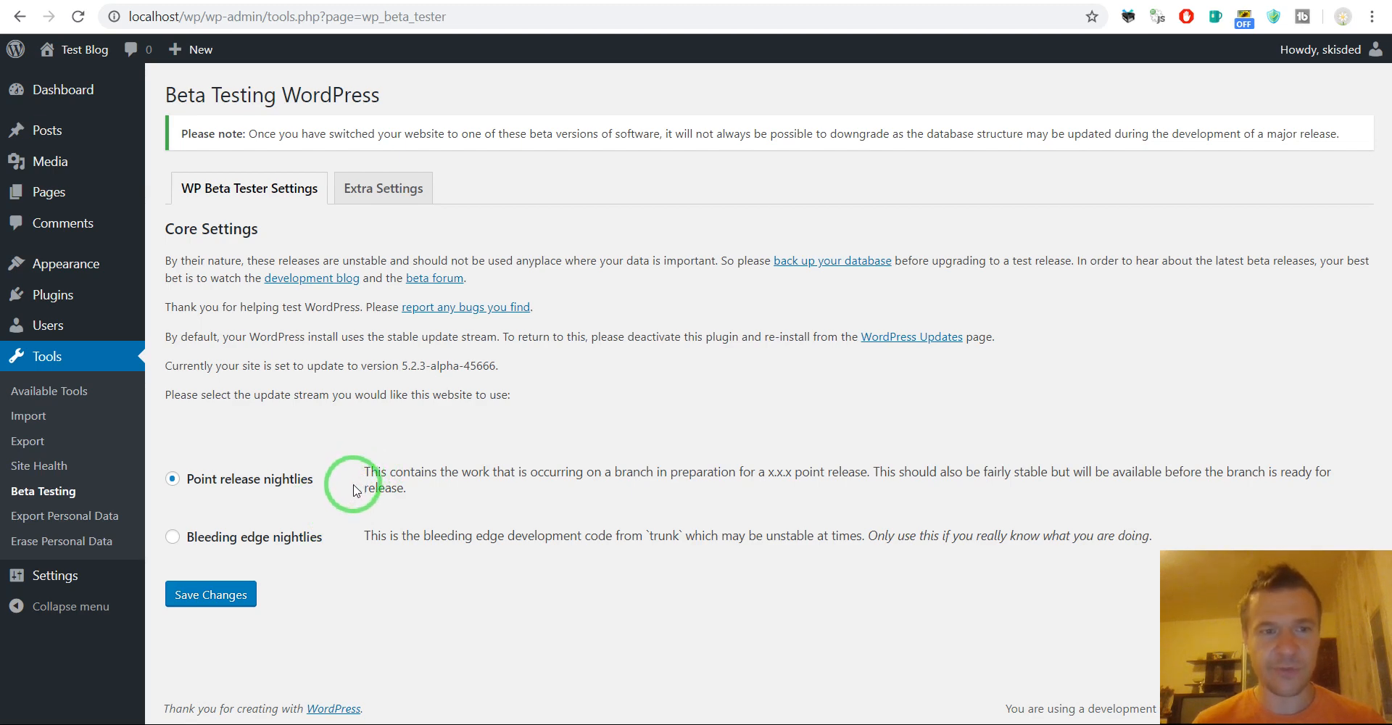
{"action": "left_click", "coordinate": [171, 537]}
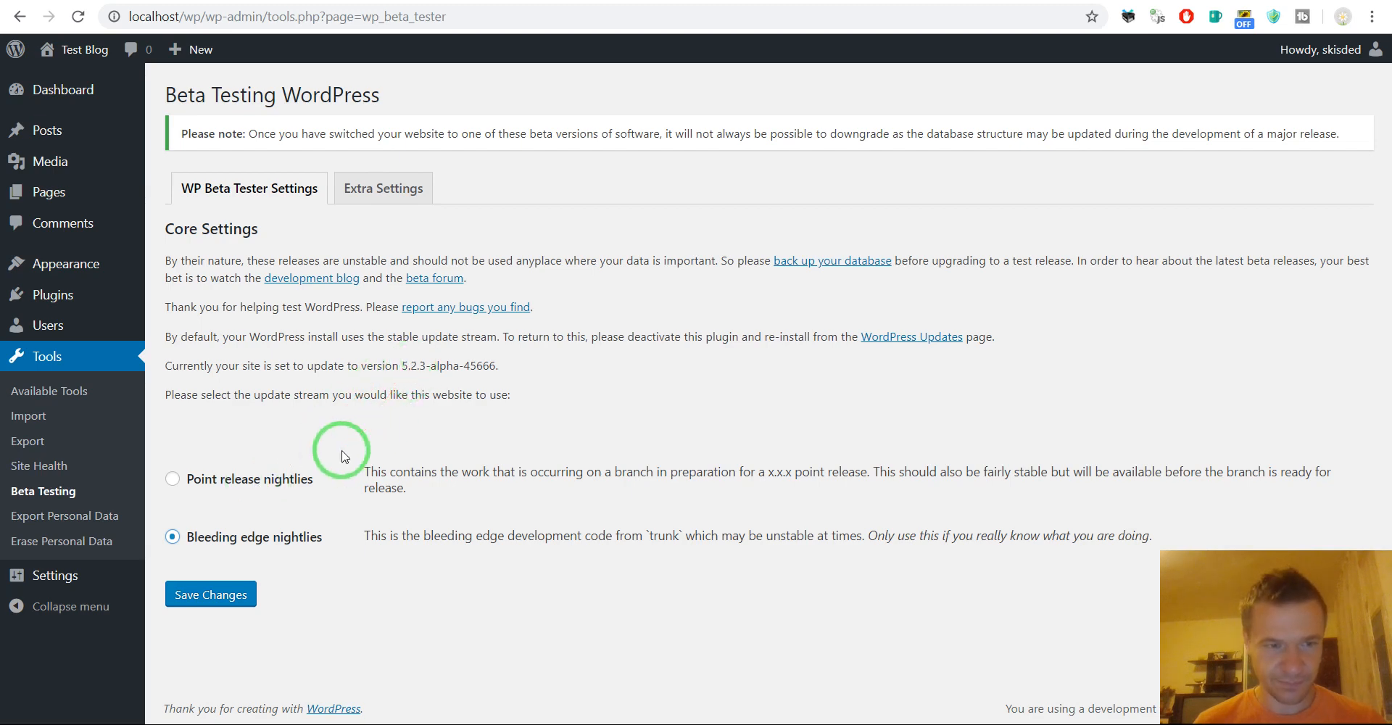
{"action": "mouse_move", "coordinate": [336, 443]}
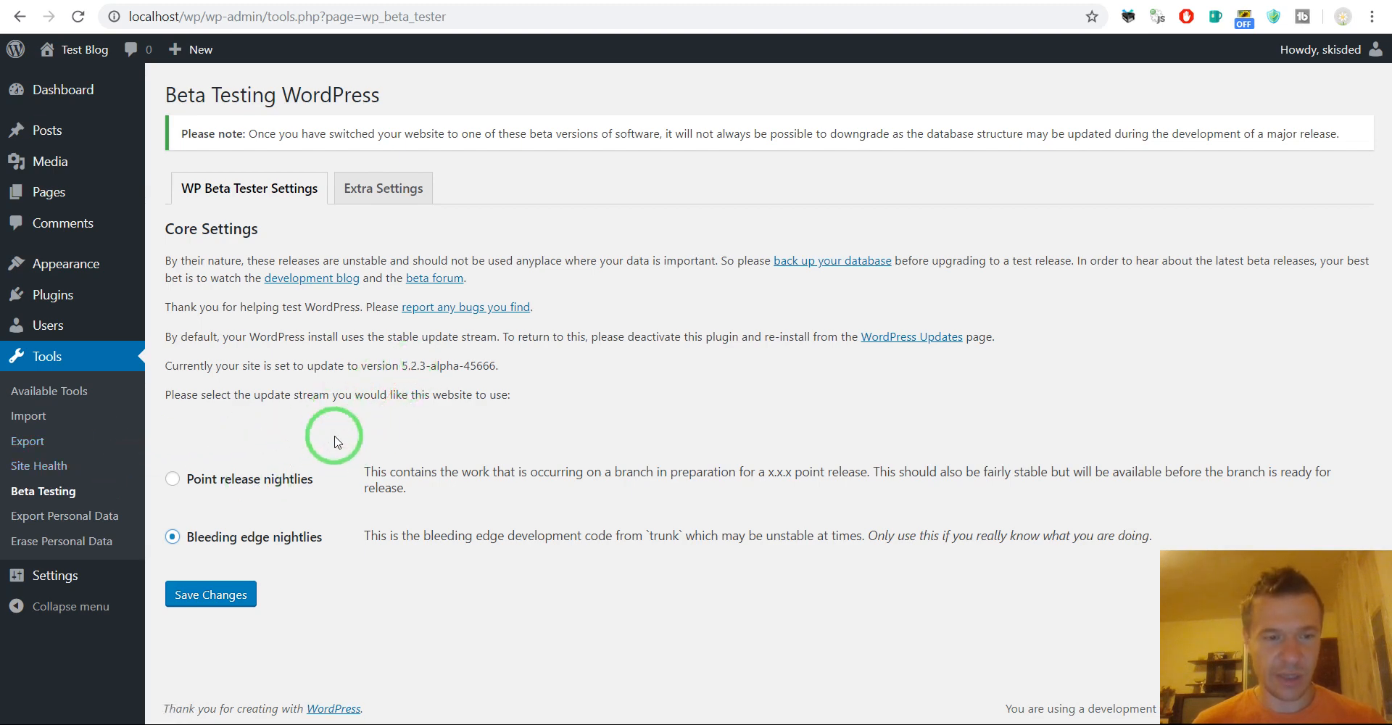
{"action": "mouse_move", "coordinate": [197, 542]}
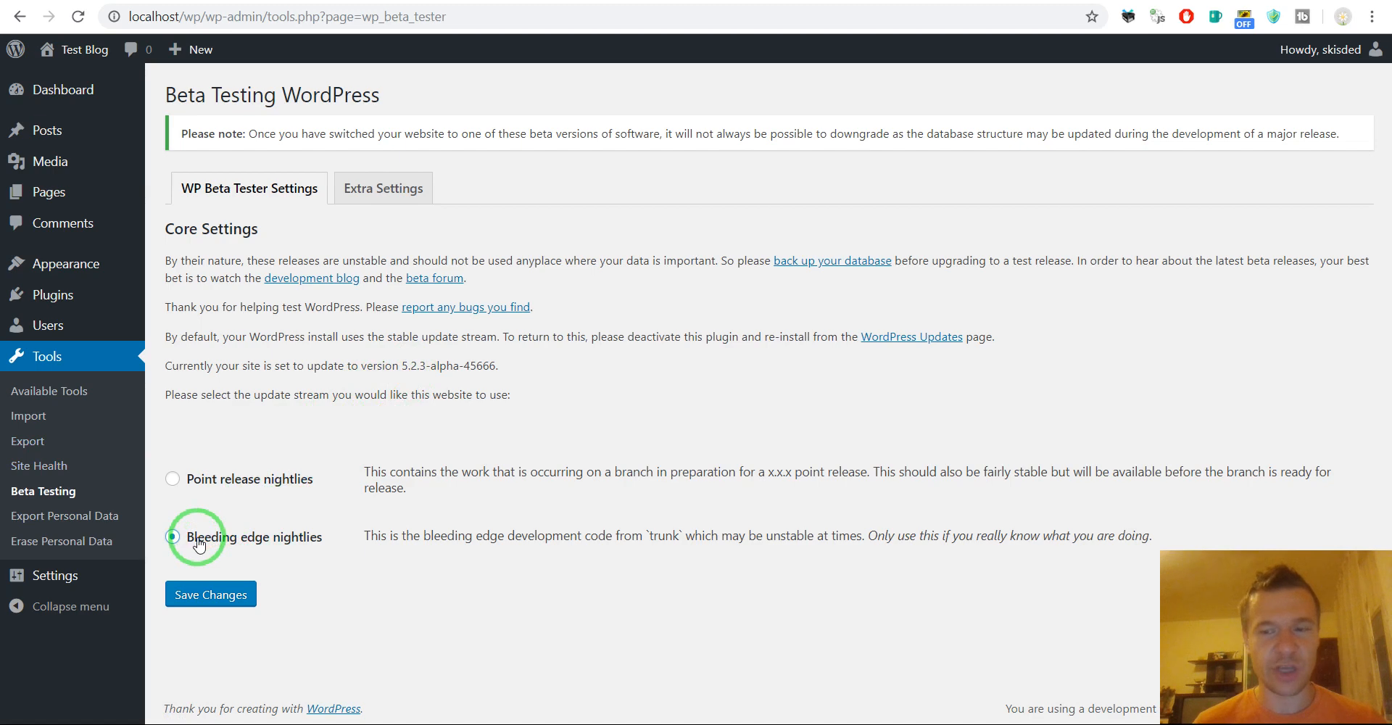
{"action": "left_click", "coordinate": [172, 537]}
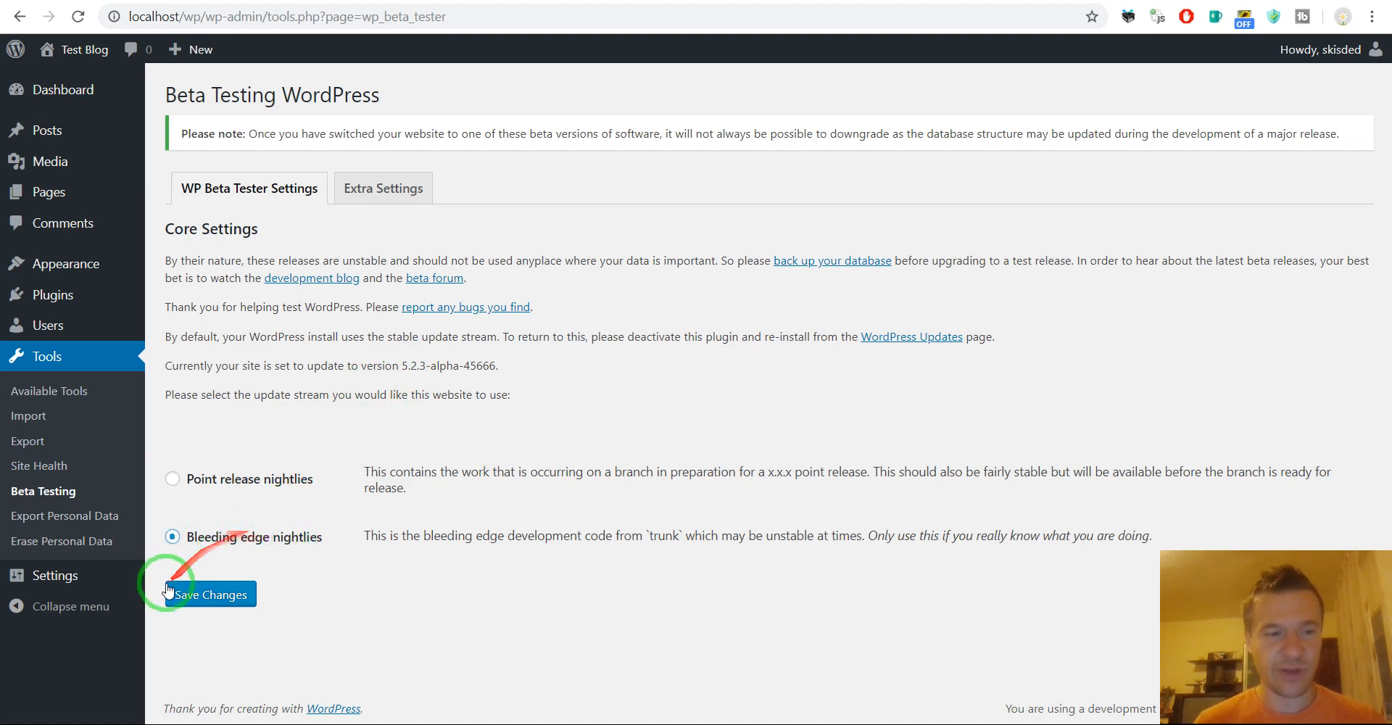
{"action": "left_click", "coordinate": [210, 594]}
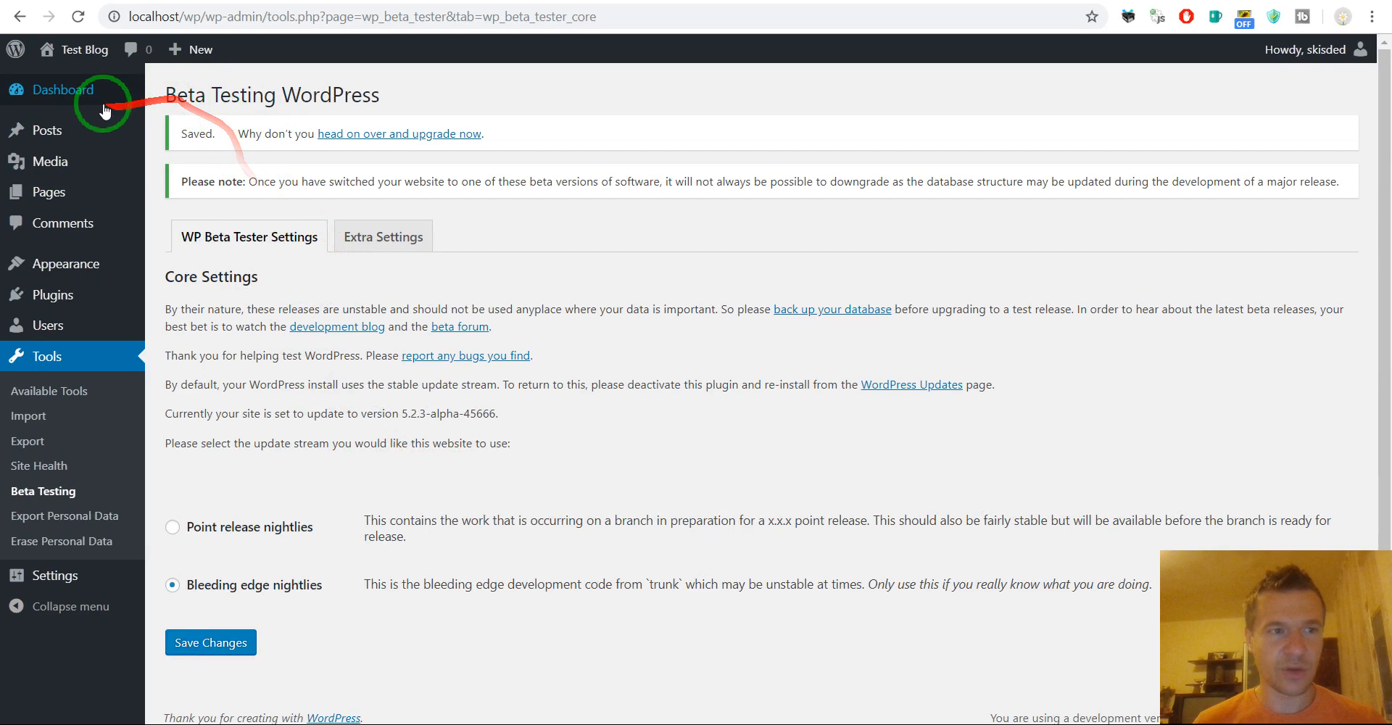
Go to the Updates page showing the latest nightly build offer
{"action": "left_click", "coordinate": [911, 384]}
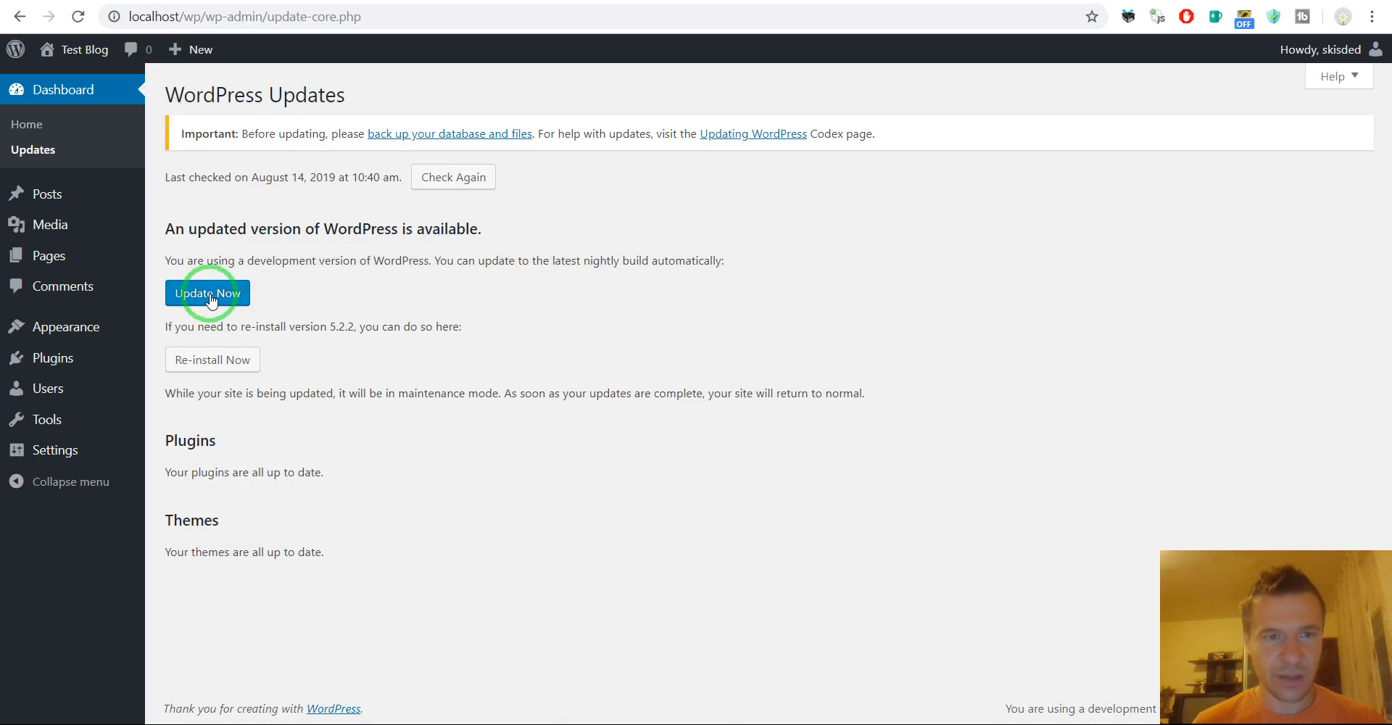
{"action": "mouse_move", "coordinate": [409, 142]}
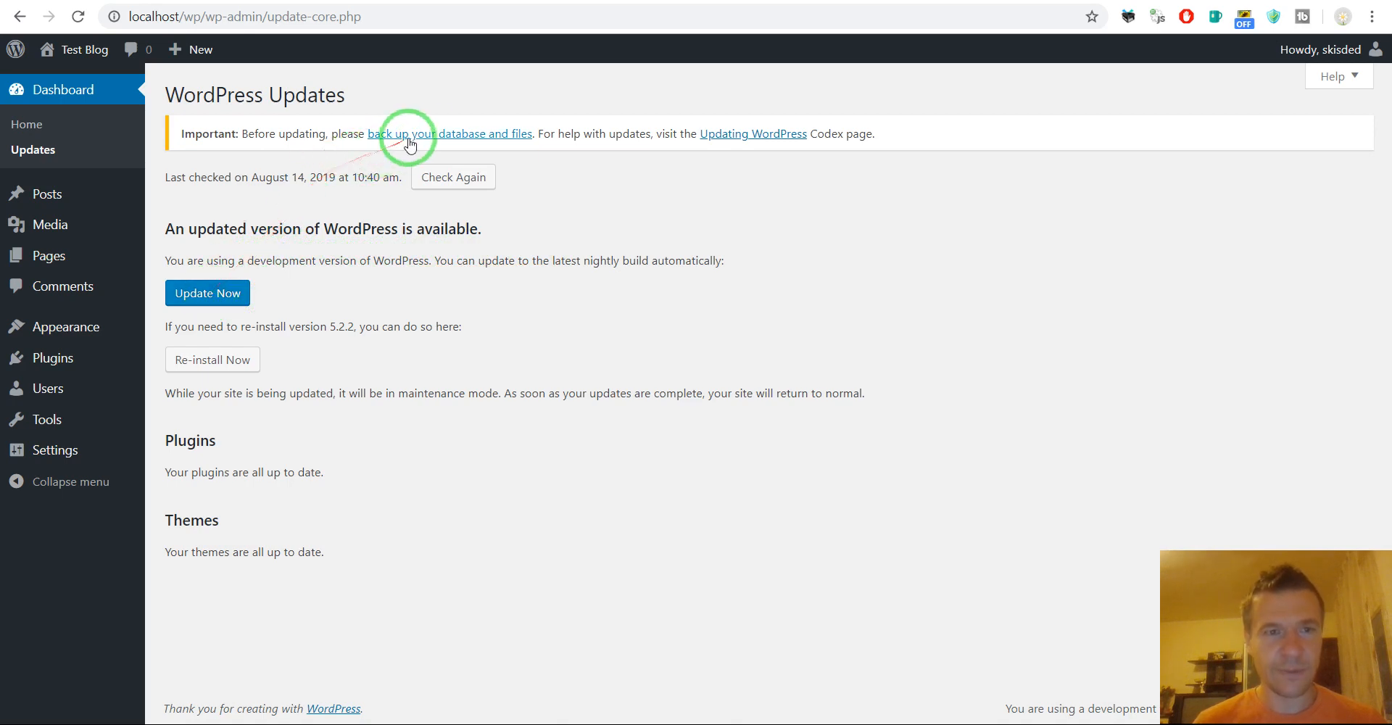
{"action": "mouse_move", "coordinate": [452, 140]}
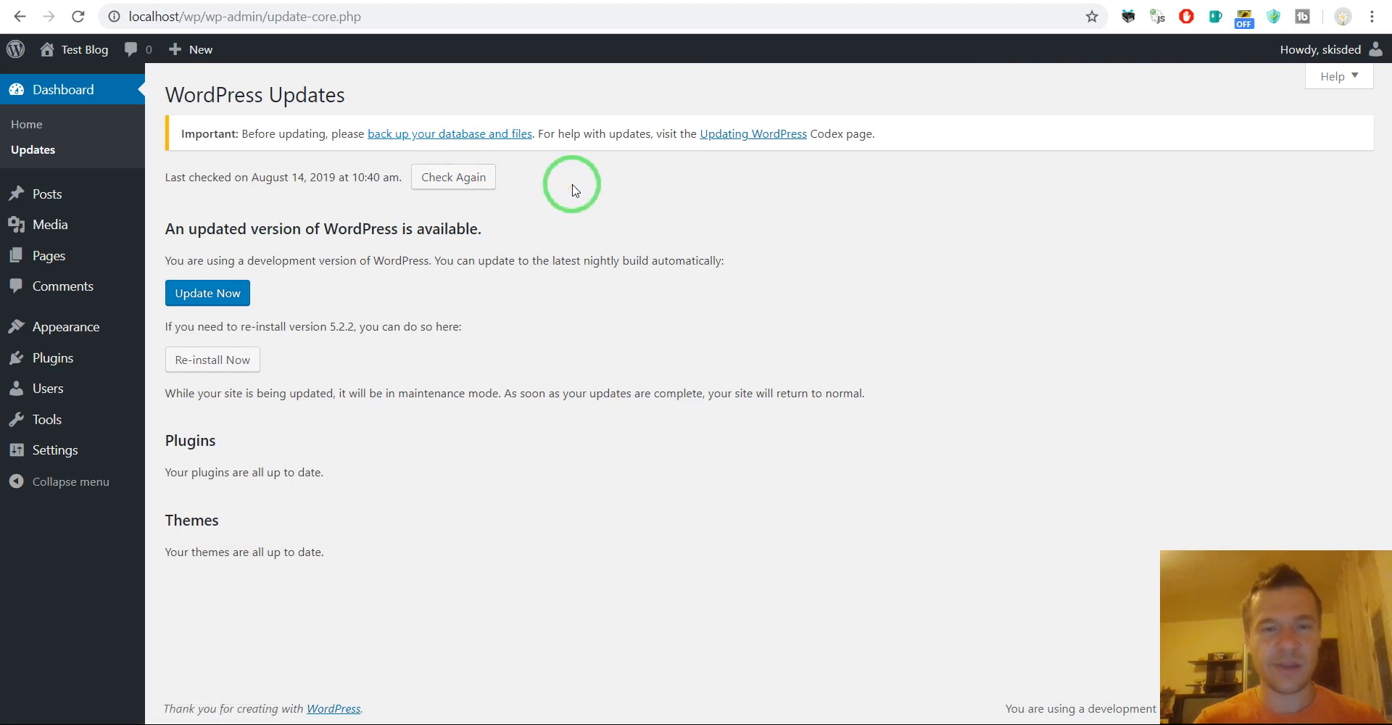
{"action": "mouse_move", "coordinate": [539, 190]}
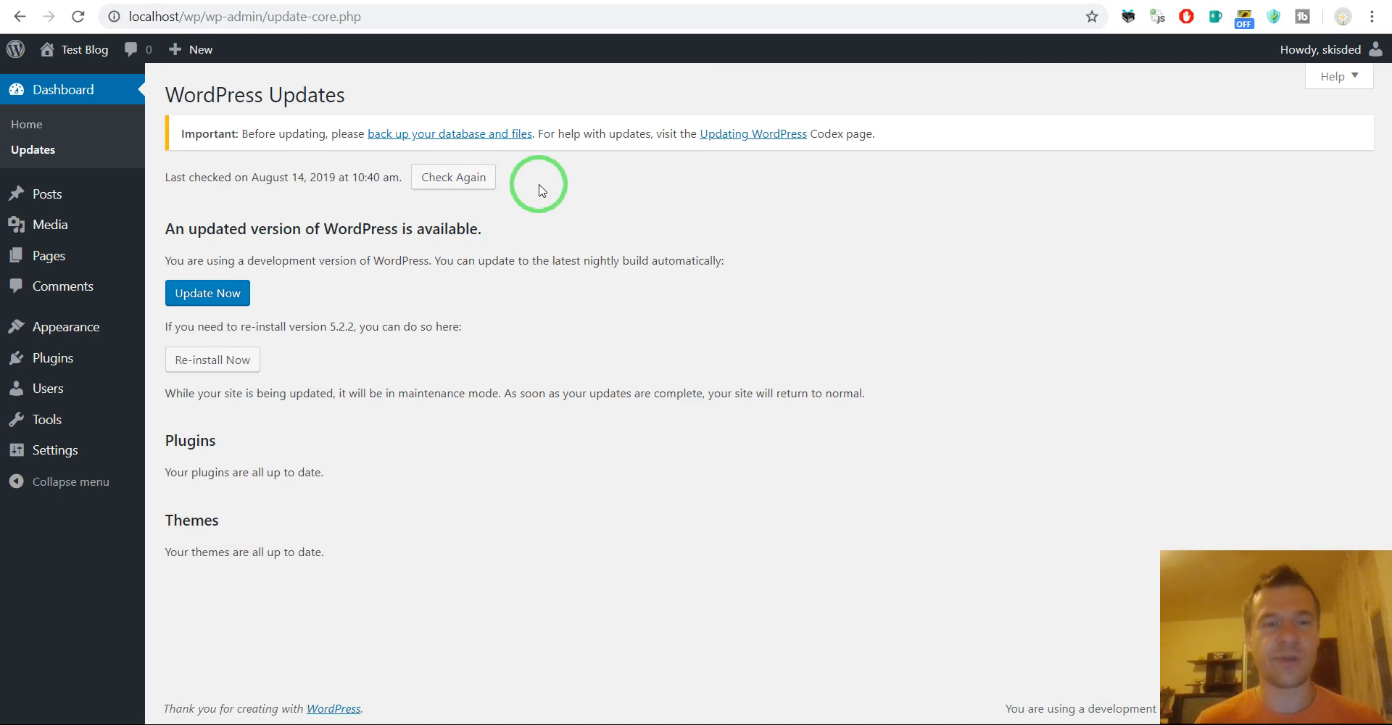
{"action": "mouse_move", "coordinate": [255, 256]}
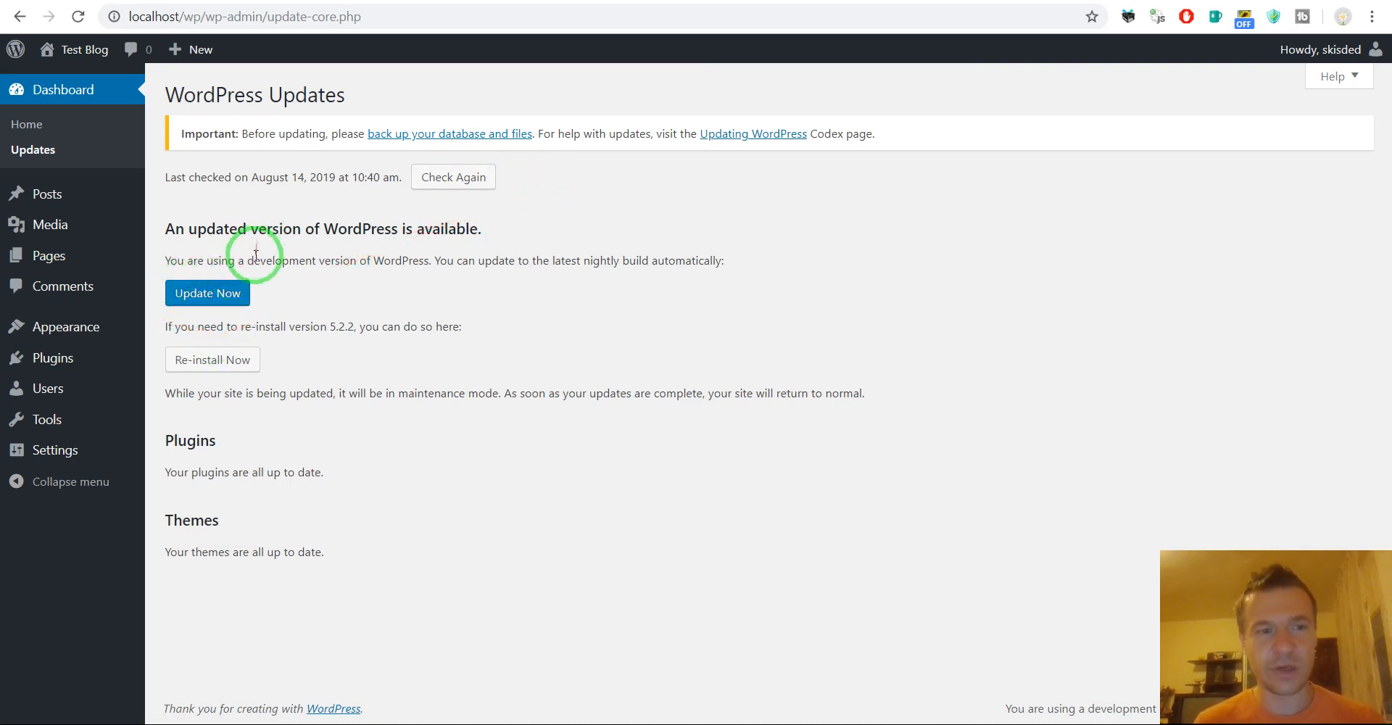
{"action": "mouse_move", "coordinate": [365, 258]}
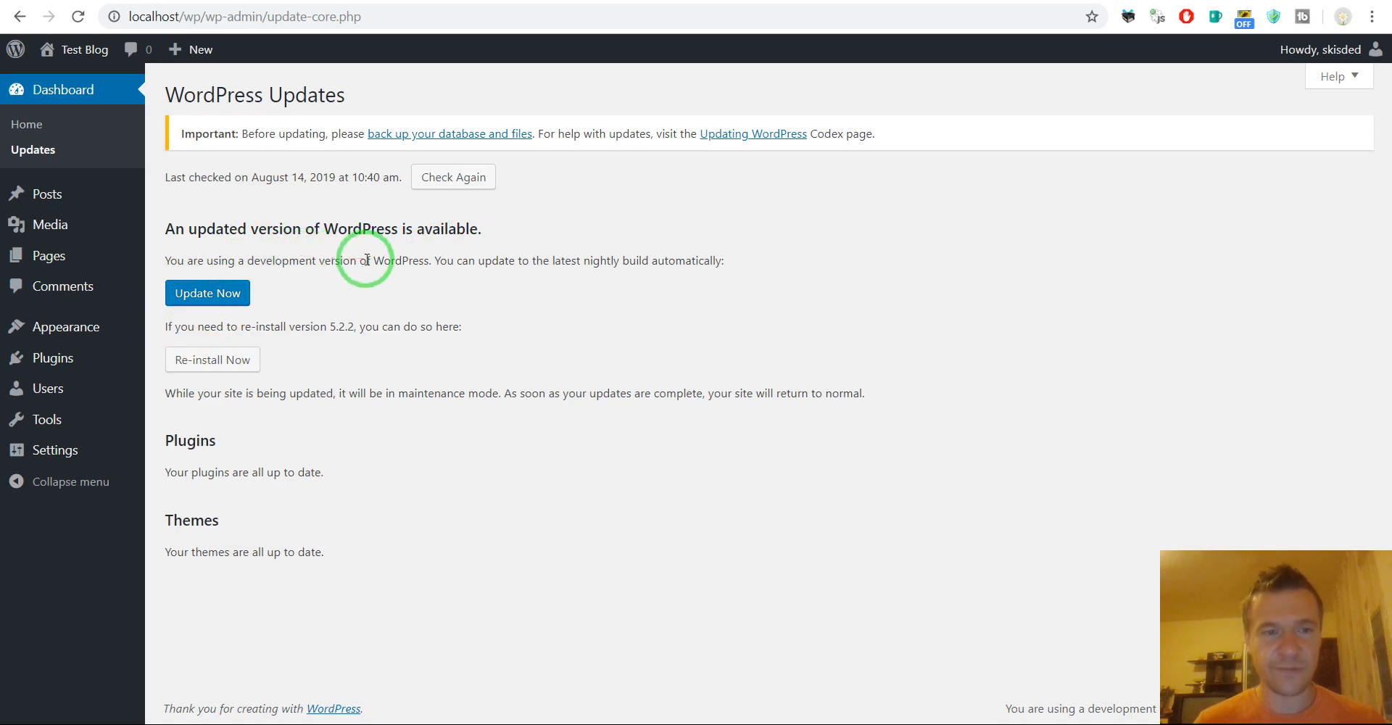
{"action": "mouse_move", "coordinate": [383, 251]}
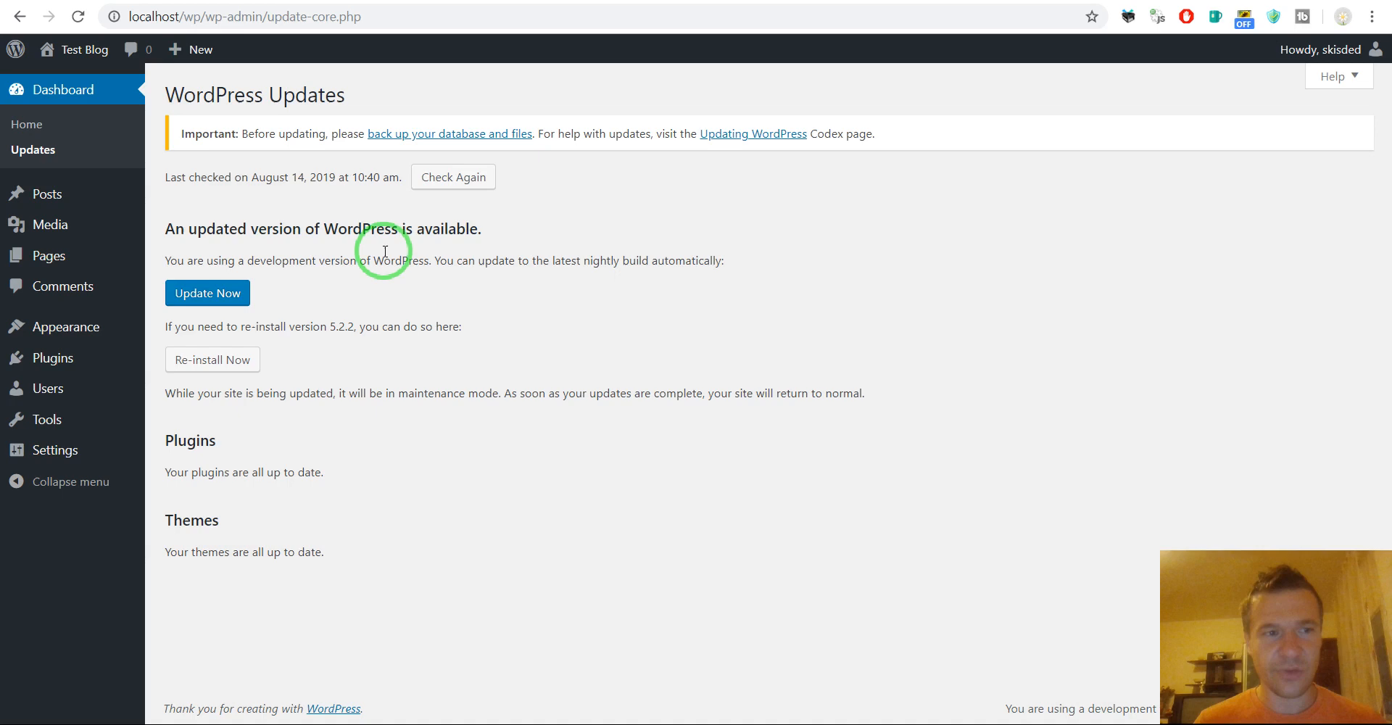
{"action": "mouse_move", "coordinate": [430, 133]}
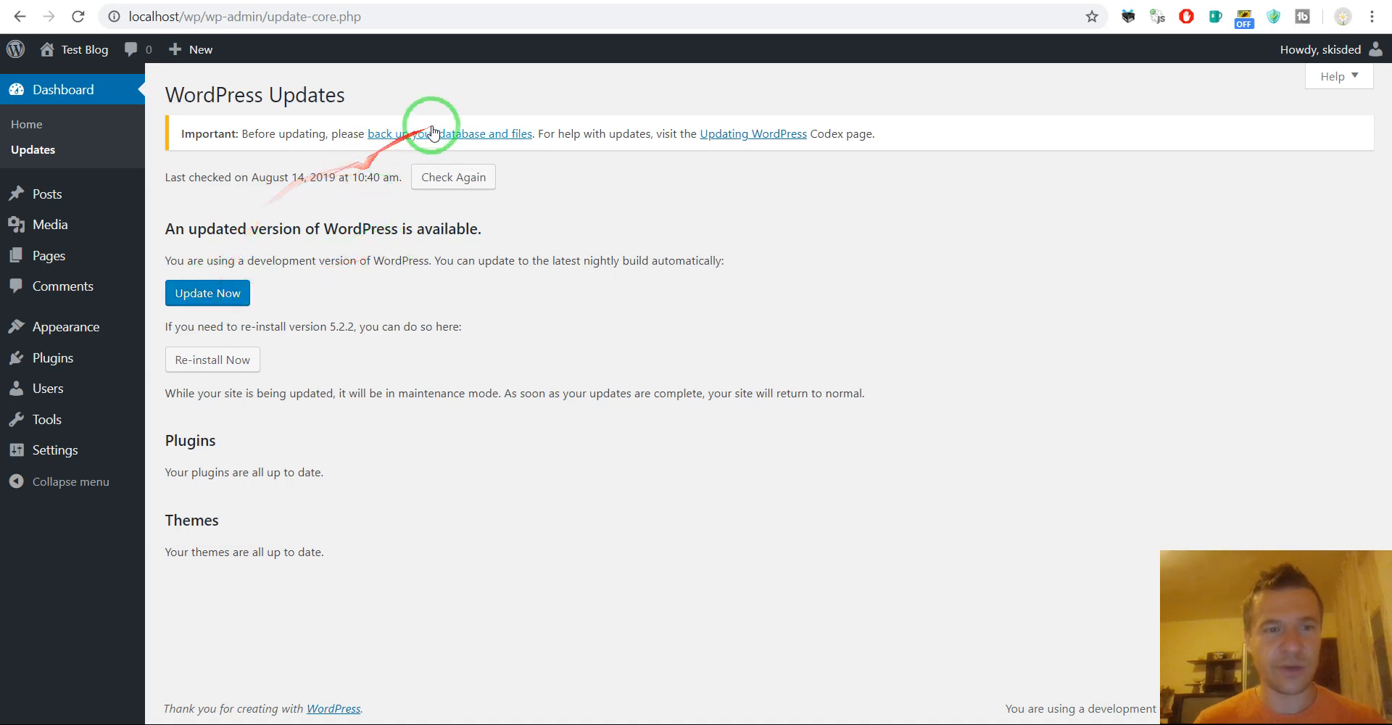
{"action": "mouse_move", "coordinate": [309, 219]}
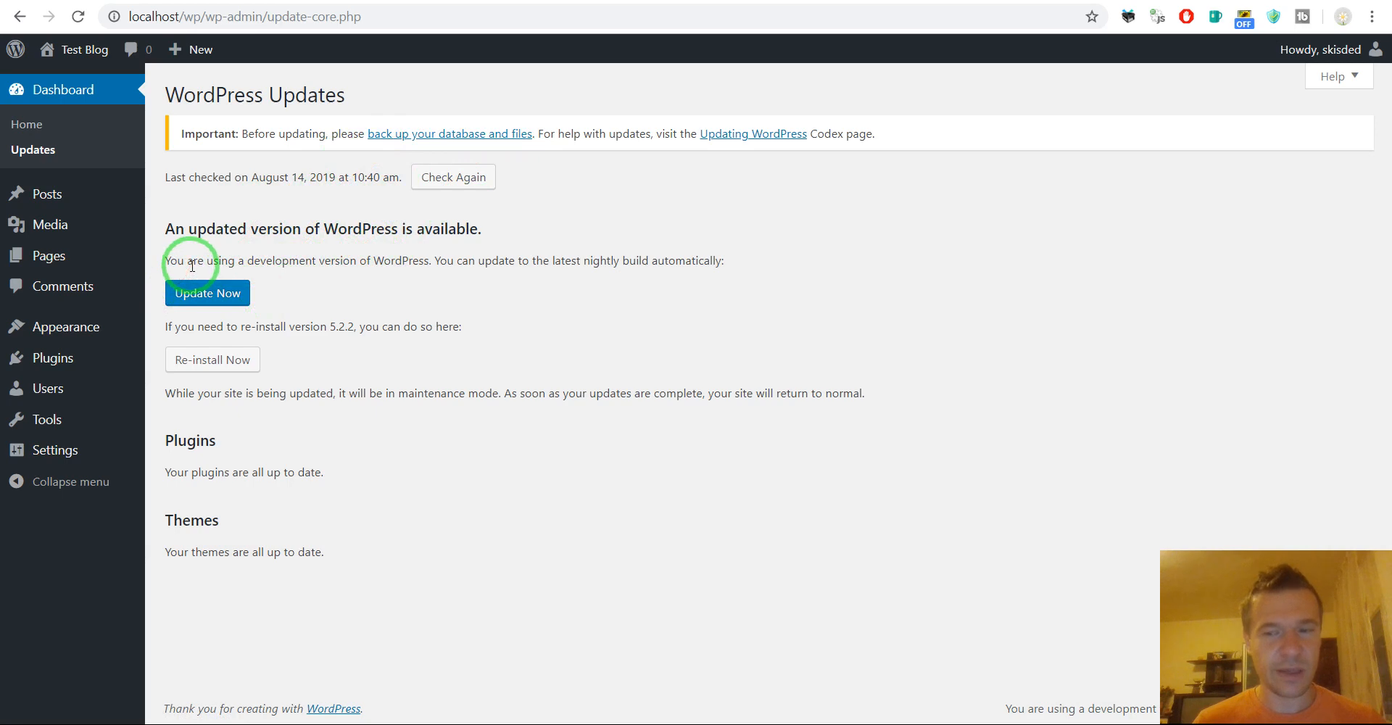
Attempt the nightly update, then return to the Dashboard showing version 5.2.2
{"action": "left_click", "coordinate": [206, 292]}
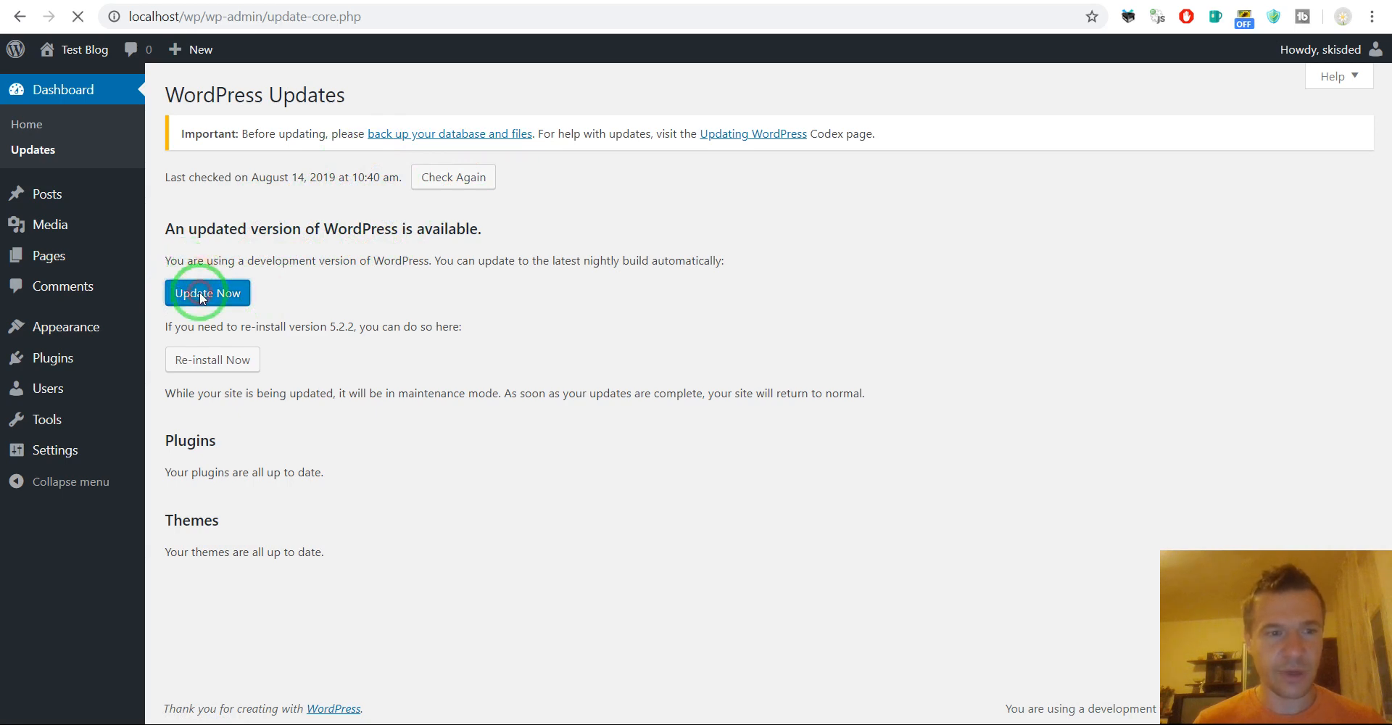
{"action": "left_click", "coordinate": [206, 293]}
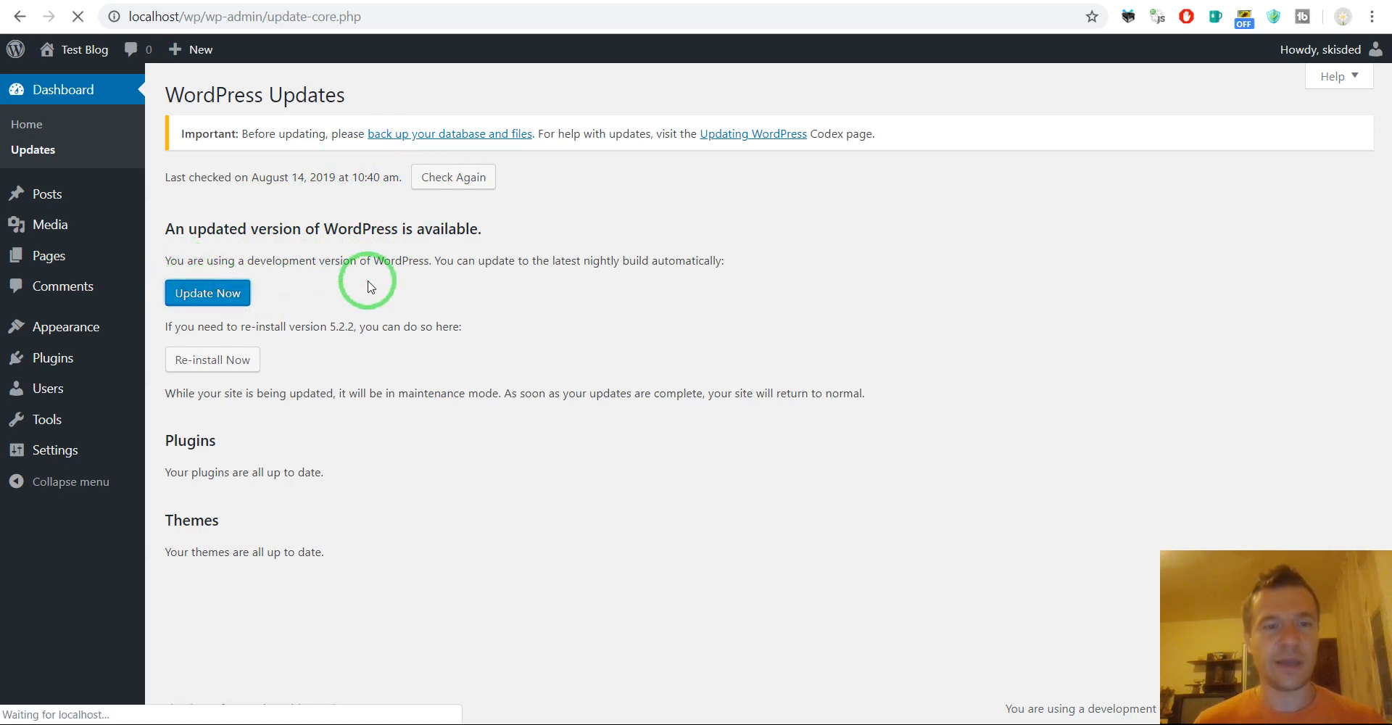
{"action": "left_click", "coordinate": [206, 293]}
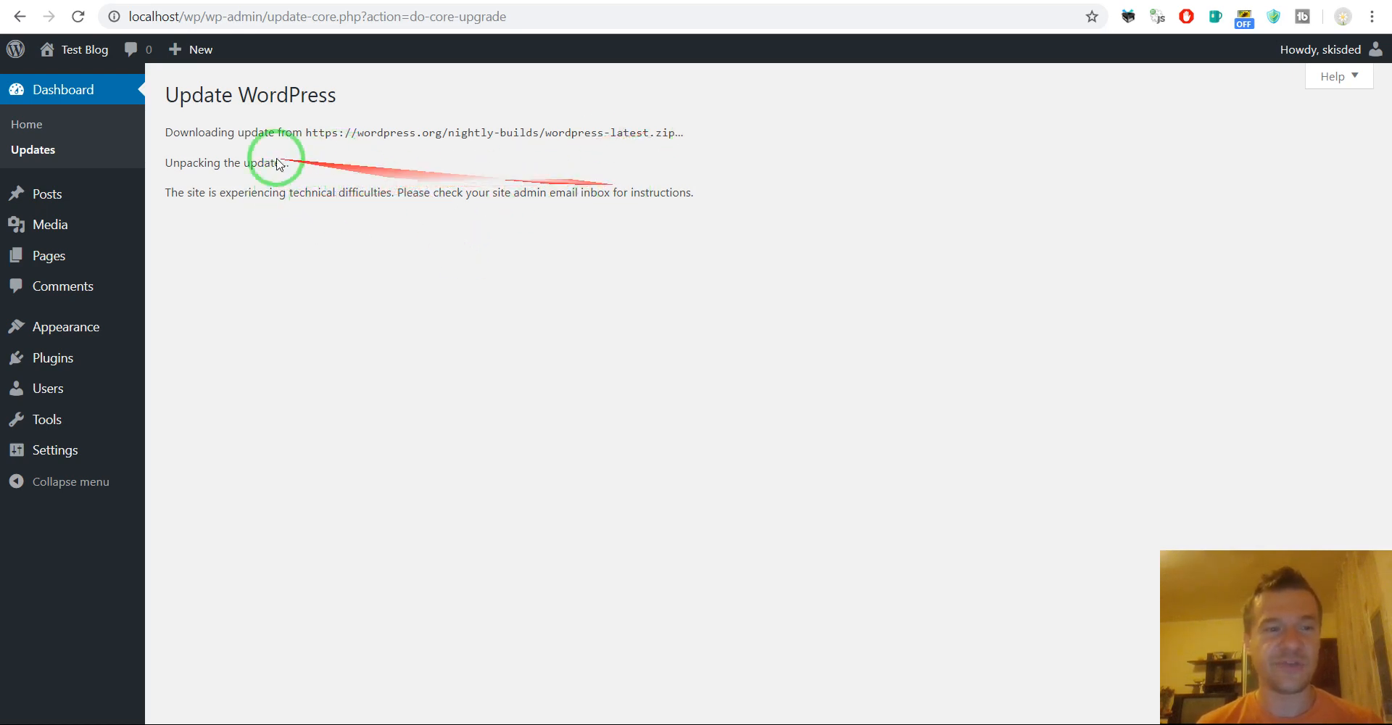
{"action": "mouse_move", "coordinate": [340, 192]}
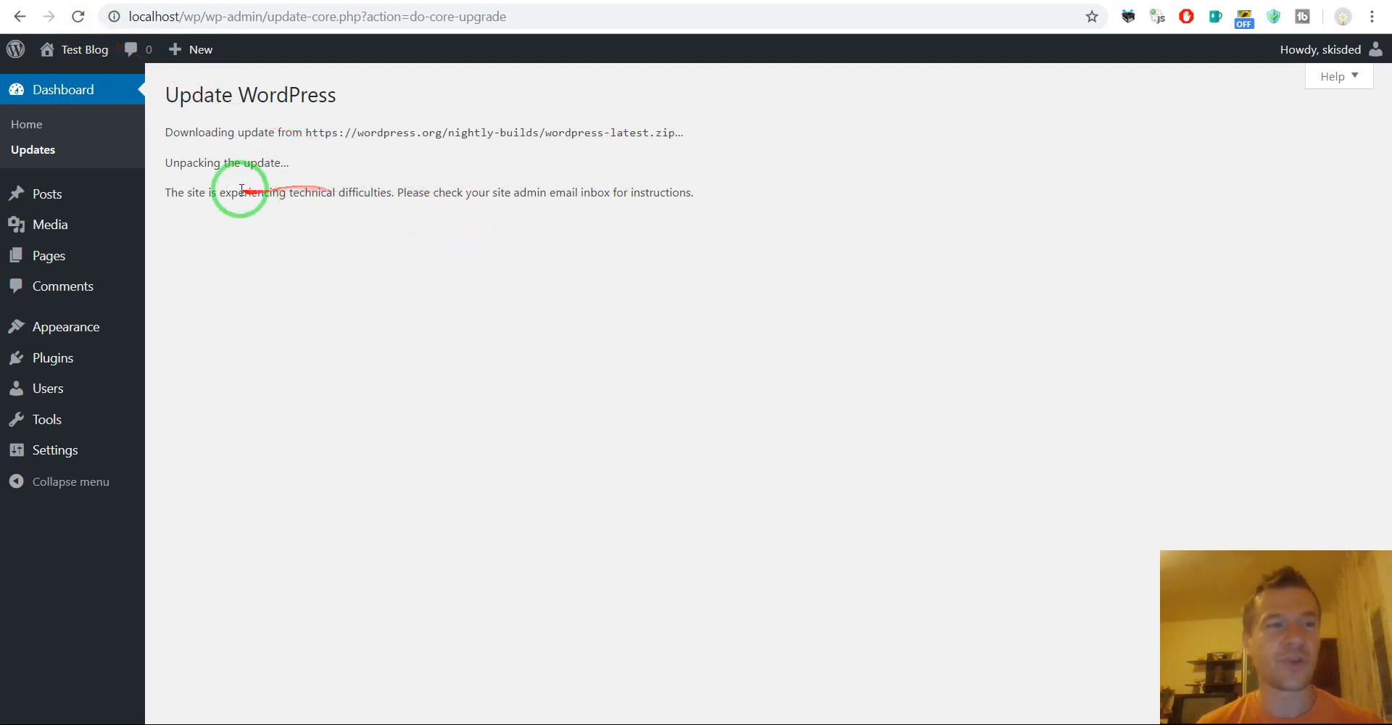
{"action": "left_click", "coordinate": [78, 16]}
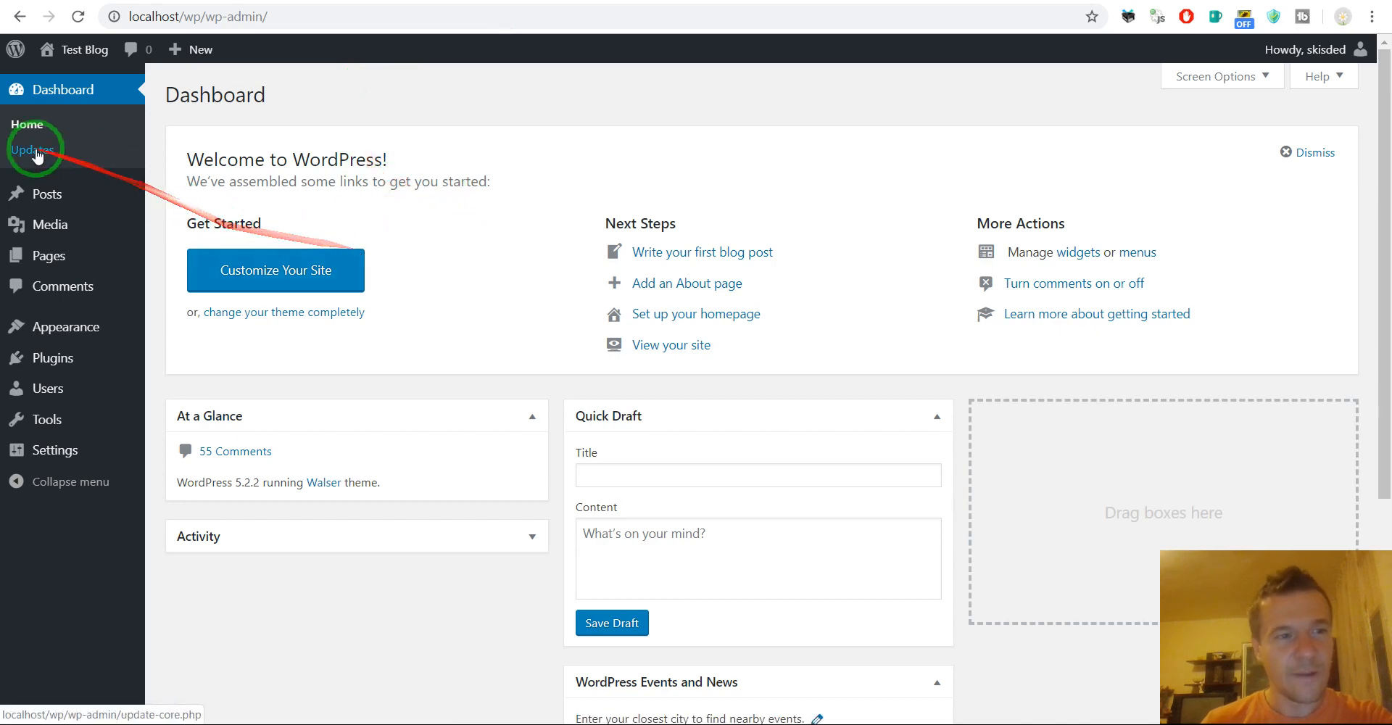
Reopen Updates, highlight version 5.2.2, and retry the nightly build update
{"action": "left_click", "coordinate": [36, 150]}
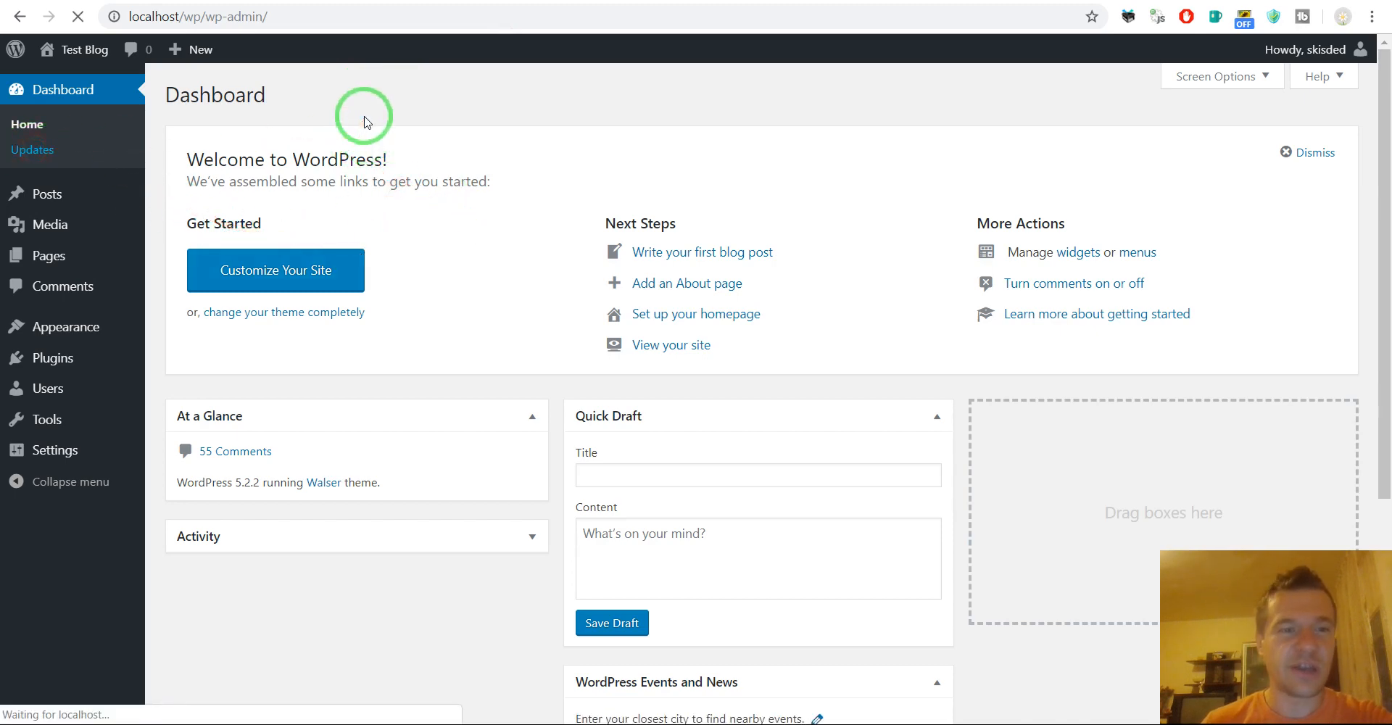
{"action": "left_click", "coordinate": [32, 149]}
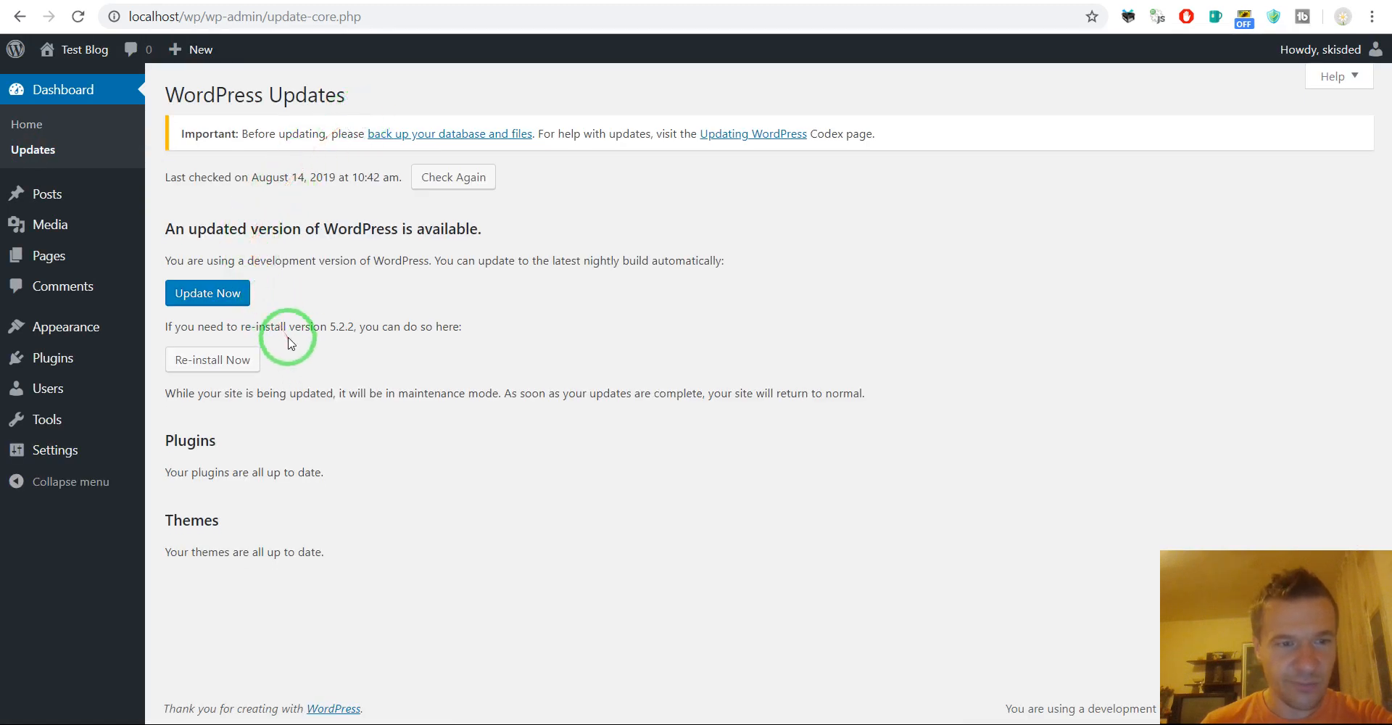
{"action": "double_click", "coordinate": [345, 326]}
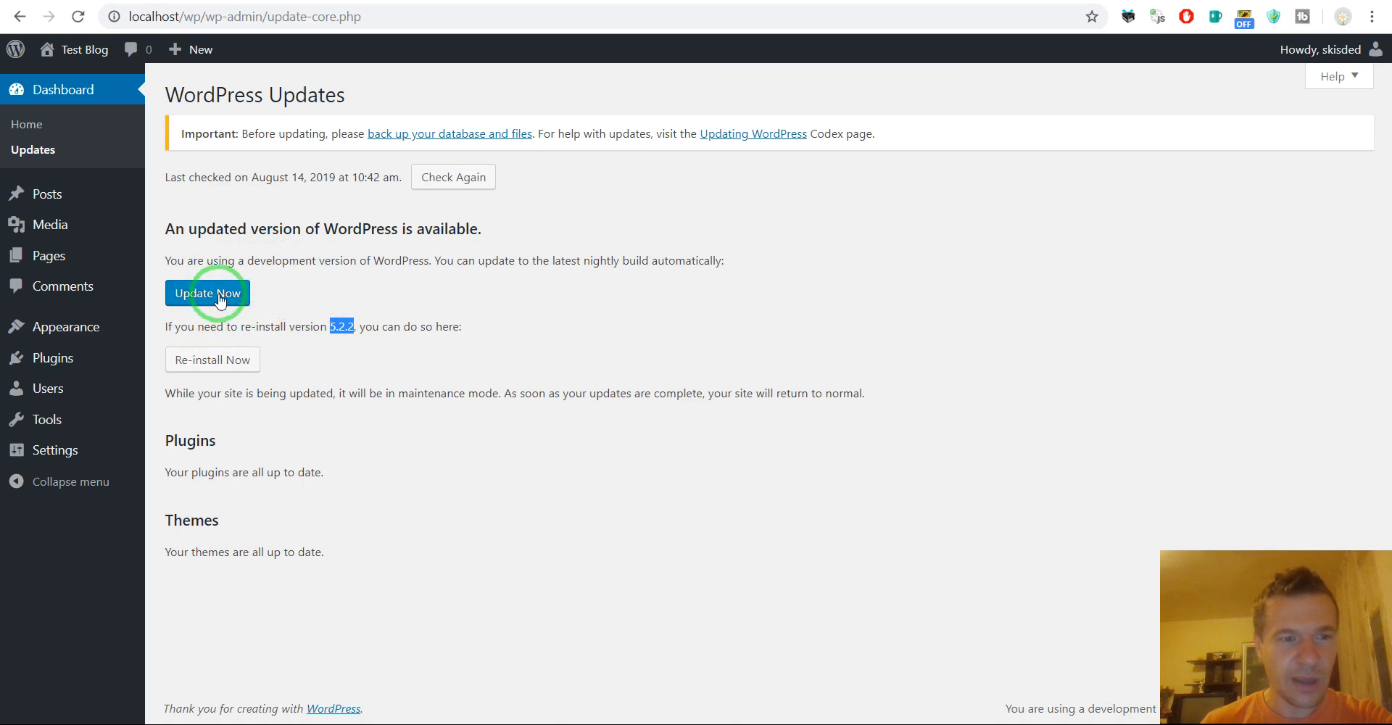
{"action": "left_click", "coordinate": [206, 293]}
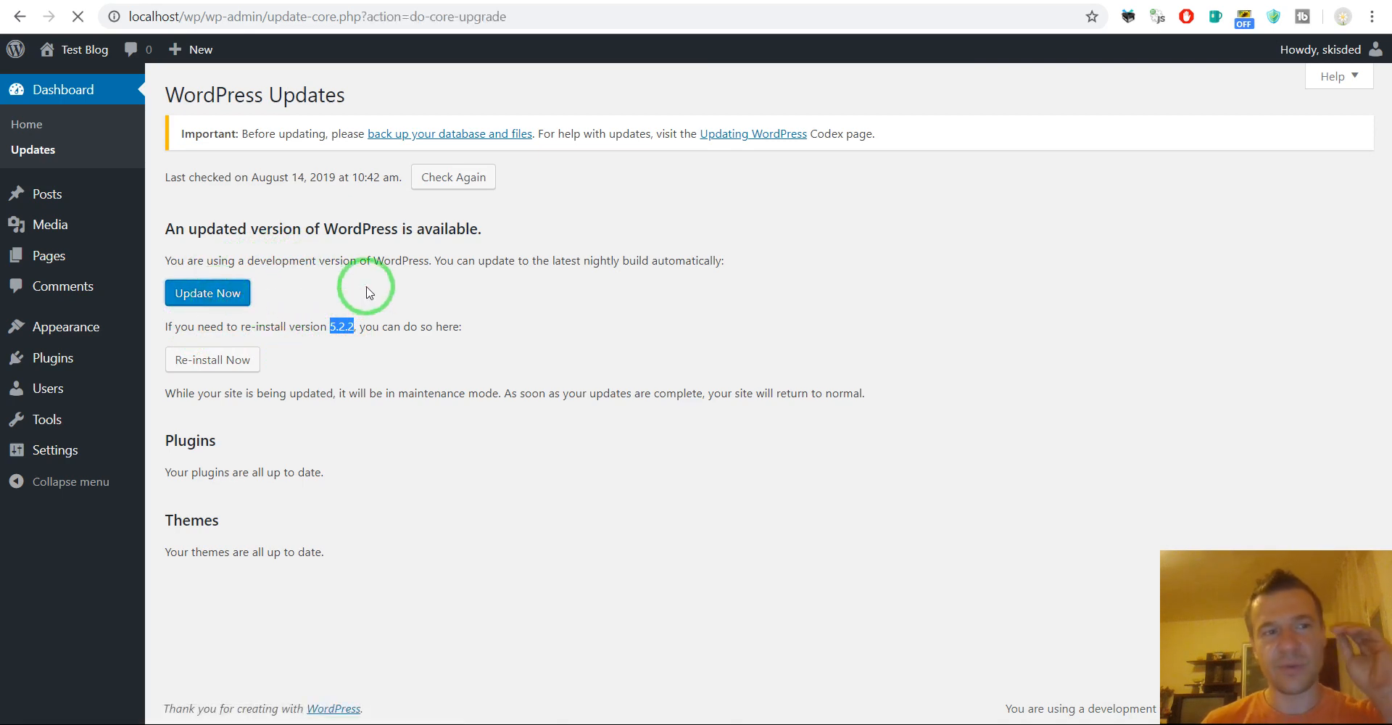
{"action": "left_click", "coordinate": [206, 293]}
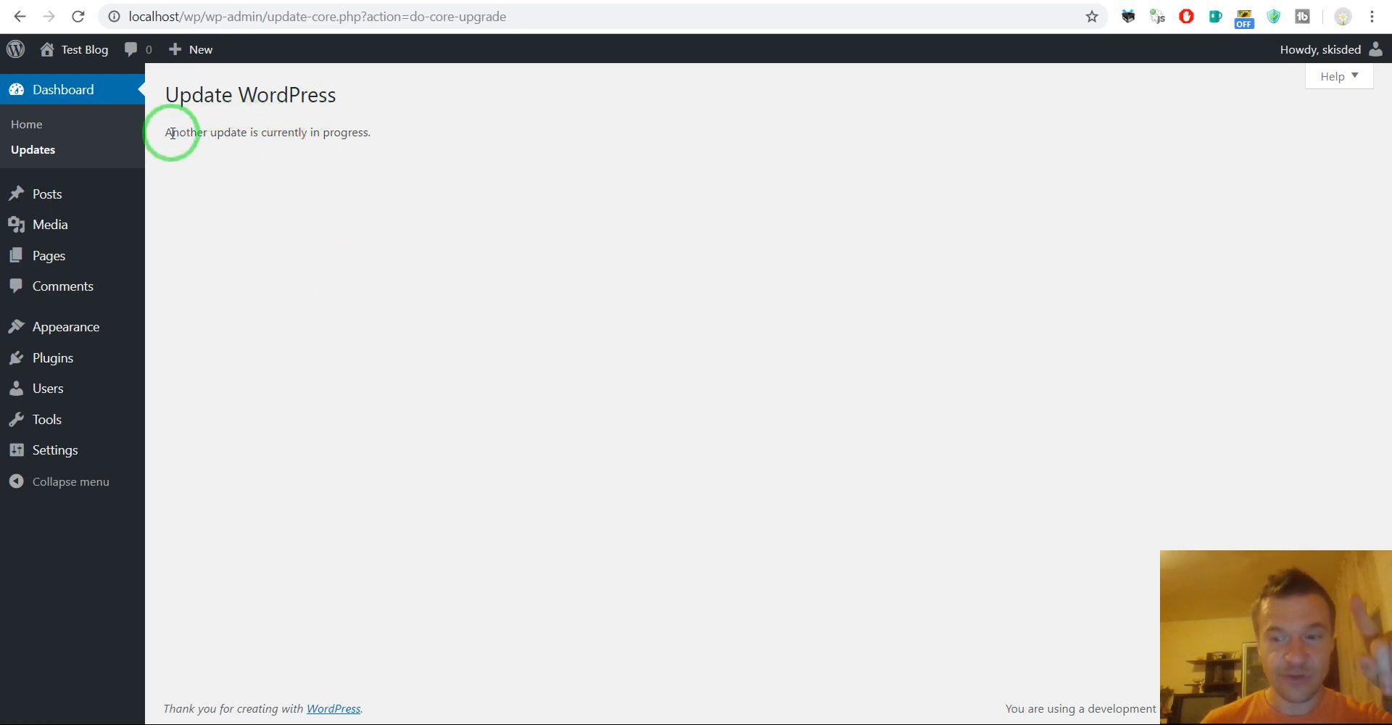
Select the 'Another update is currently in progress' message and reopen Installed Plugins
{"action": "double_click", "coordinate": [183, 132]}
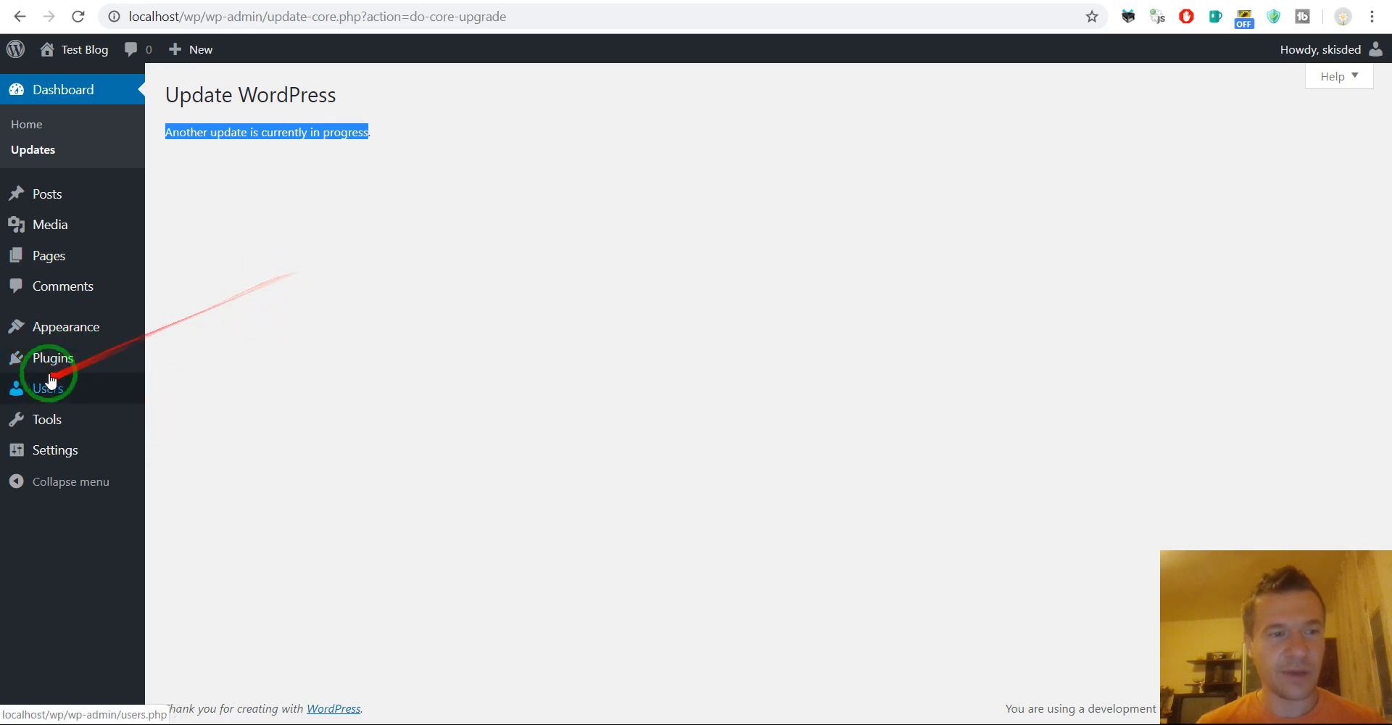
{"action": "mouse_move", "coordinate": [51, 357]}
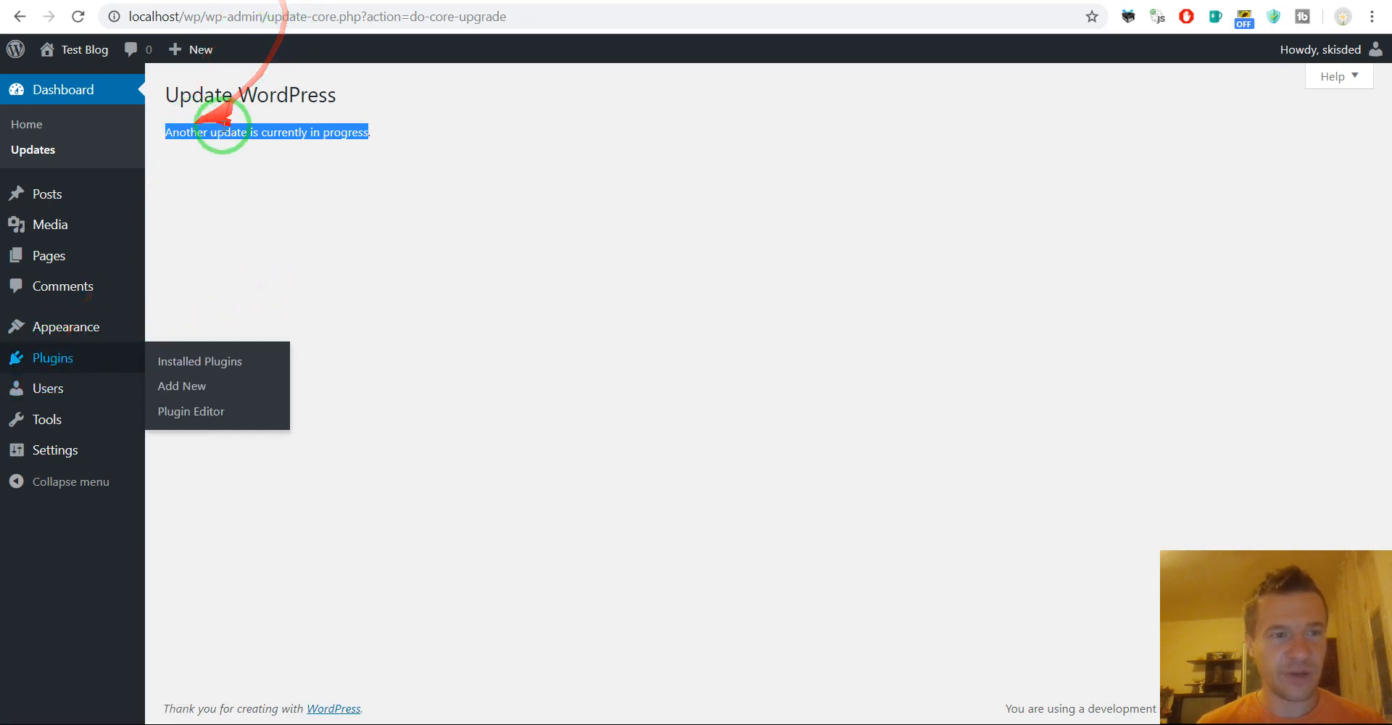
{"action": "left_click", "coordinate": [199, 361]}
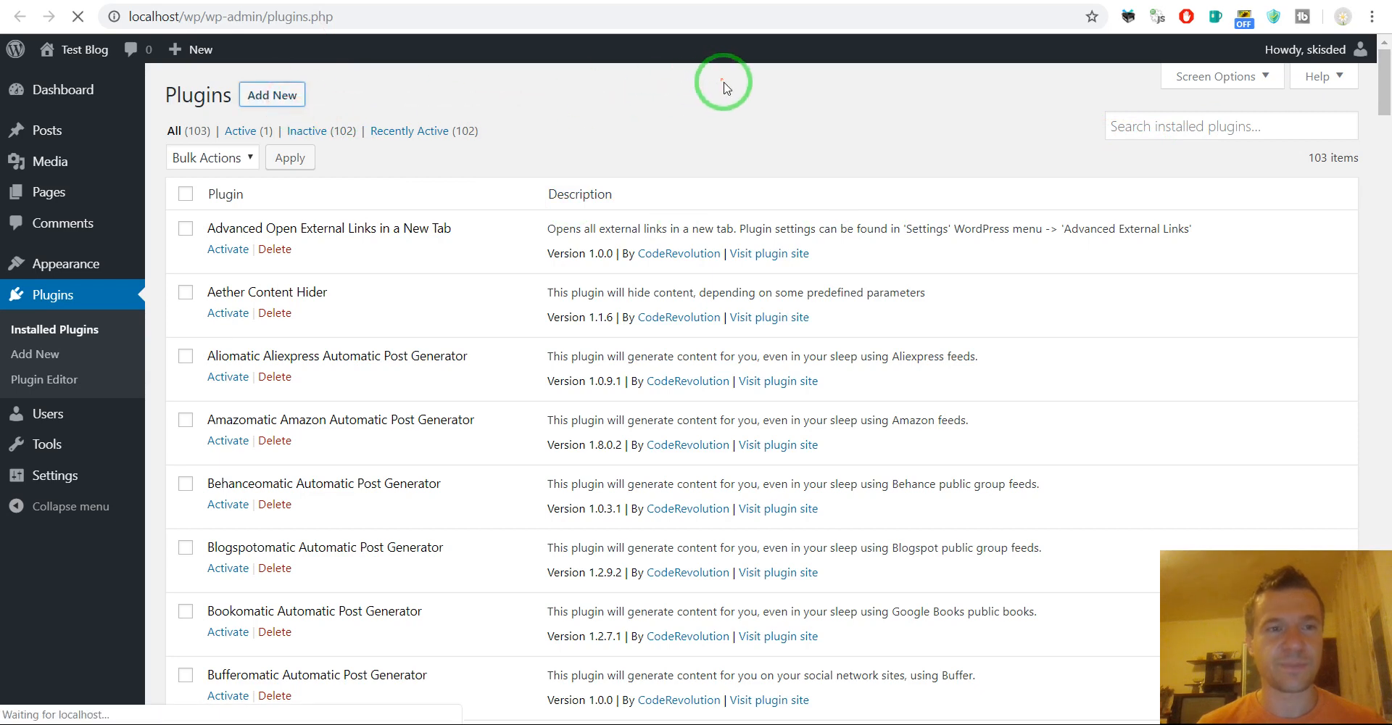
Search plugins for the error message and install Fix Another Update In Progress
{"action": "left_click", "coordinate": [35, 354]}
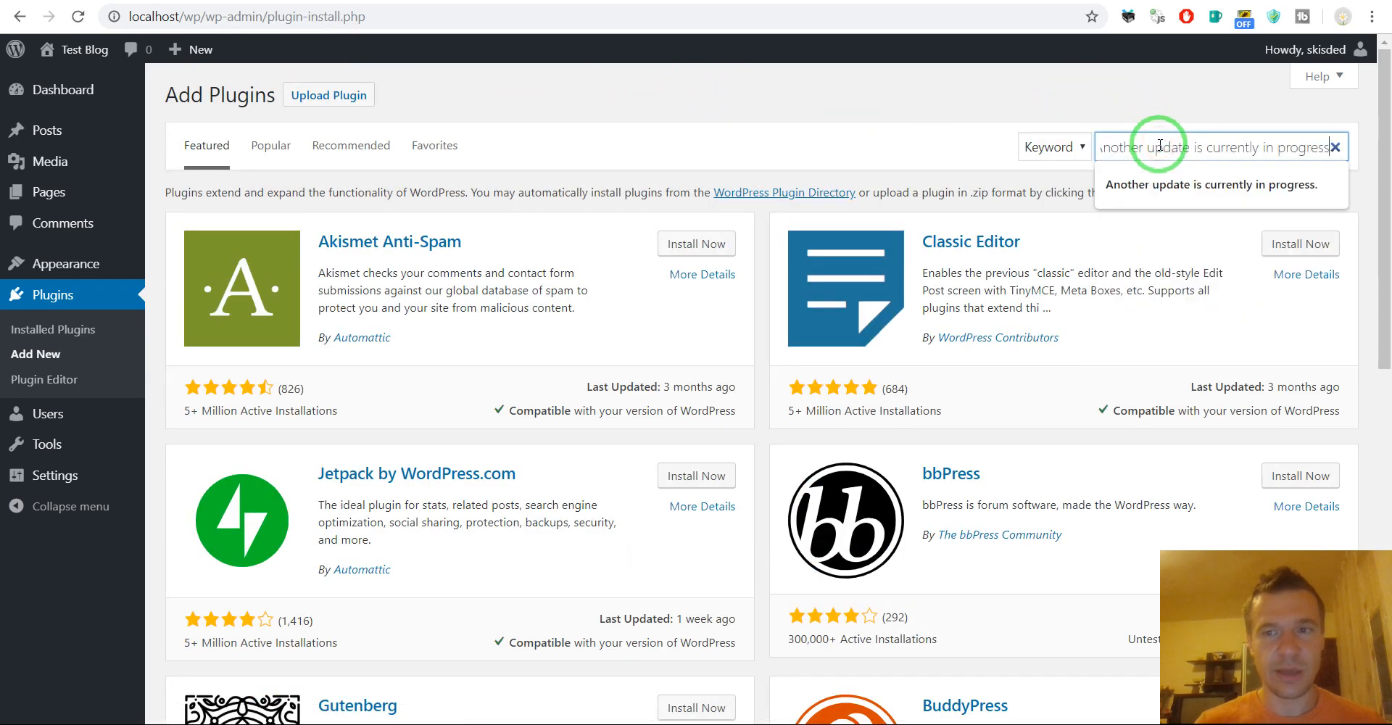
{"action": "key", "text": "Enter"}
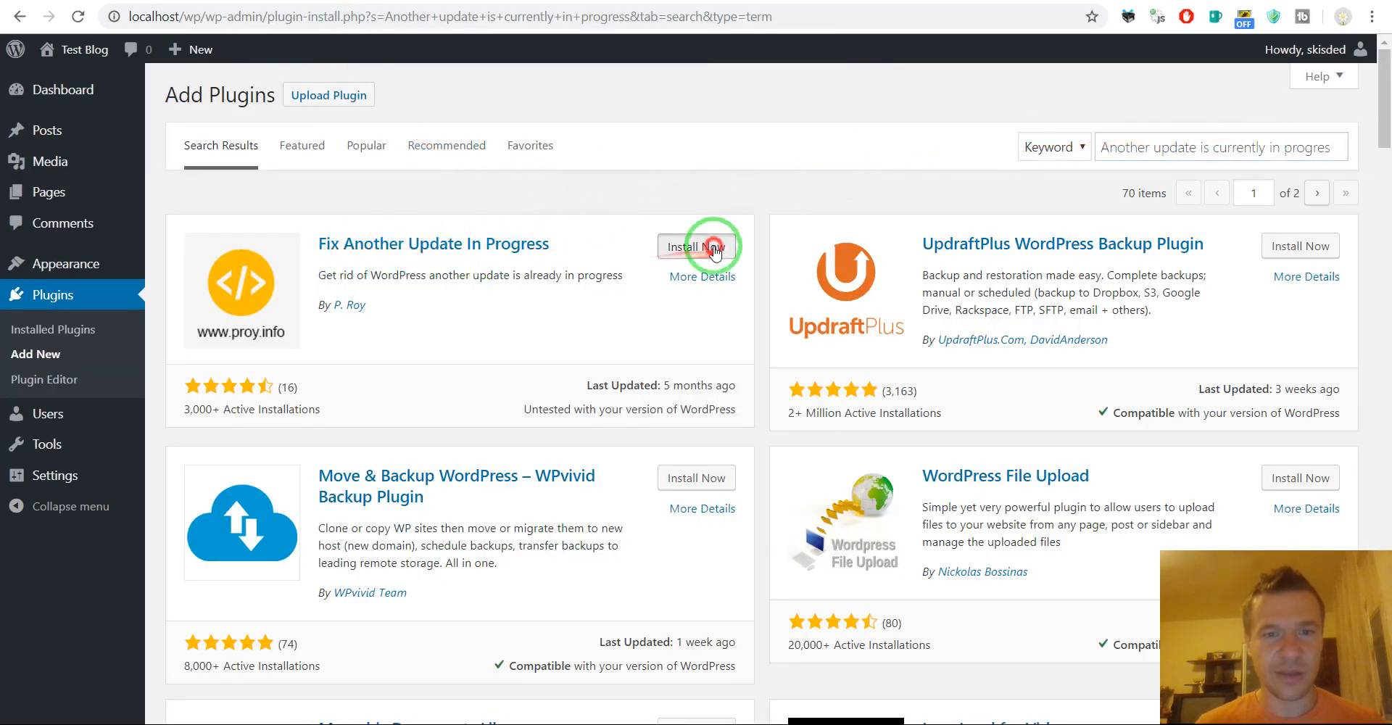
{"action": "left_click", "coordinate": [695, 246]}
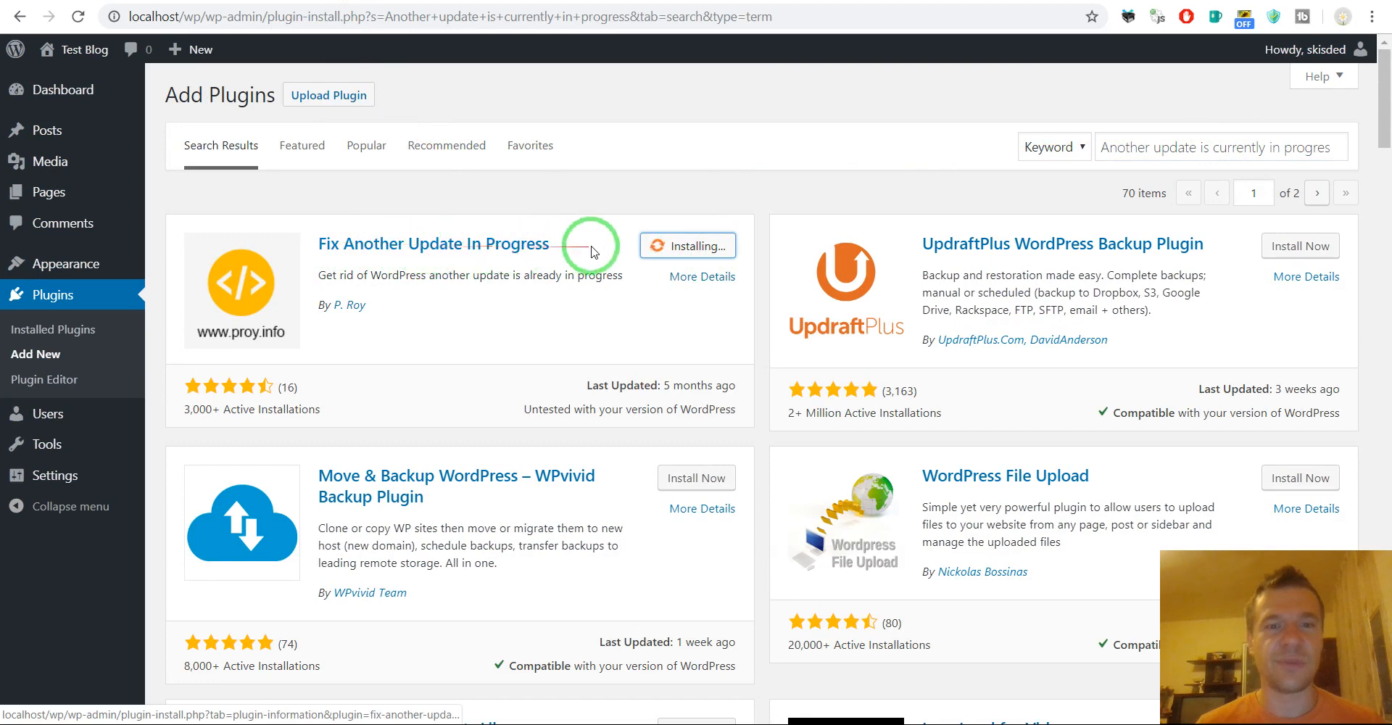
{"action": "mouse_move", "coordinate": [646, 224]}
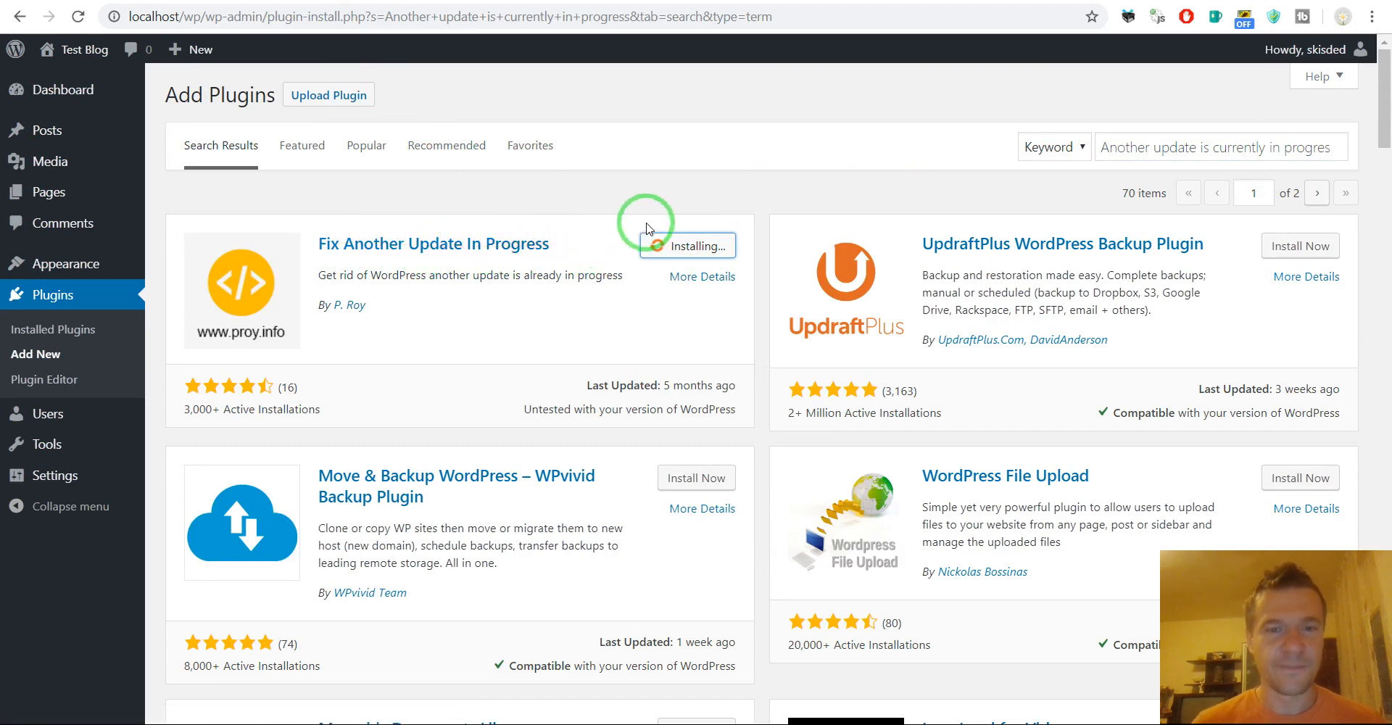
{"action": "mouse_move", "coordinate": [679, 266]}
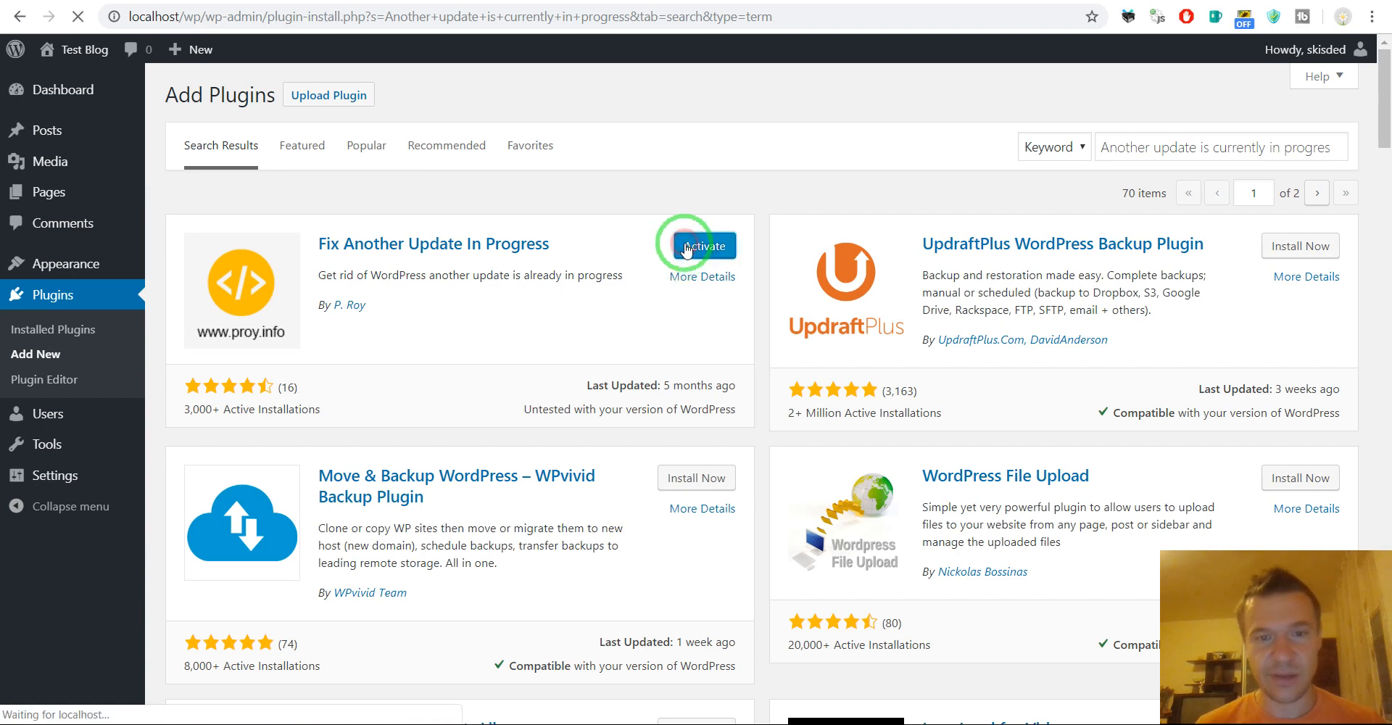
{"action": "mouse_move", "coordinate": [411, 293]}
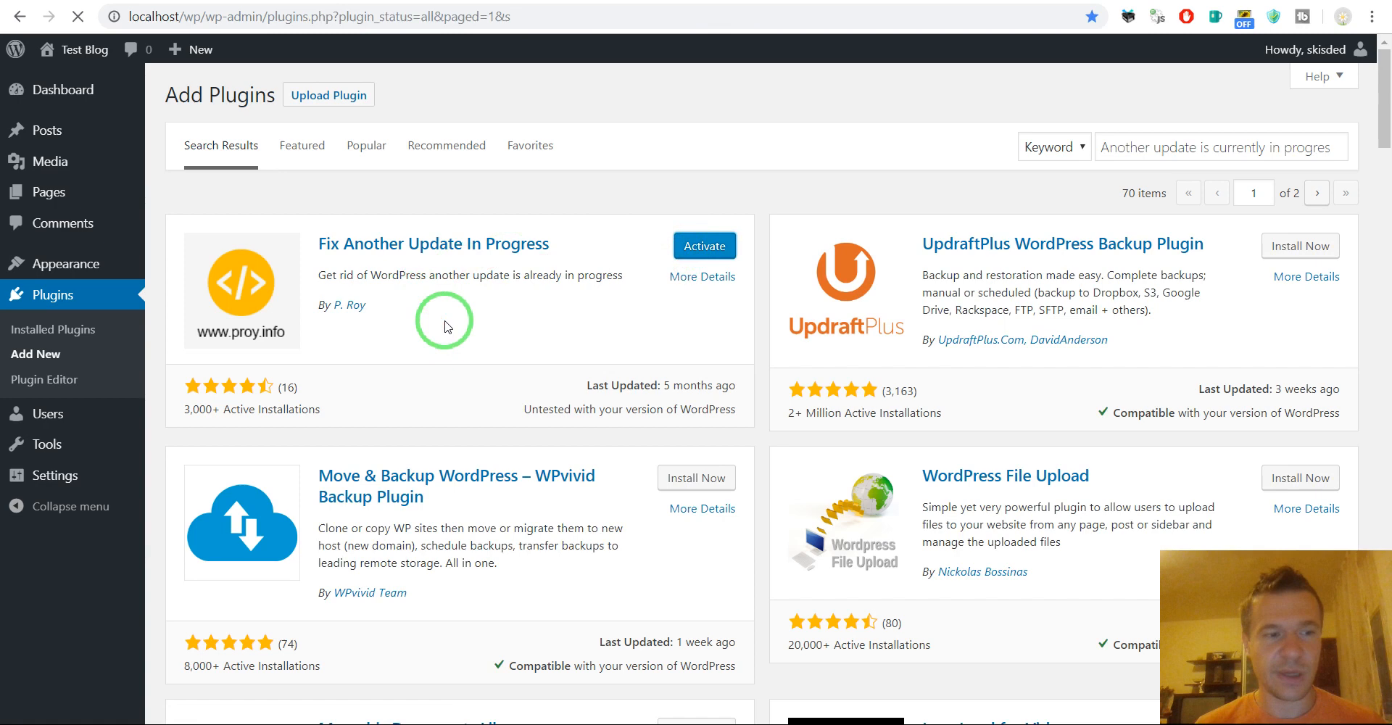
Activate Fix Another Update In Progress, run Fix WordPress Update Lock, and return to Updates
{"action": "left_click", "coordinate": [704, 245]}
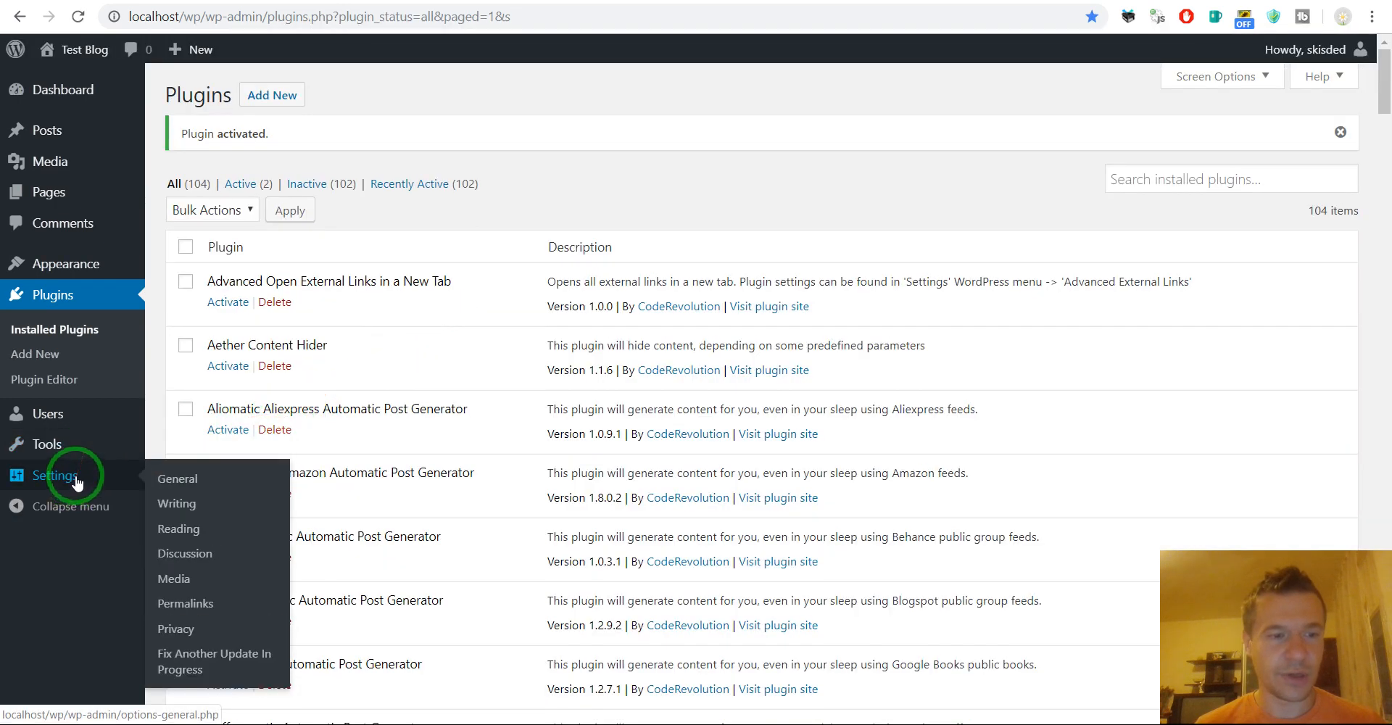
{"action": "left_click", "coordinate": [214, 660]}
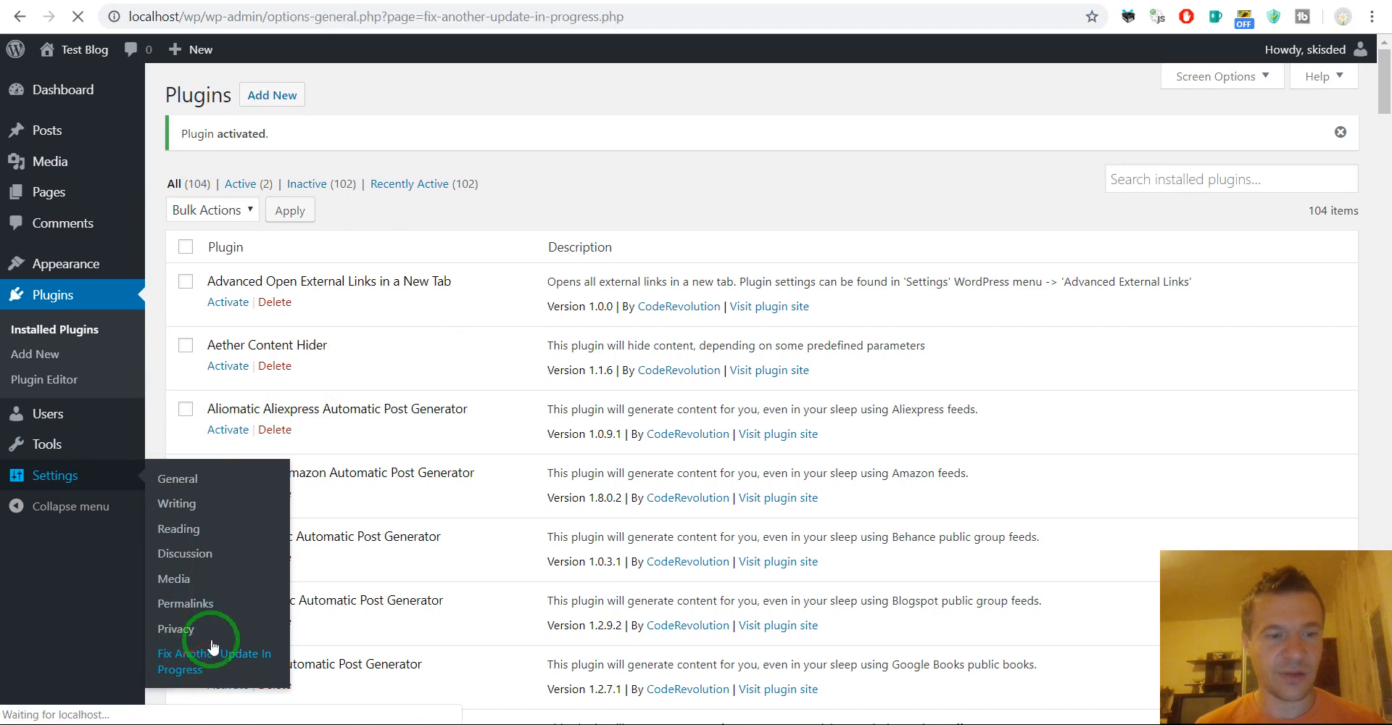
{"action": "left_click", "coordinate": [214, 661]}
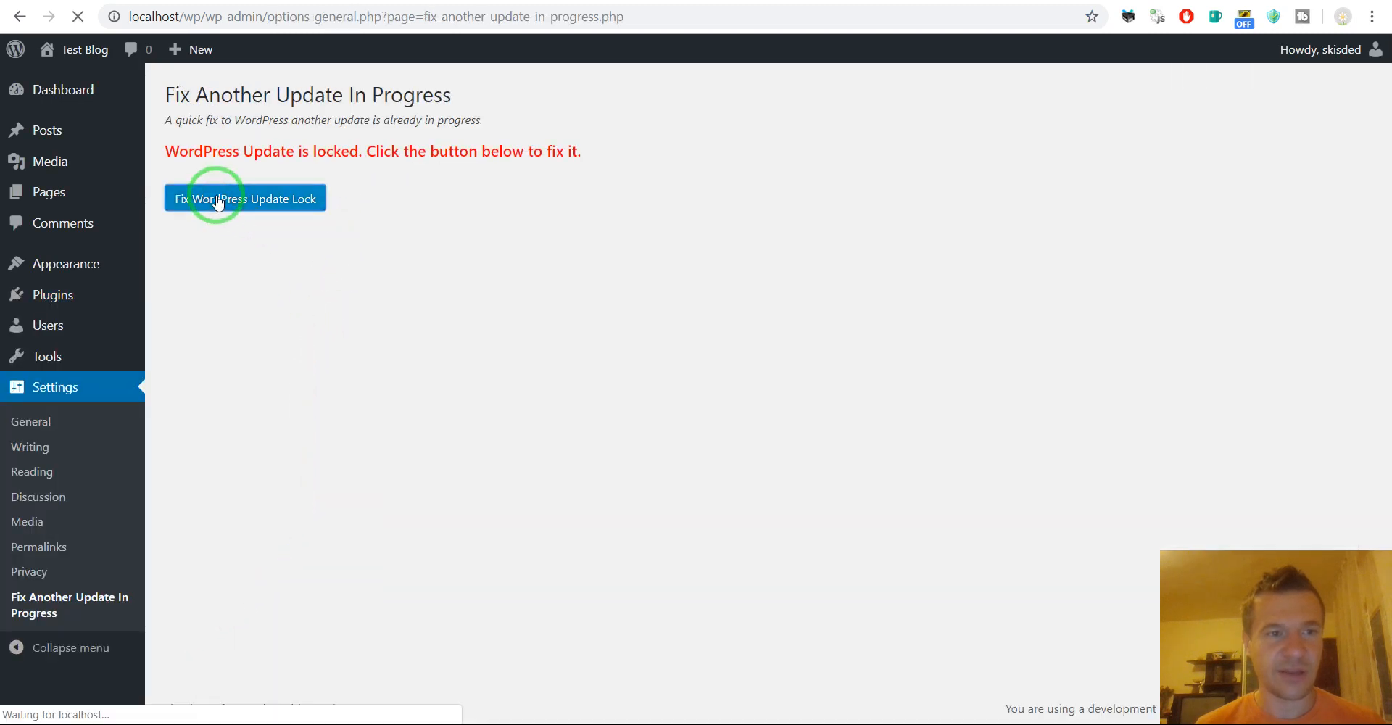
{"action": "left_click", "coordinate": [245, 198]}
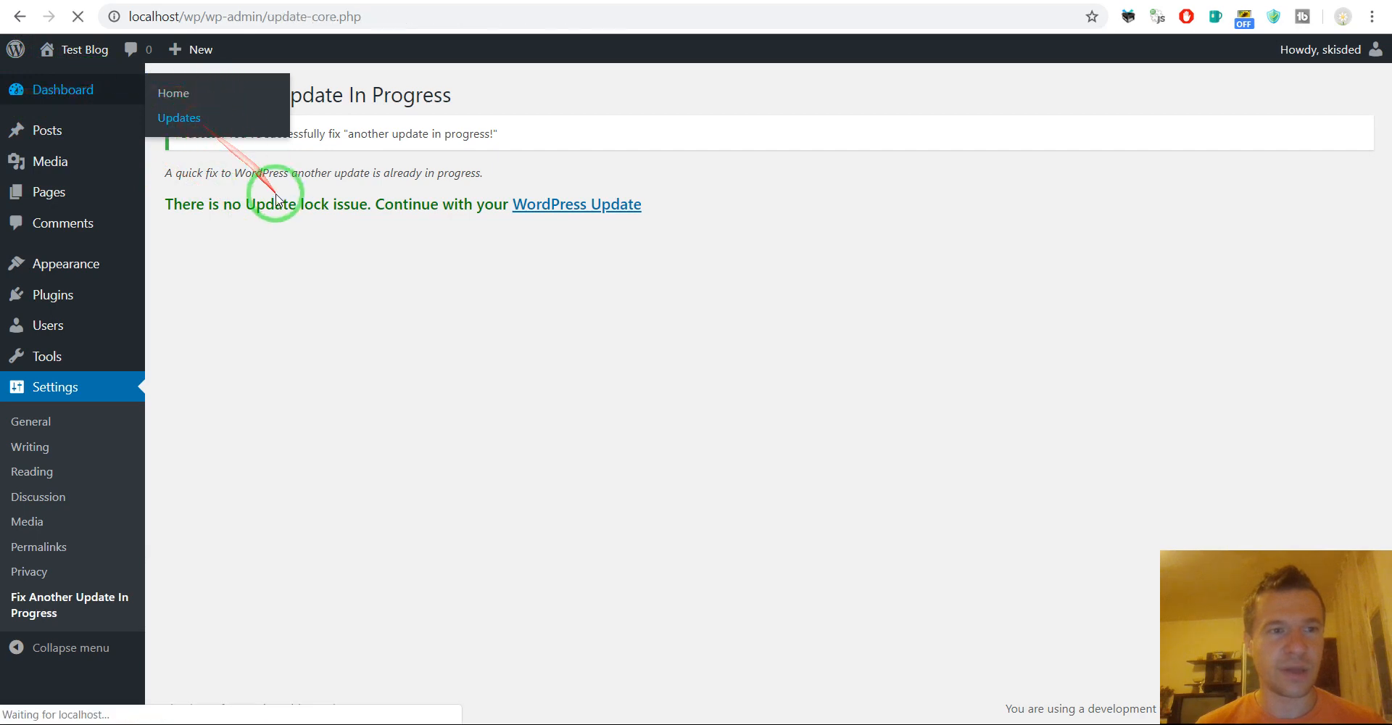
{"action": "left_click", "coordinate": [178, 117]}
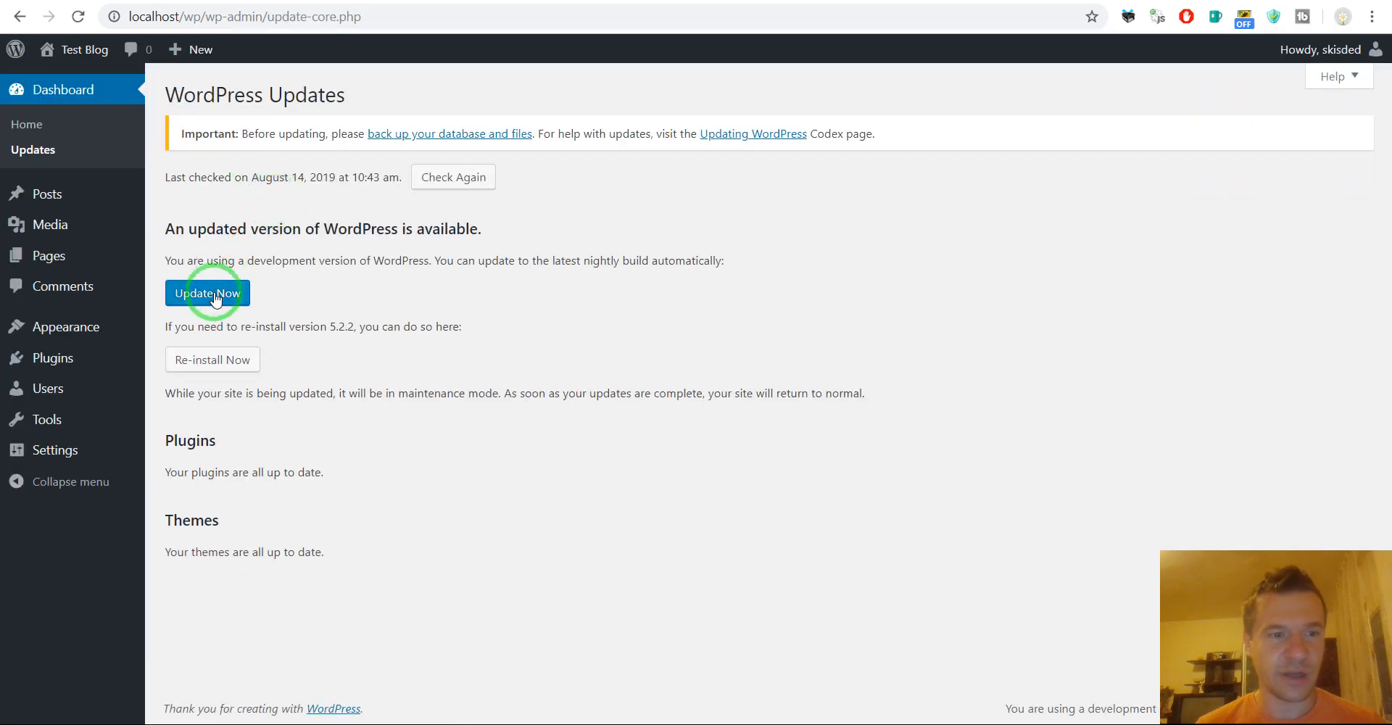
Run Update Now to install the latest nightly WordPress build
{"action": "left_click", "coordinate": [207, 293]}
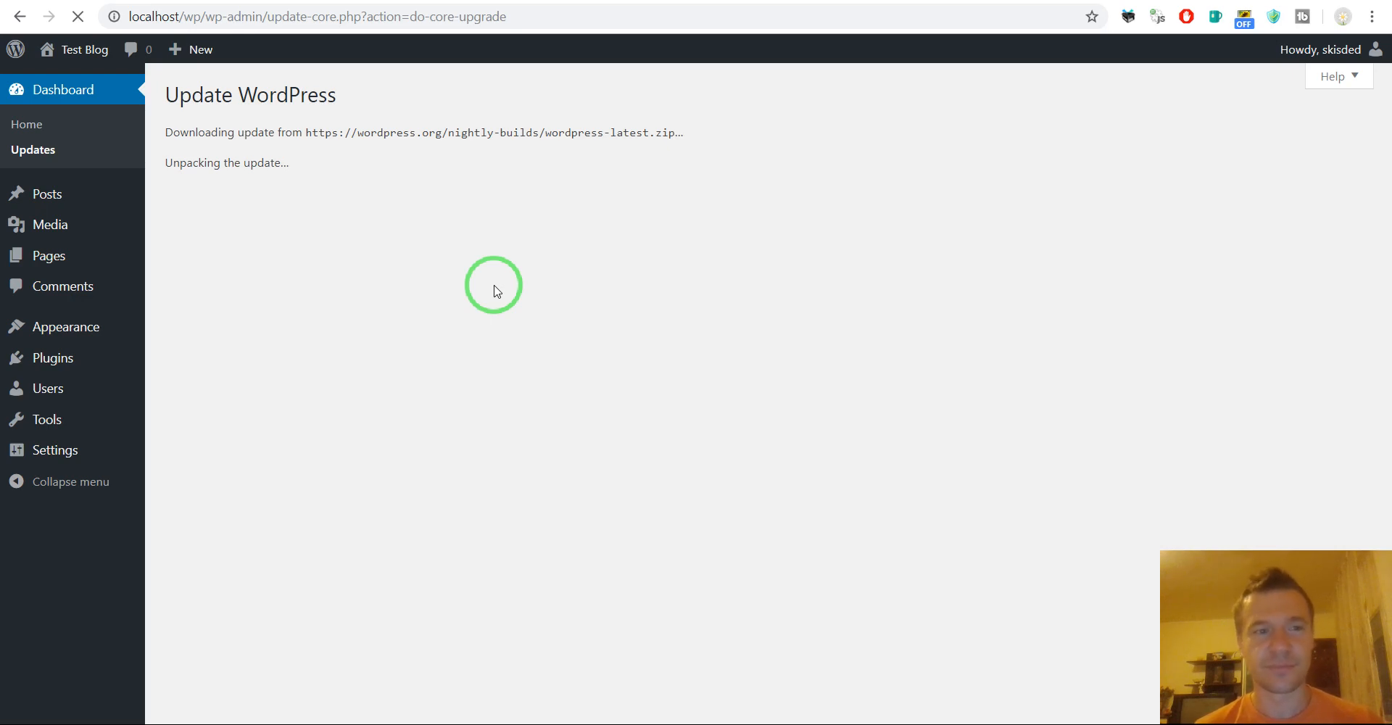
{"action": "mouse_move", "coordinate": [486, 298]}
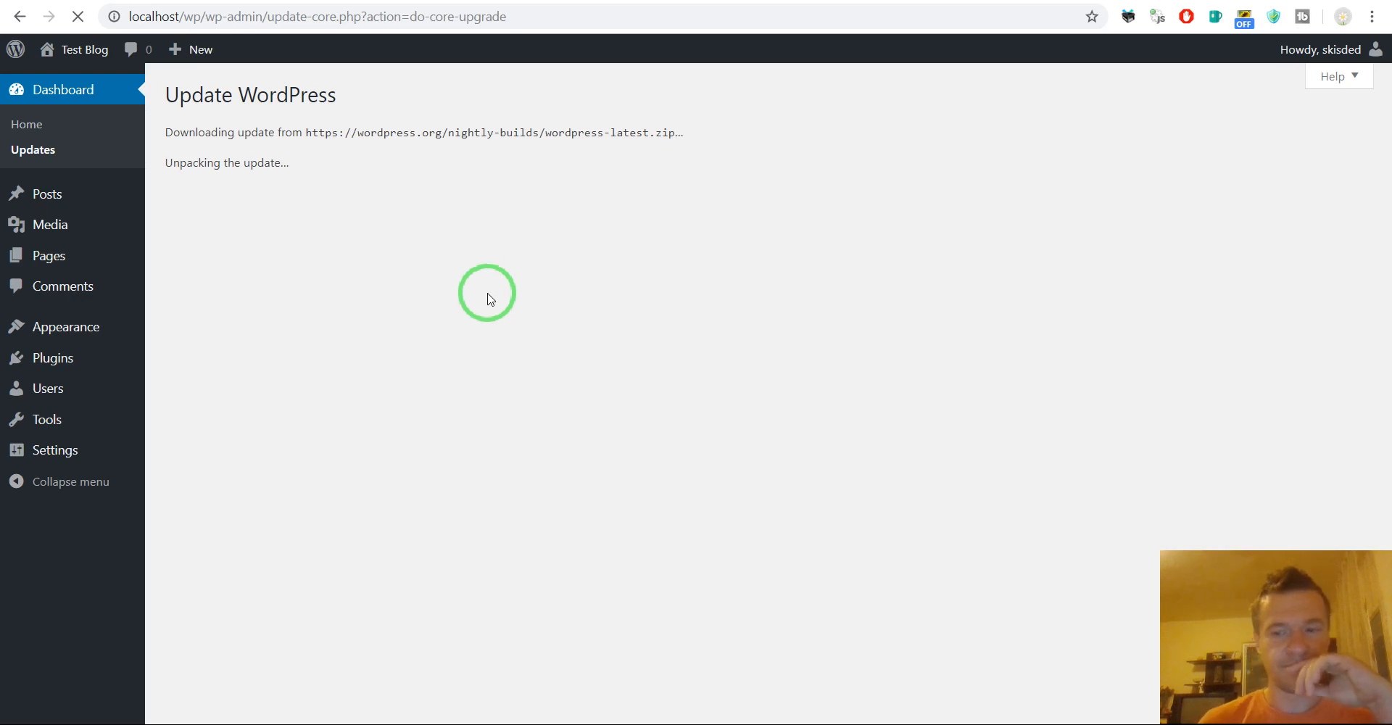
{"action": "mouse_move", "coordinate": [457, 349]}
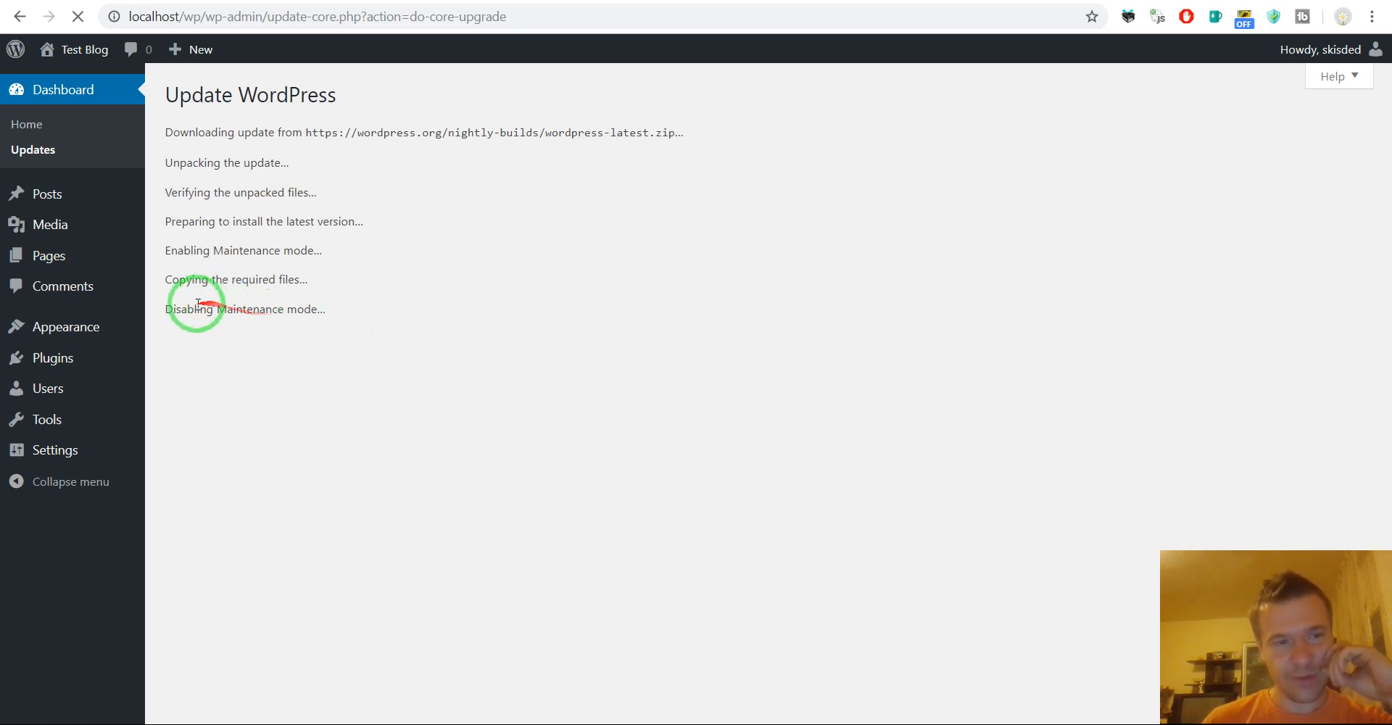
{"action": "mouse_move", "coordinate": [315, 305]}
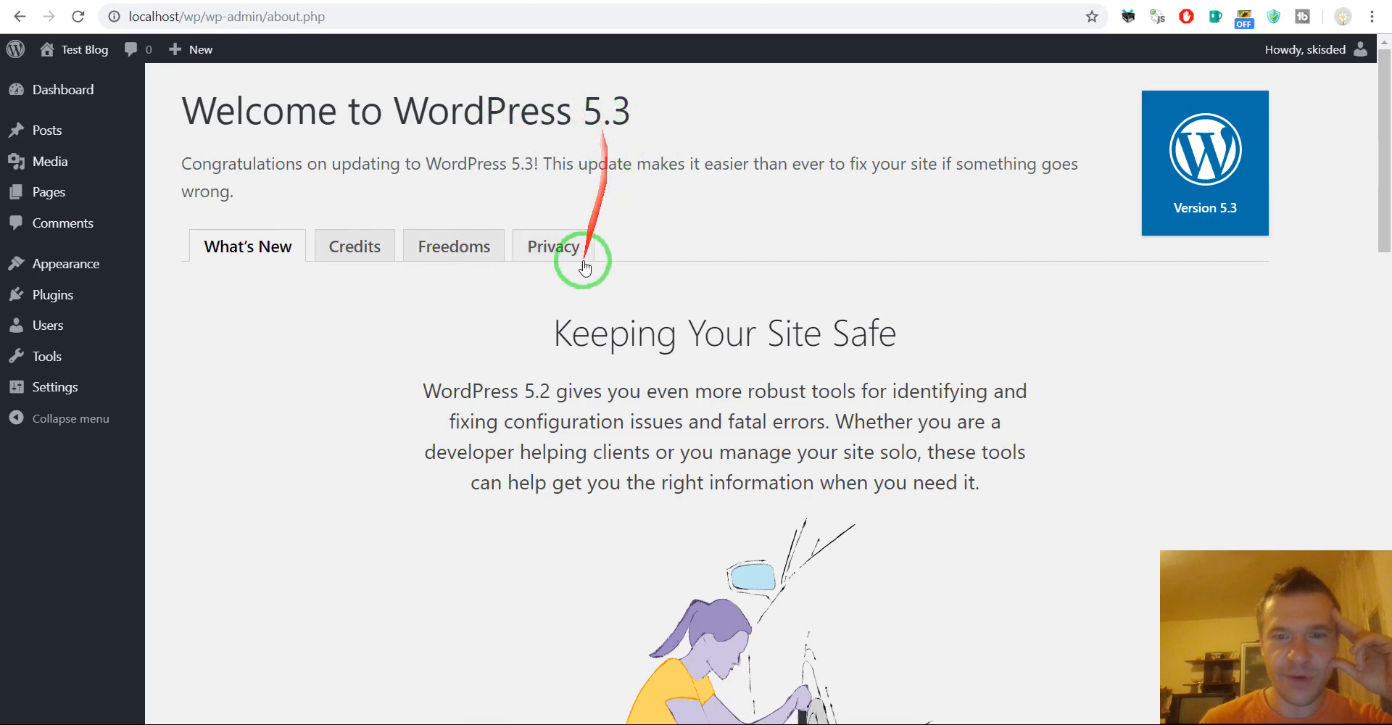
{"action": "scroll", "scroll_direction": "down", "scroll_amount": 3}
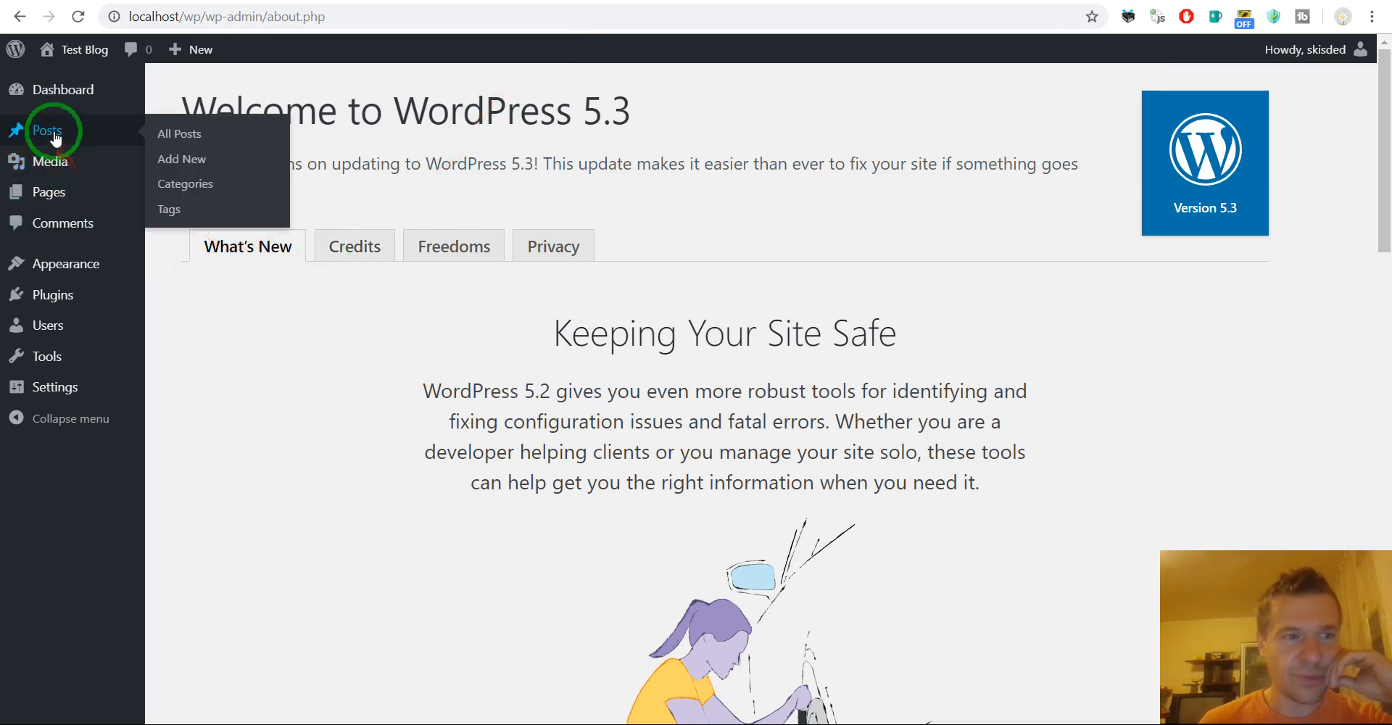
{"action": "mouse_move", "coordinate": [52, 294]}
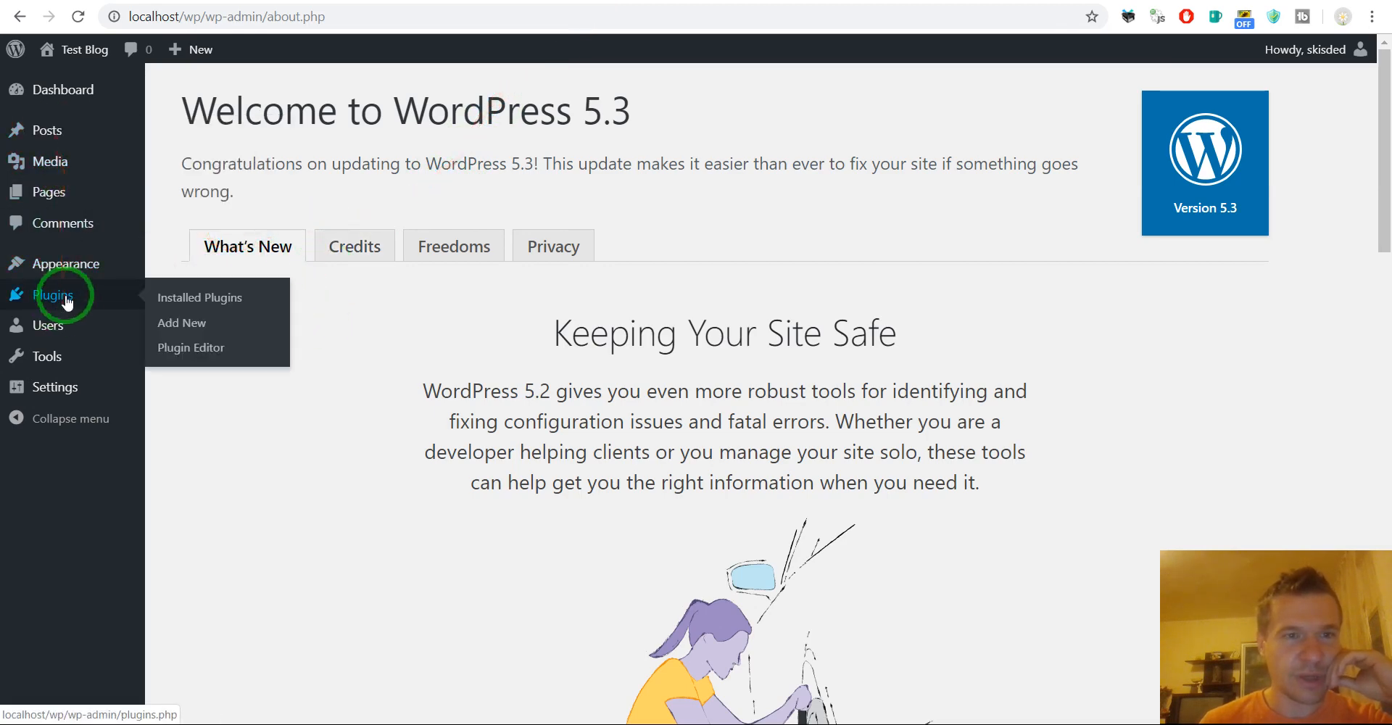
Activate the Newsomatic Automatic Post Generator plugin from the Installed Plugins list
{"action": "left_click", "coordinate": [52, 295]}
{"action": "type", "text": "newsom"}
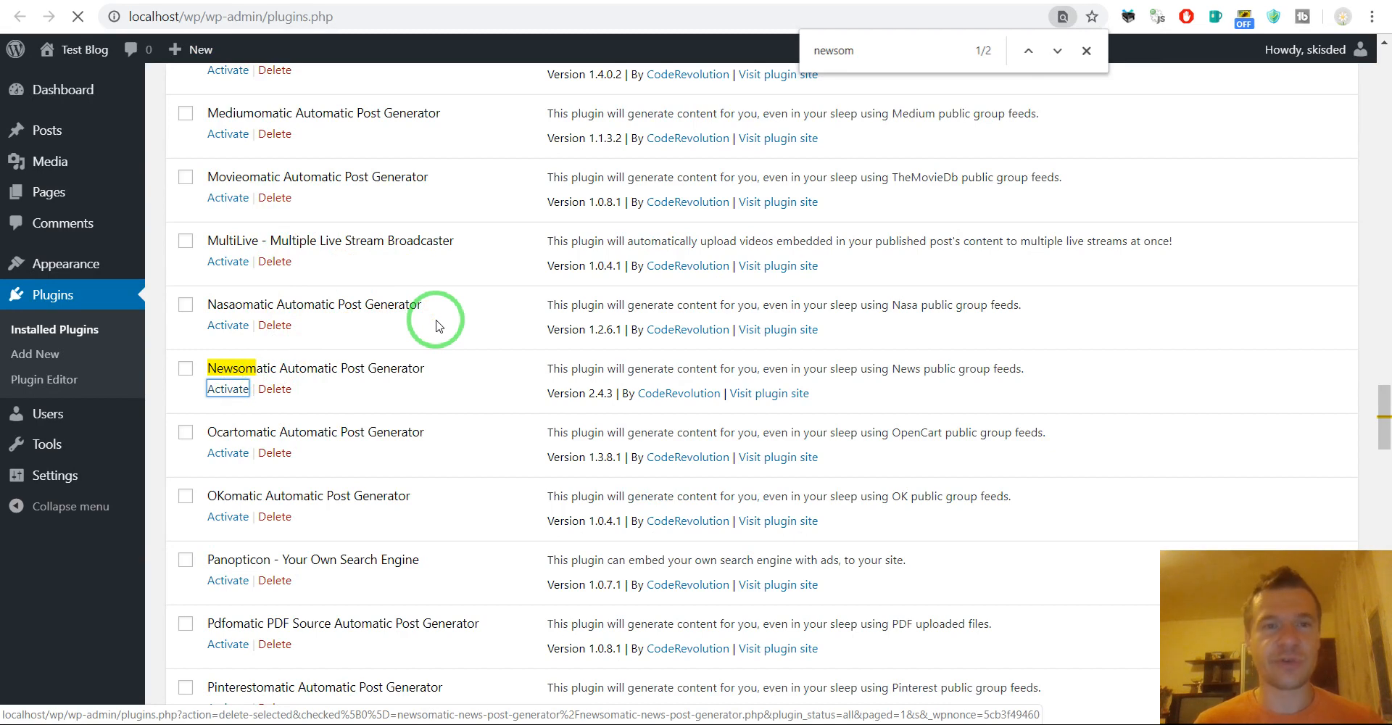
{"action": "left_click", "coordinate": [227, 388]}
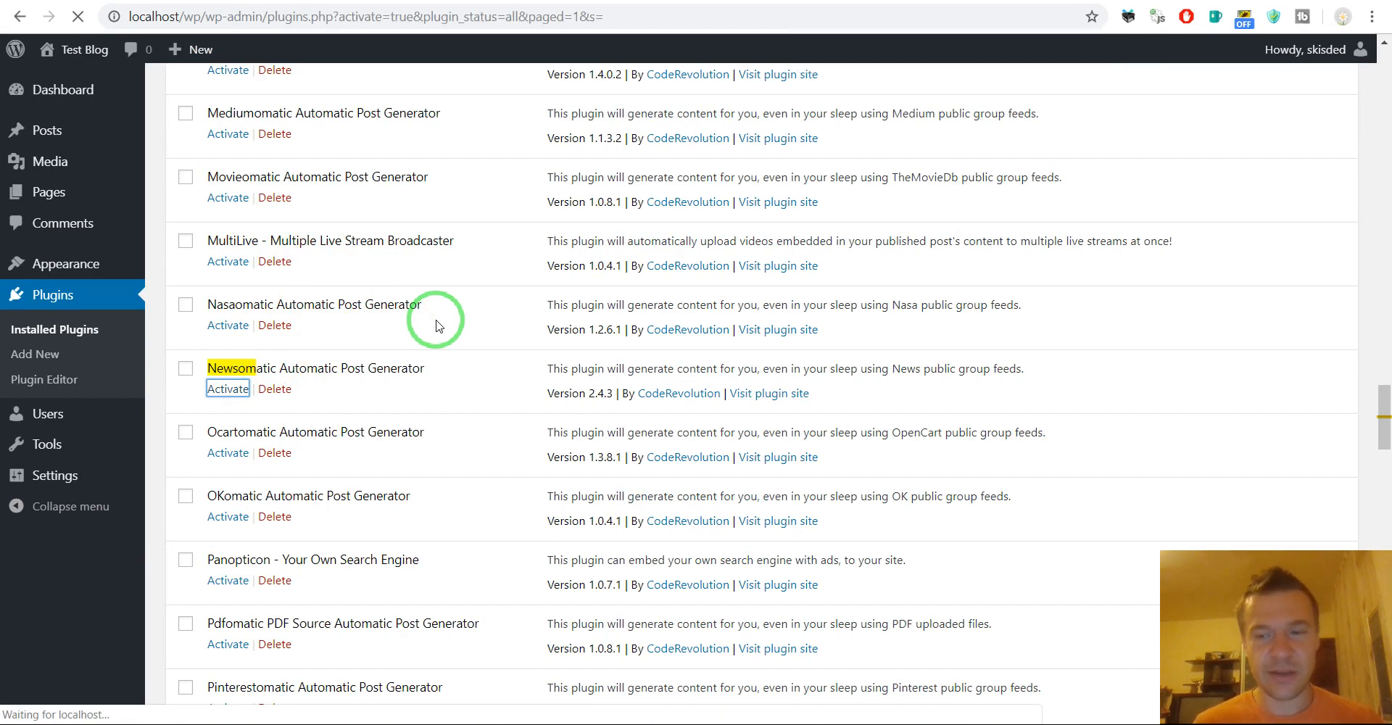
{"action": "left_click", "coordinate": [227, 389]}
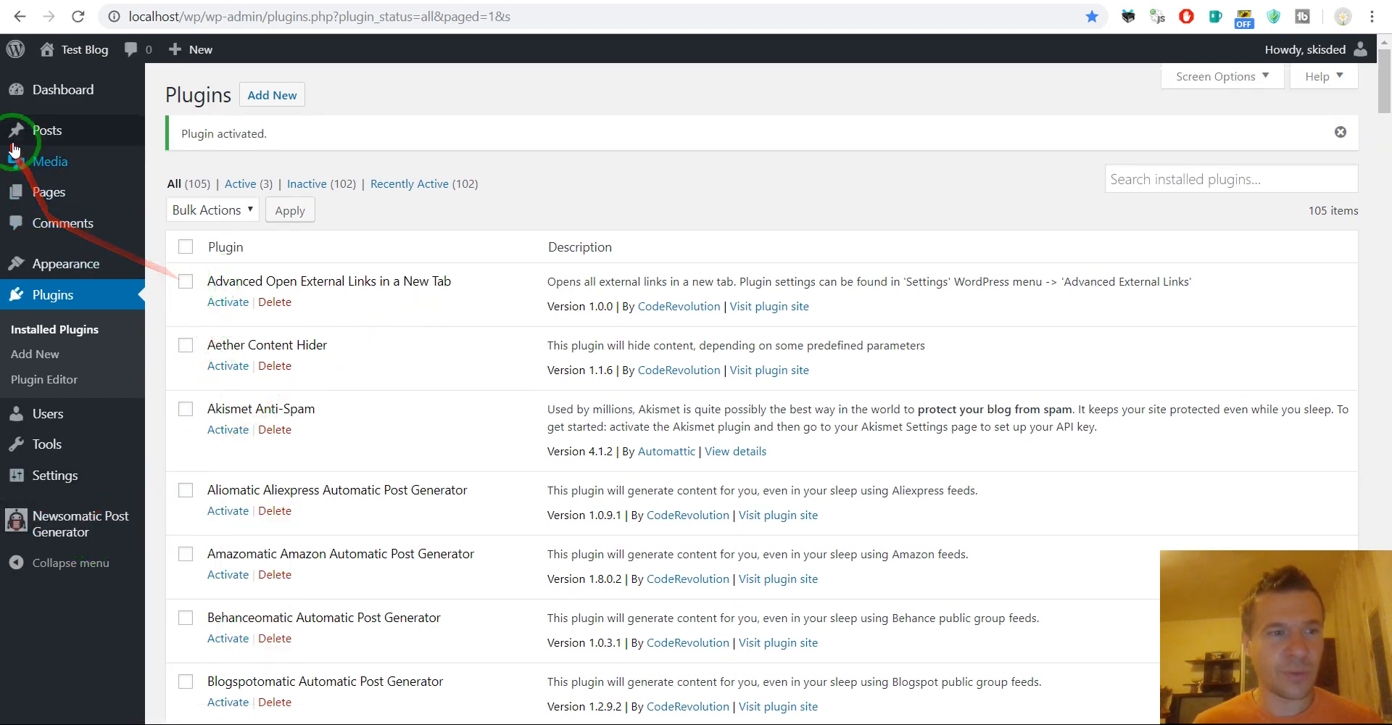
{"action": "mouse_move", "coordinate": [376, 92]}
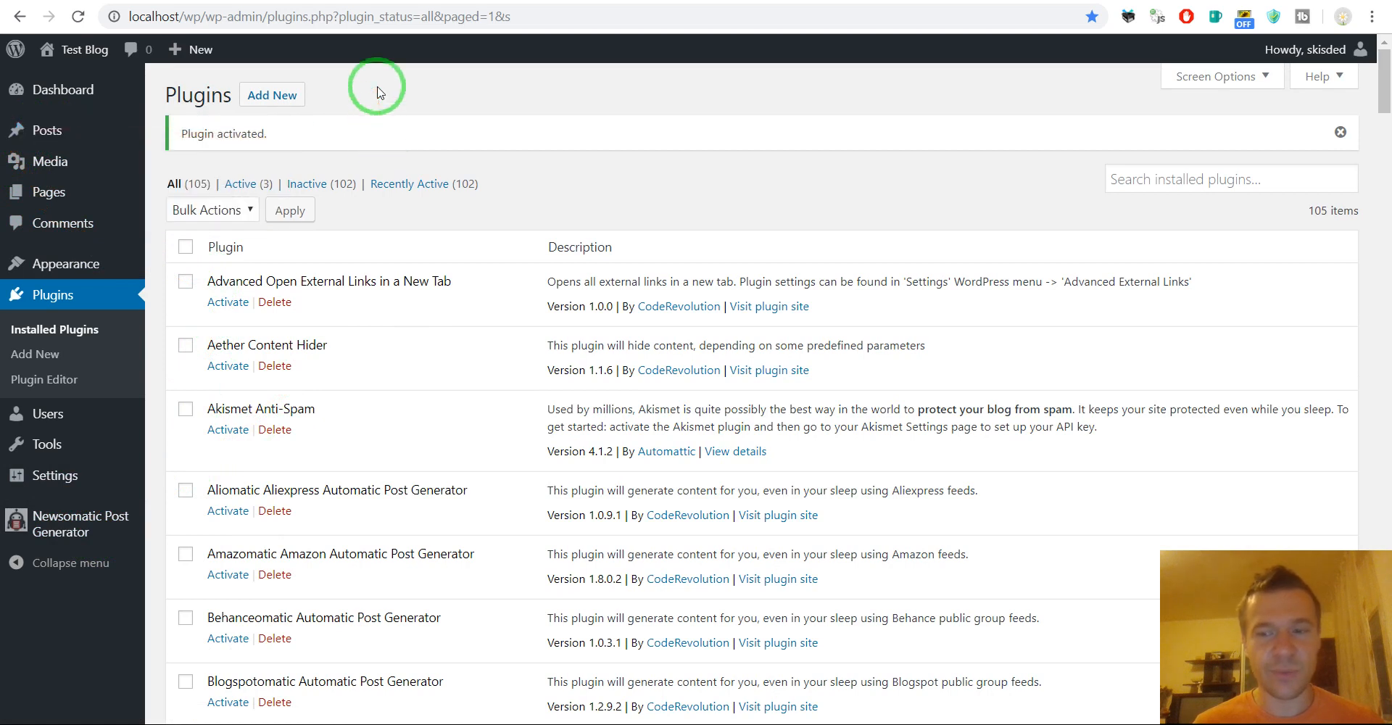
{"action": "mouse_move", "coordinate": [432, 273]}
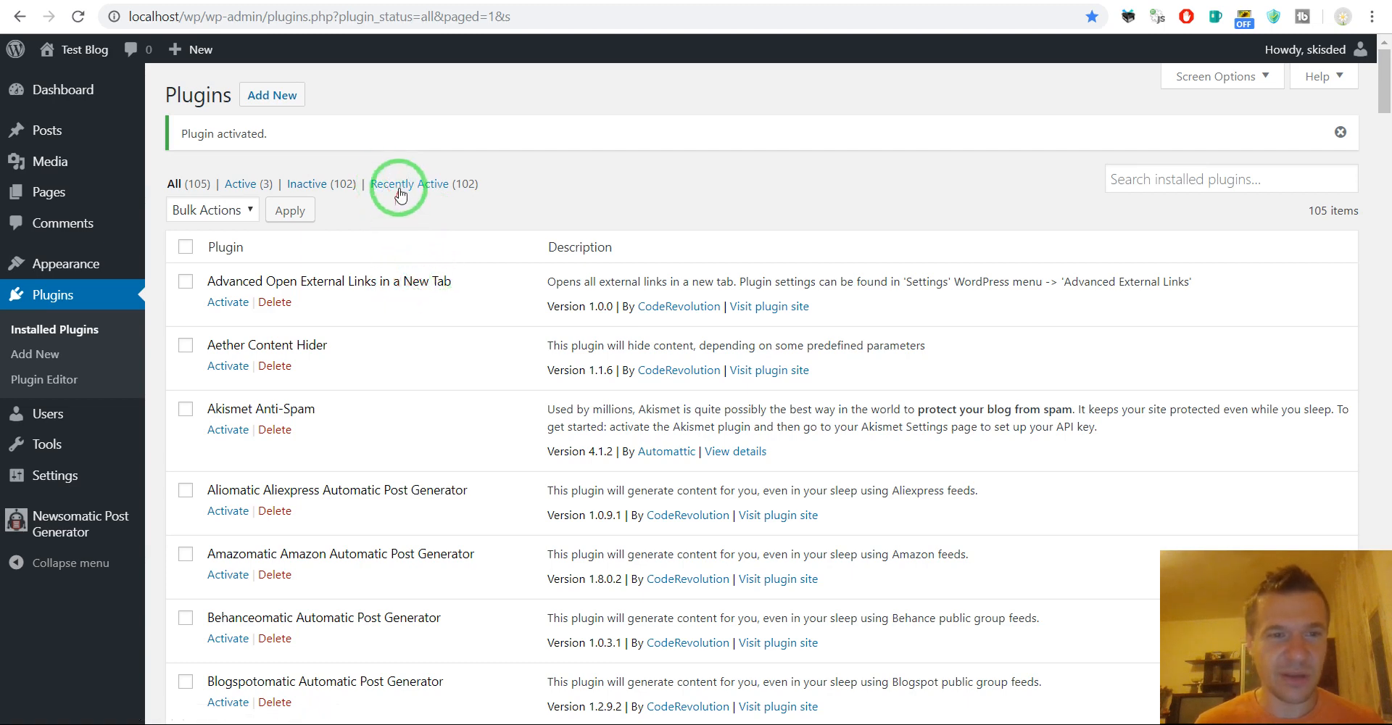
{"action": "mouse_move", "coordinate": [384, 211]}
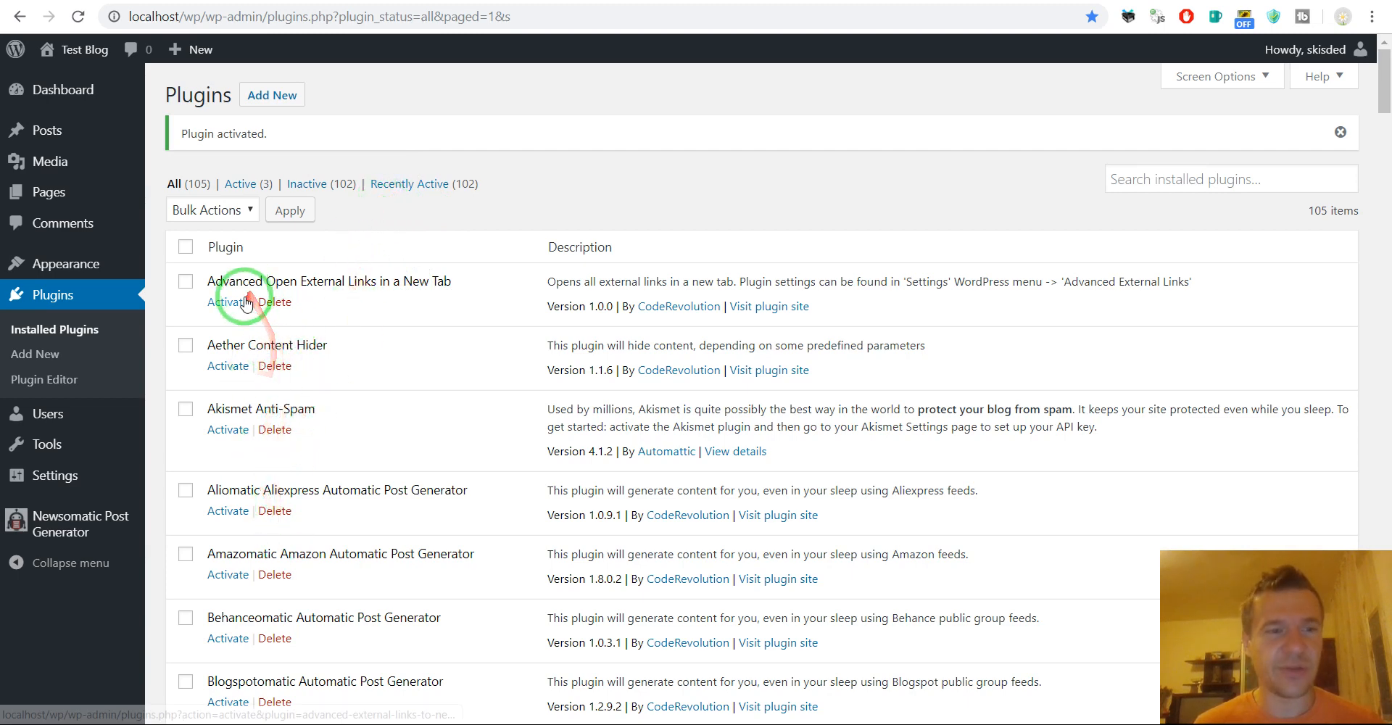
{"action": "mouse_move", "coordinate": [337, 309]}
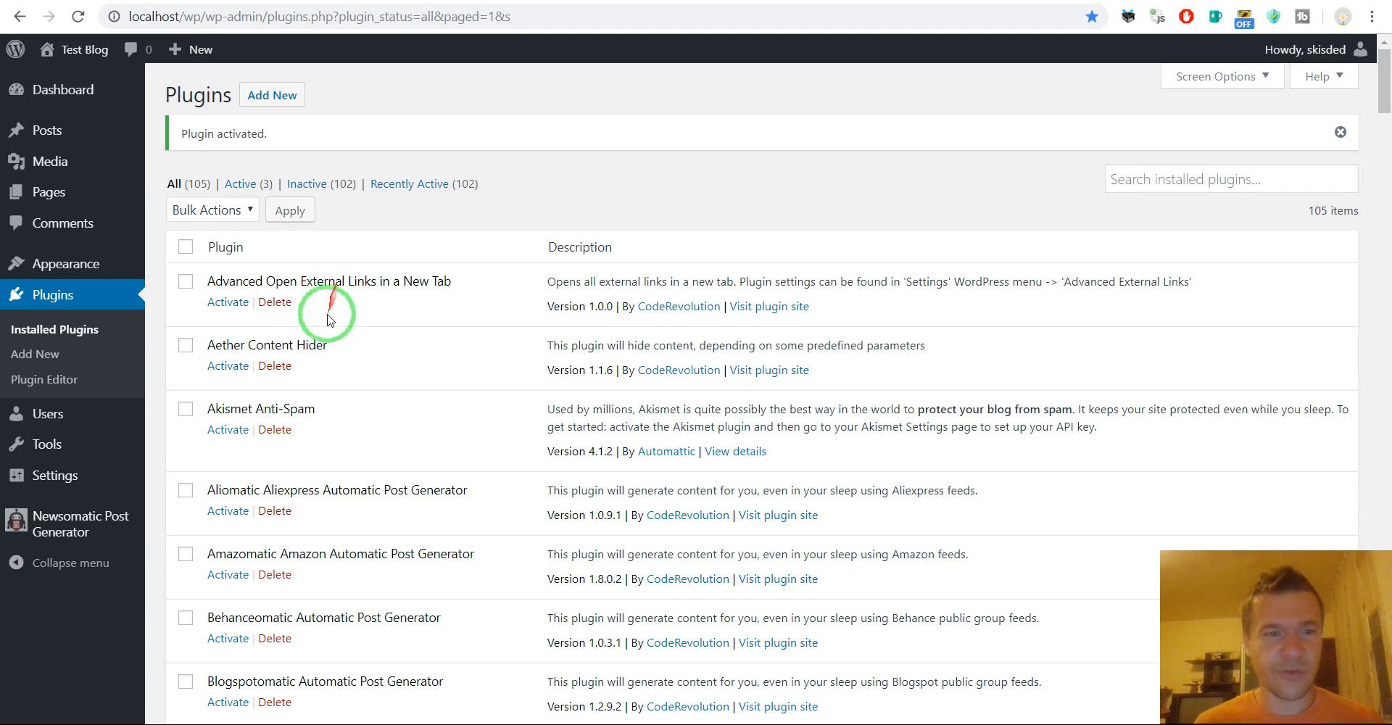
{"action": "mouse_move", "coordinate": [353, 305]}
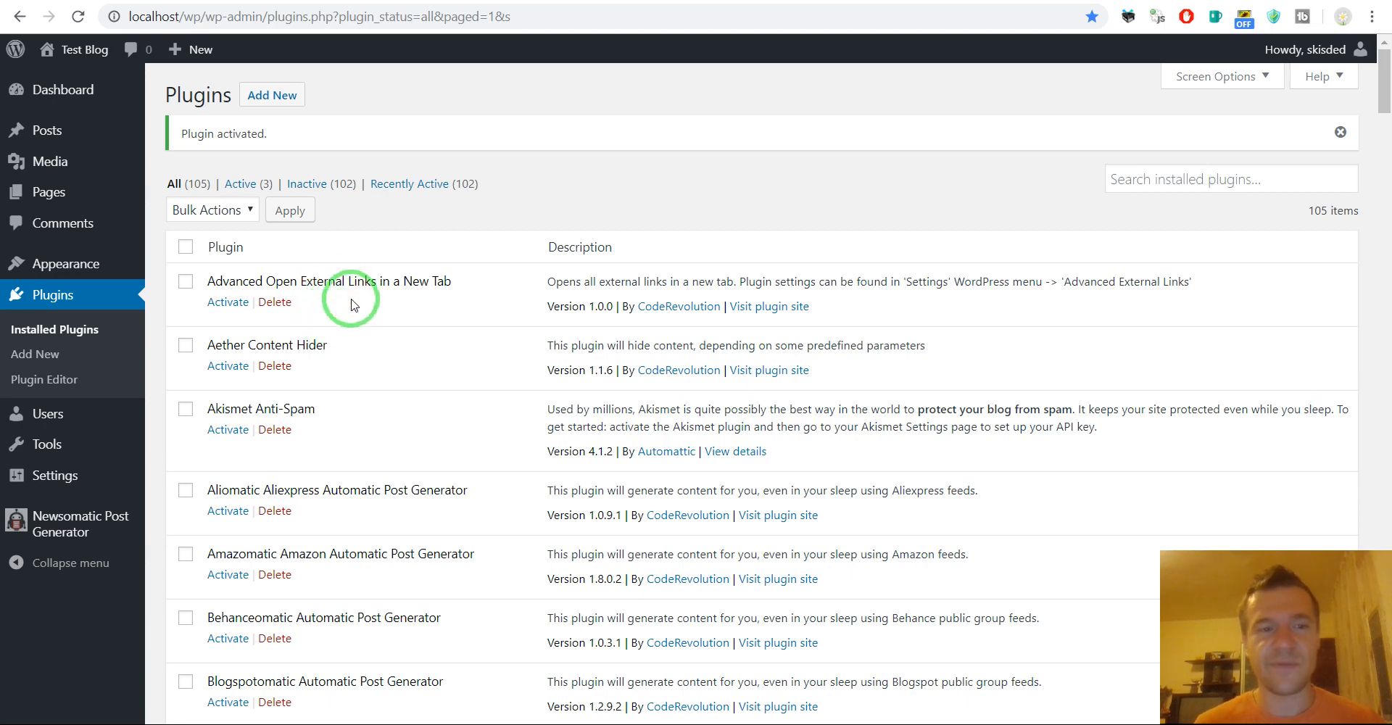
{"action": "mouse_move", "coordinate": [66, 524]}
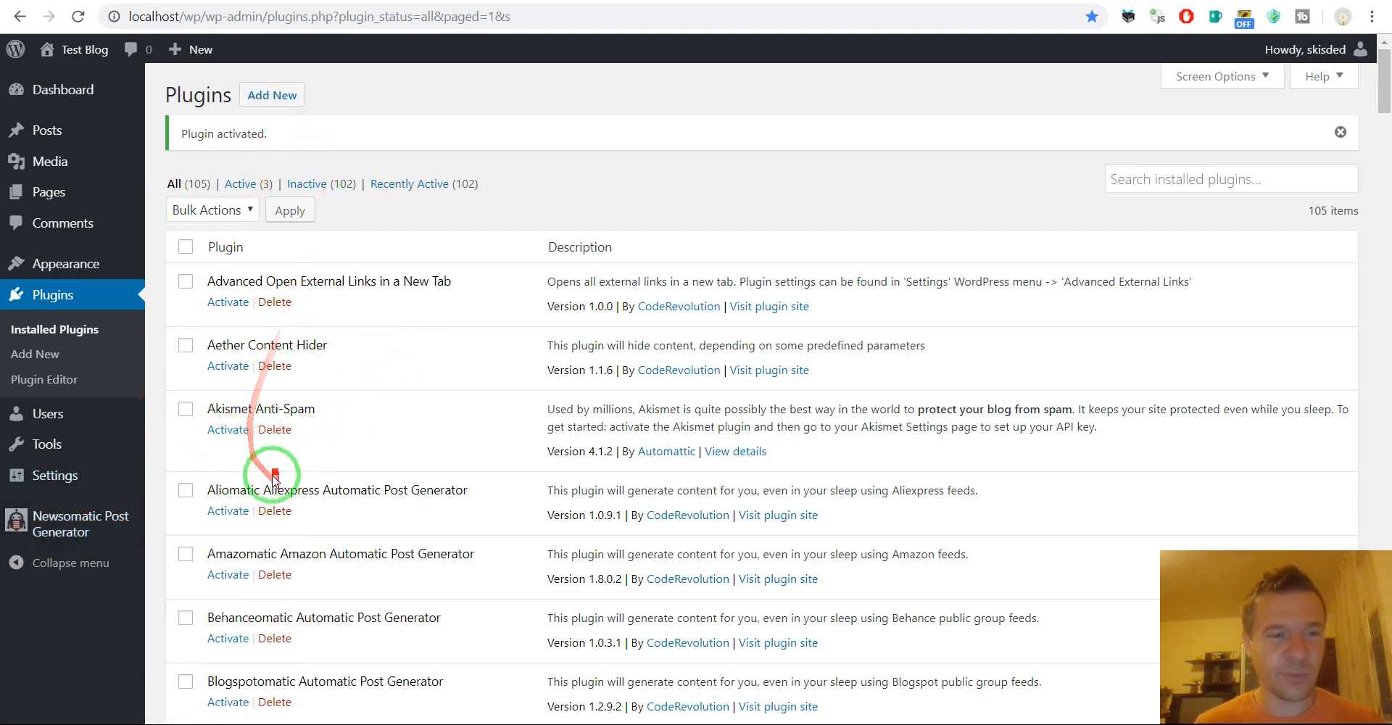
{"action": "mouse_move", "coordinate": [80, 523]}
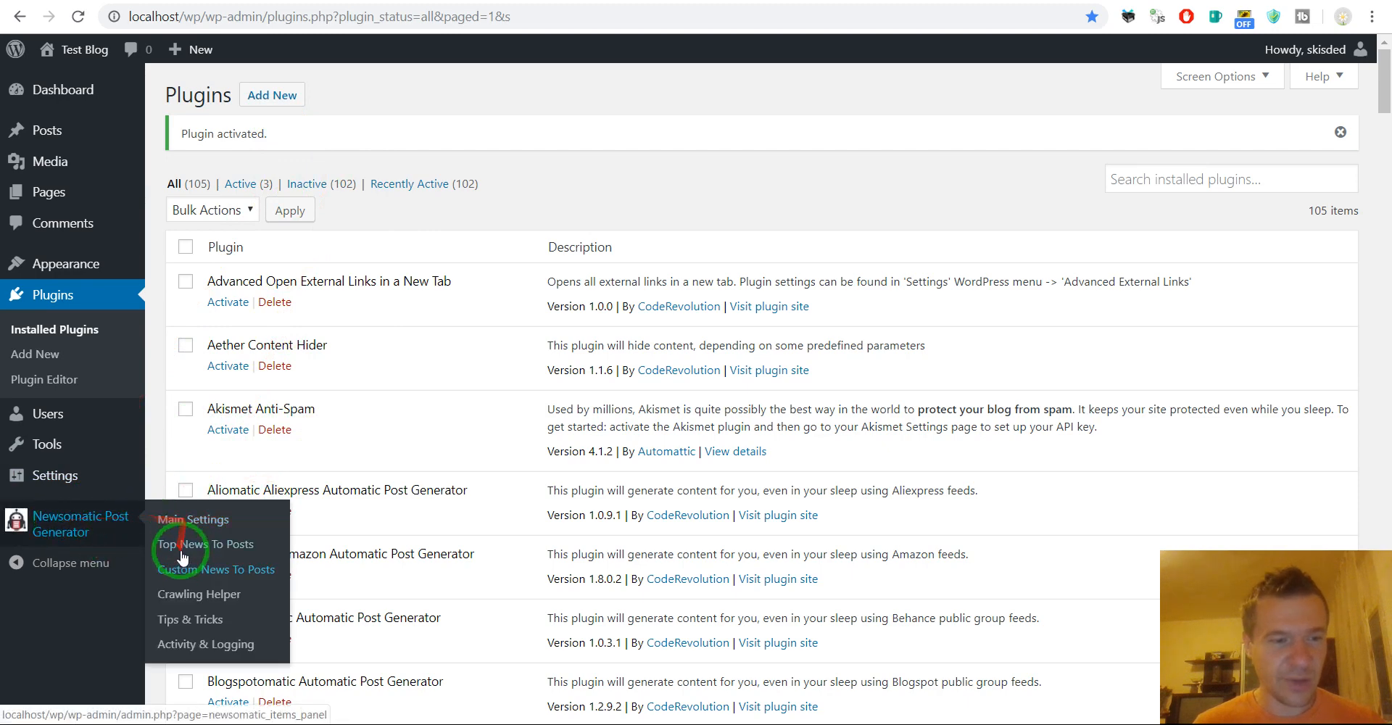
Create and save a Newsomatic Top News rule with Category - Business as its source
{"action": "left_click", "coordinate": [205, 543]}
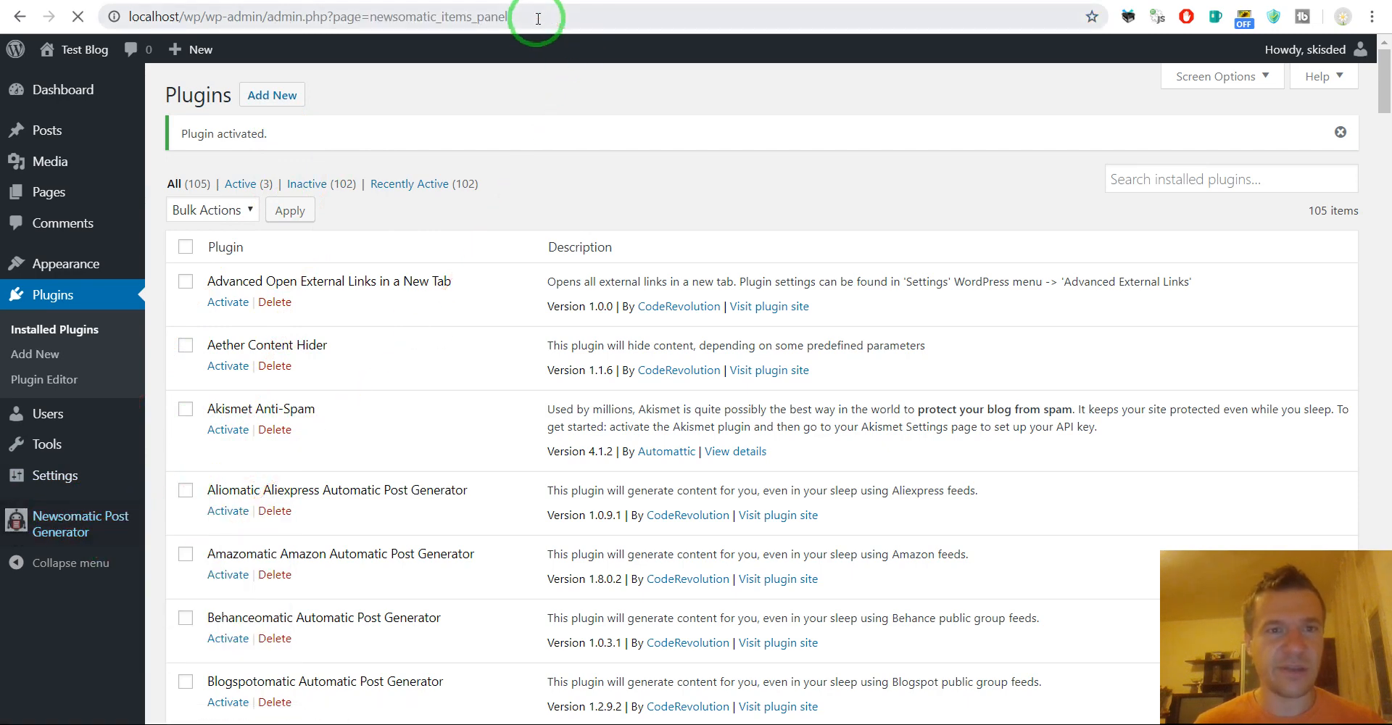
{"action": "left_click", "coordinate": [418, 196]}
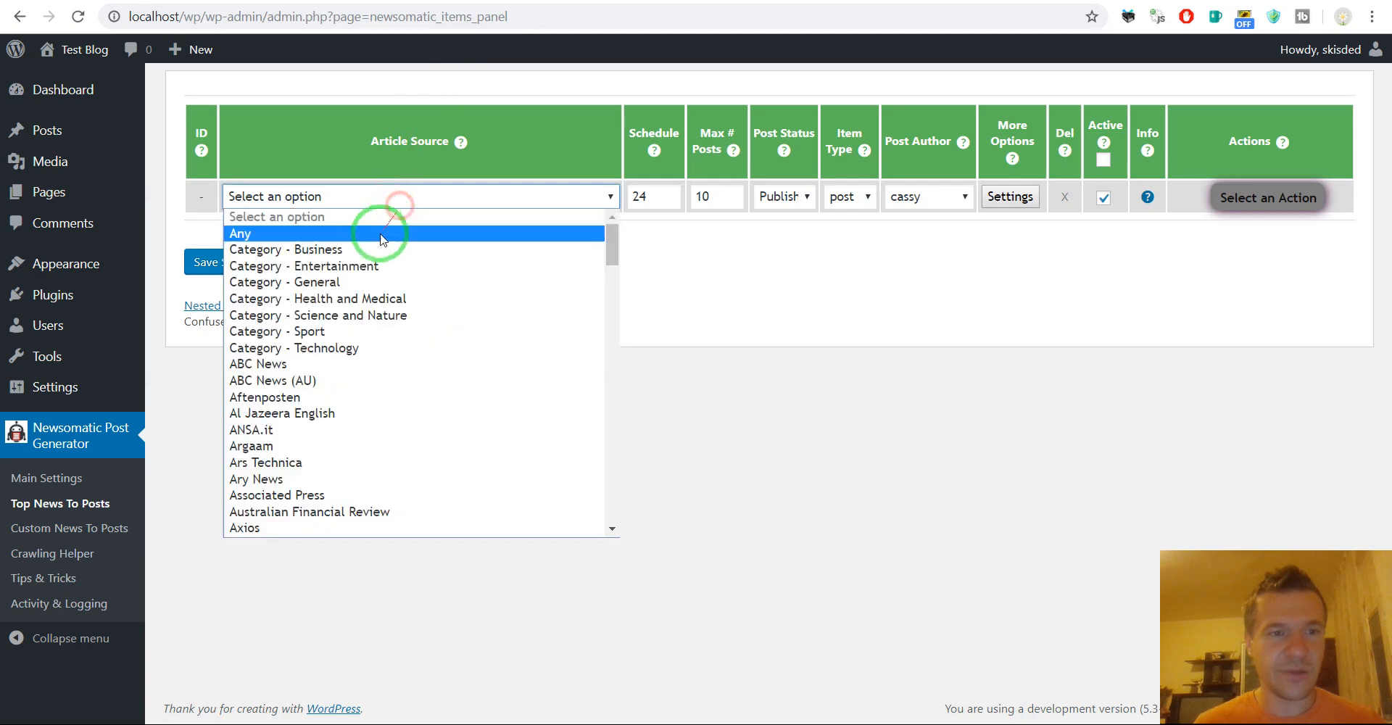
{"action": "left_click", "coordinate": [285, 249]}
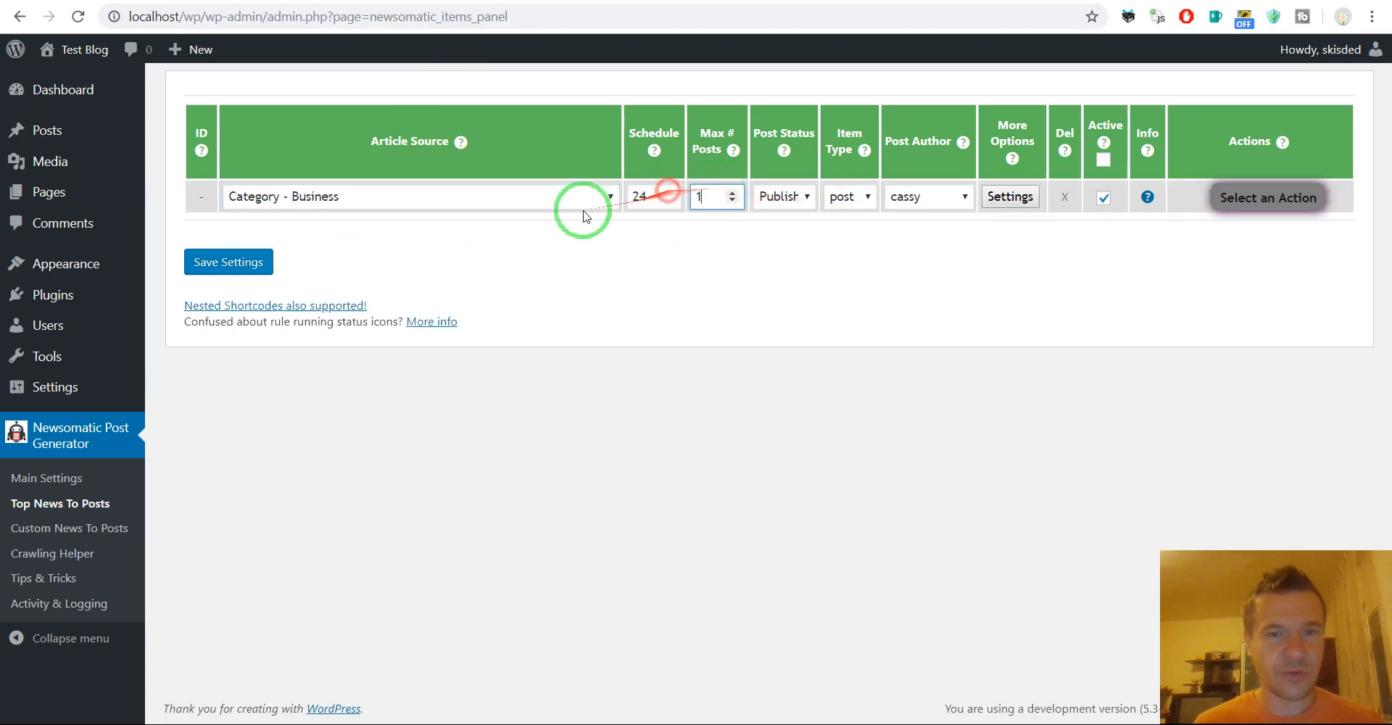
{"action": "left_click", "coordinate": [228, 262]}
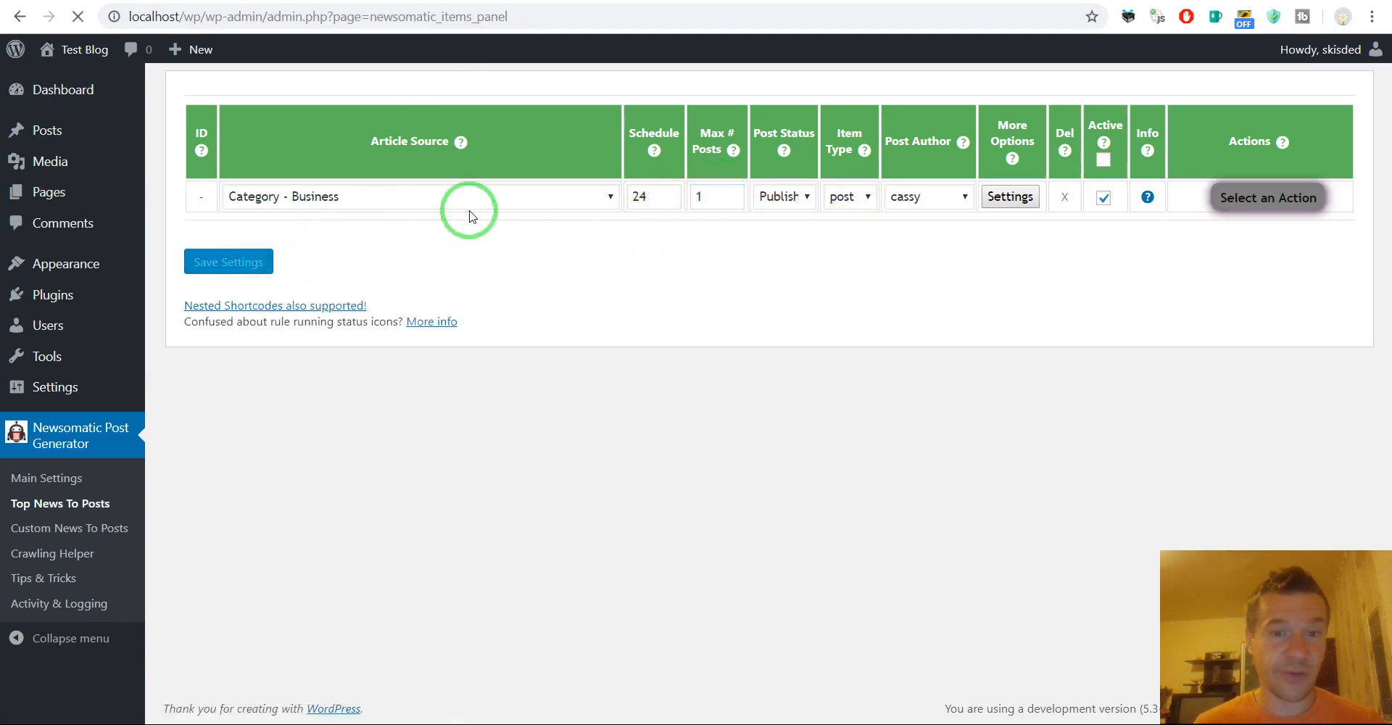
Run the rule to generate a post, view the public site, then delete the rule and its posts
{"action": "left_click", "coordinate": [1268, 197]}
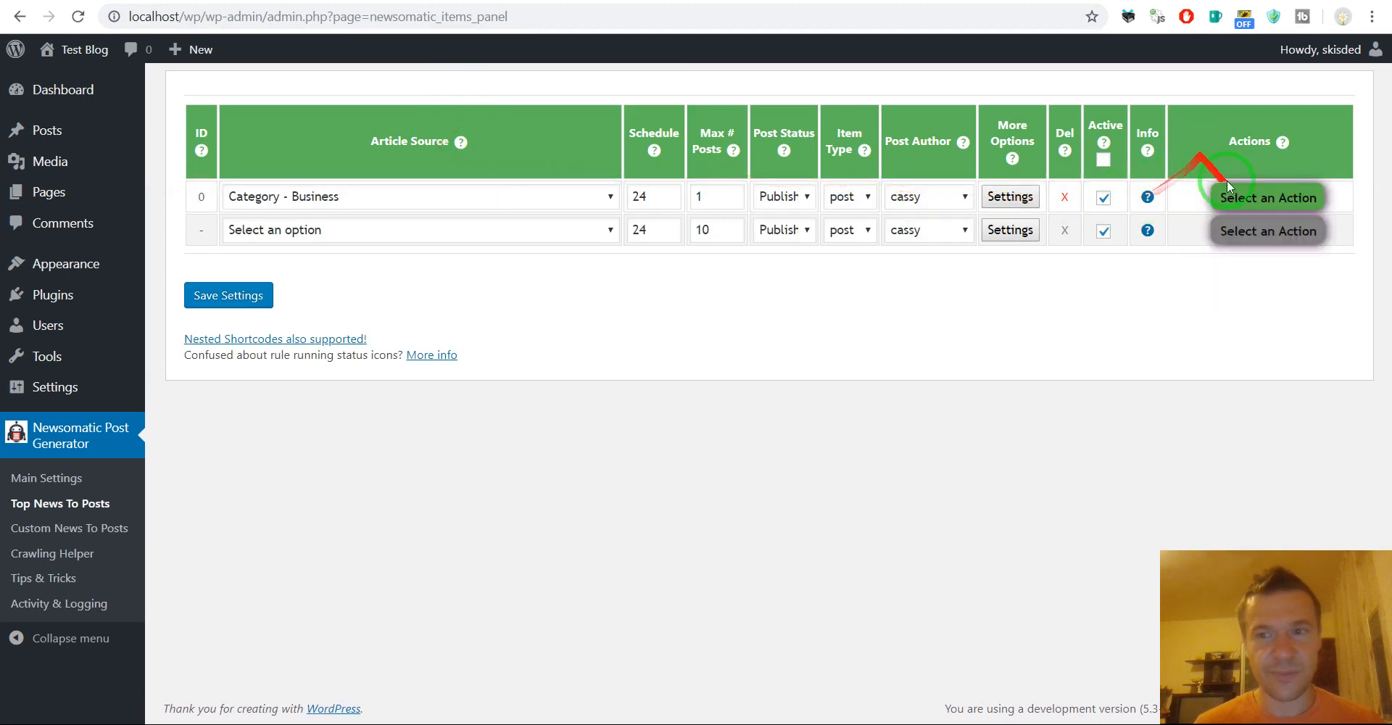
{"action": "mouse_move", "coordinate": [621, 275]}
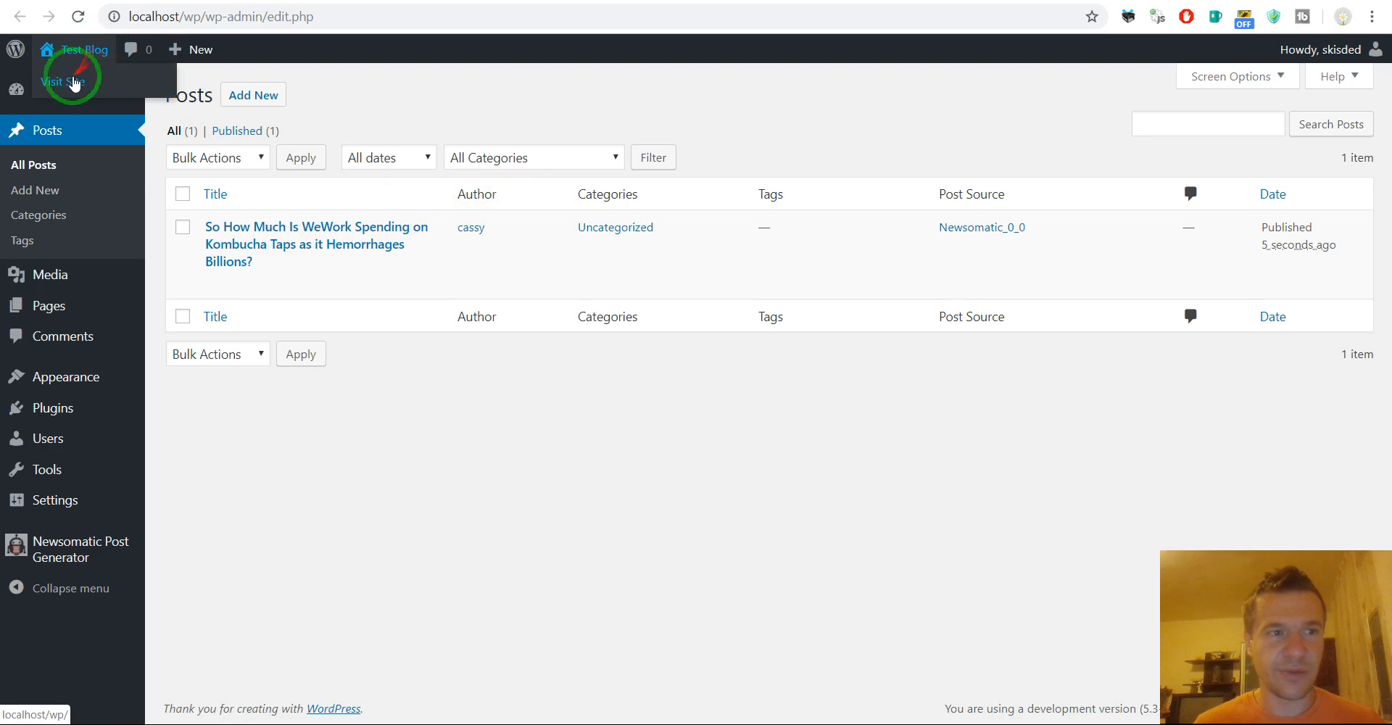
{"action": "left_click", "coordinate": [65, 81]}
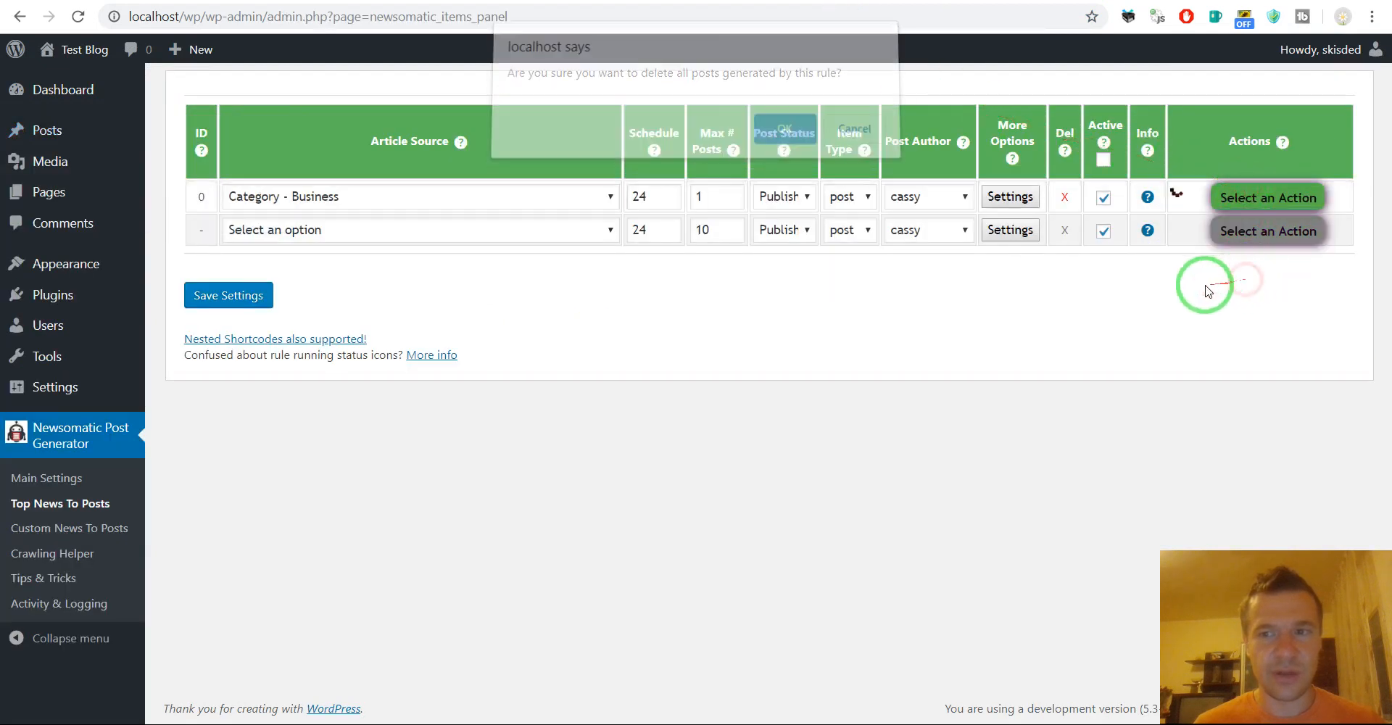
{"action": "left_click", "coordinate": [782, 131]}
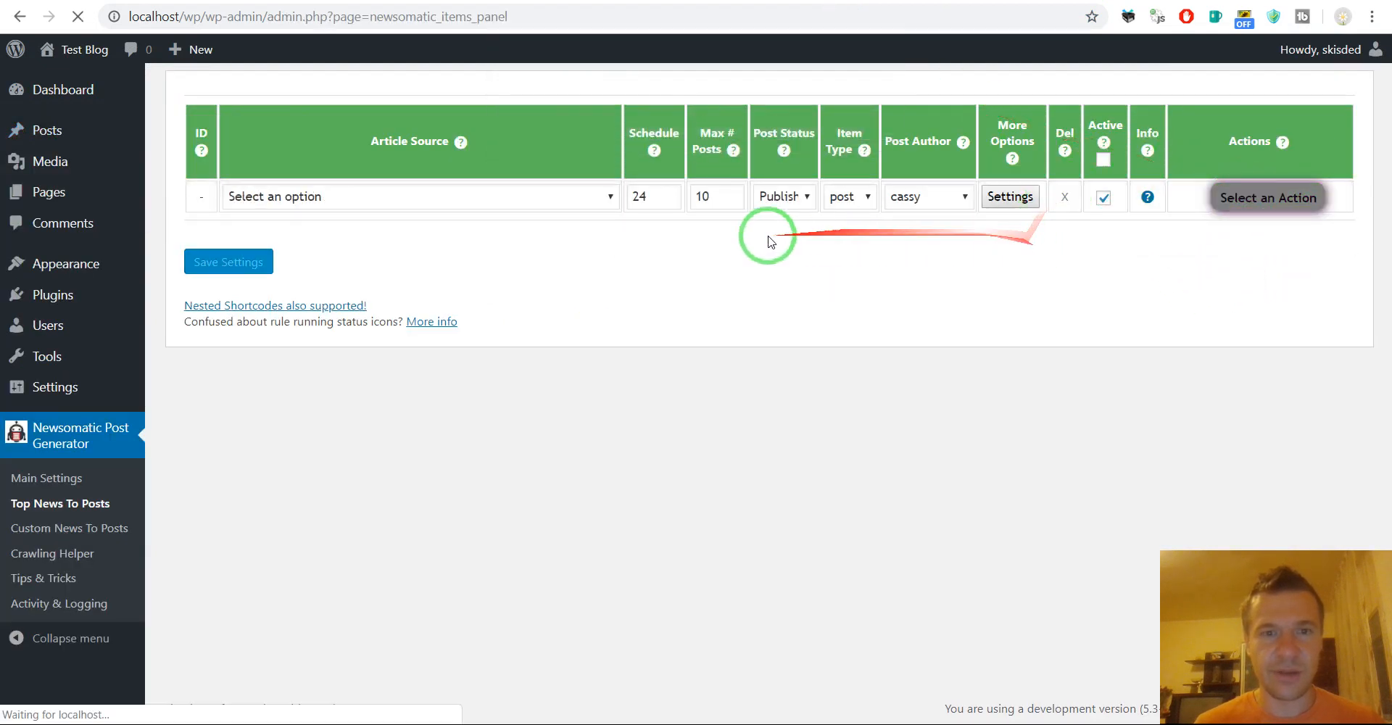
{"action": "mouse_move", "coordinate": [51, 294]}
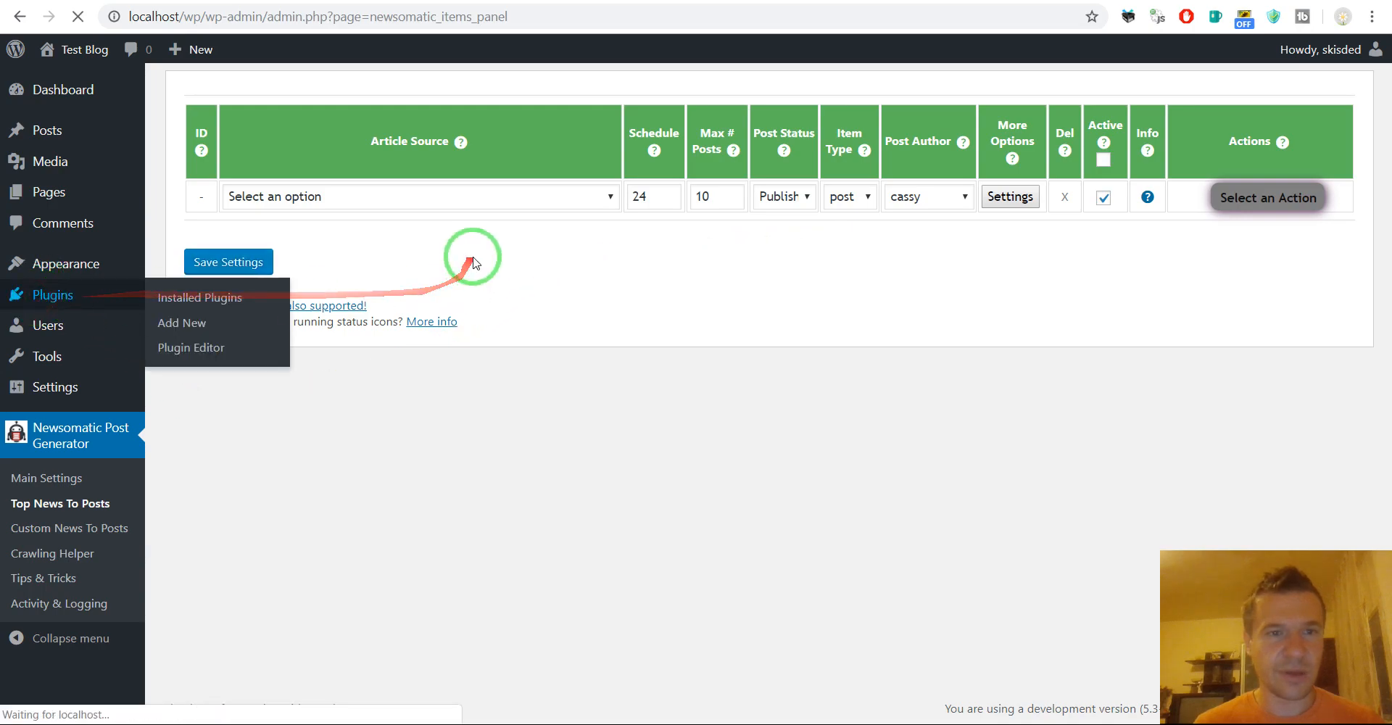
Deactivate Newsomatic and Fix Another Update In Progress, then delete the fix plugin
{"action": "left_click", "coordinate": [200, 297]}
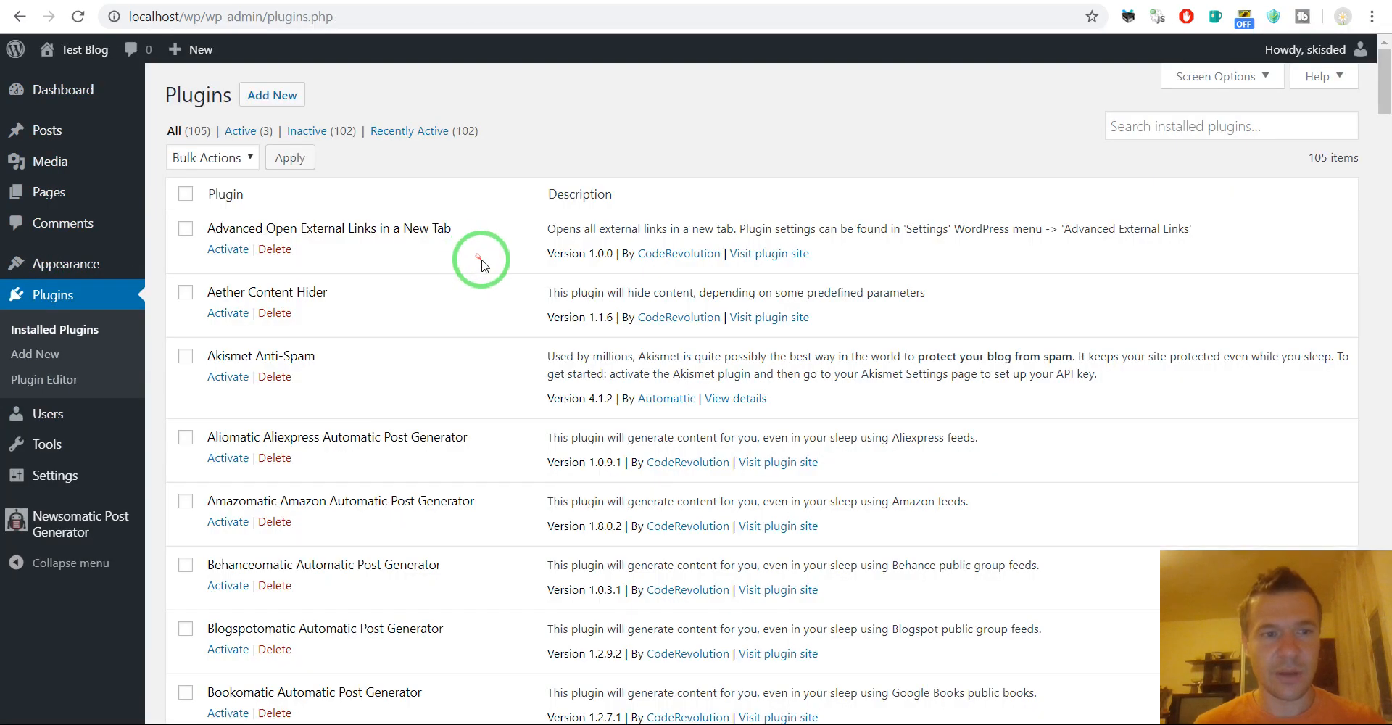
{"action": "scroll", "scroll_direction": "down", "scroll_amount": 3}
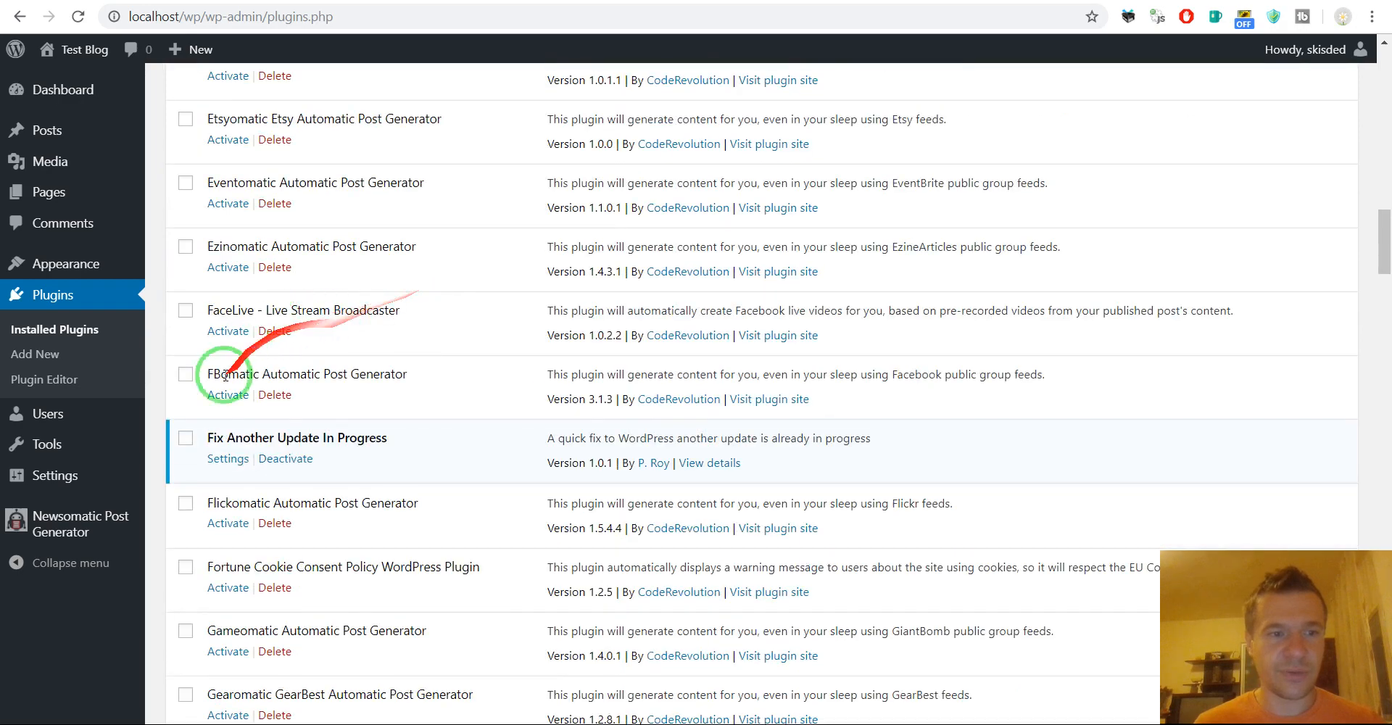
{"action": "scroll", "scroll_direction": "down", "scroll_amount": 3}
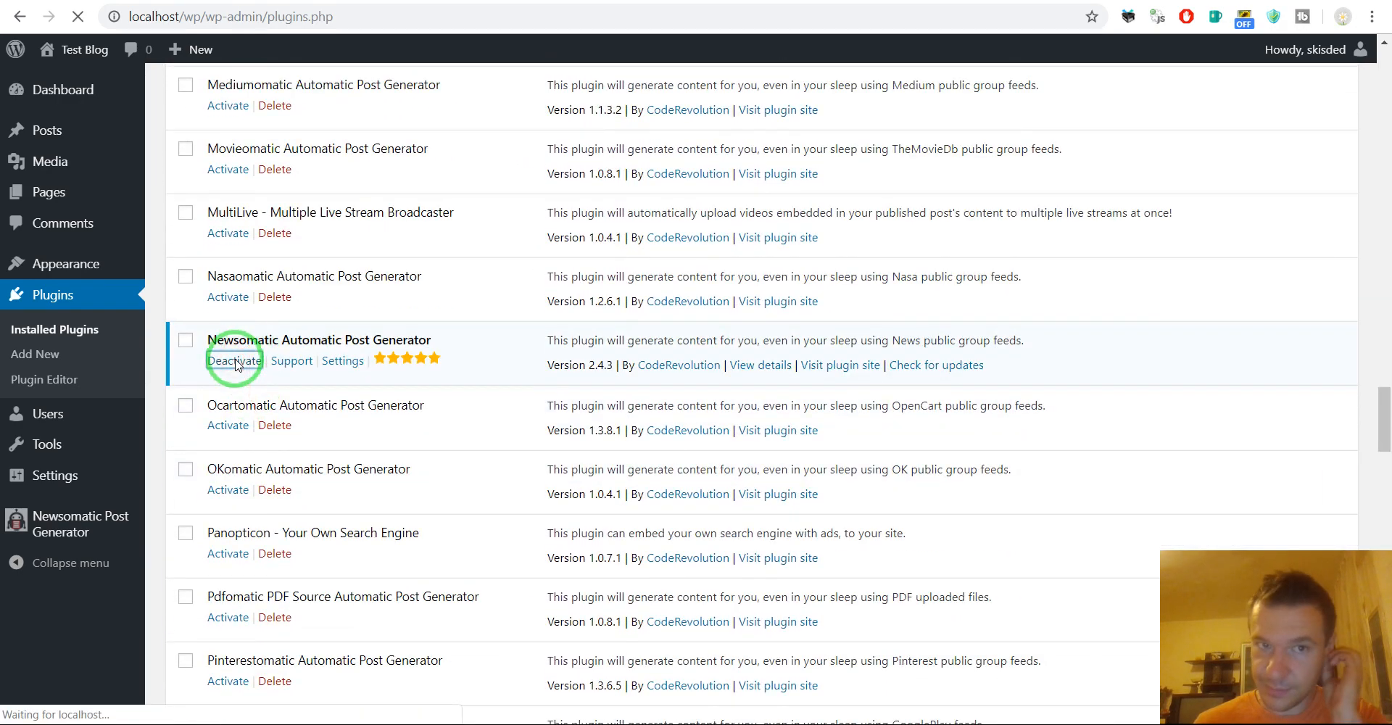
{"action": "left_click", "coordinate": [234, 359]}
{"action": "type", "text": "fix"}
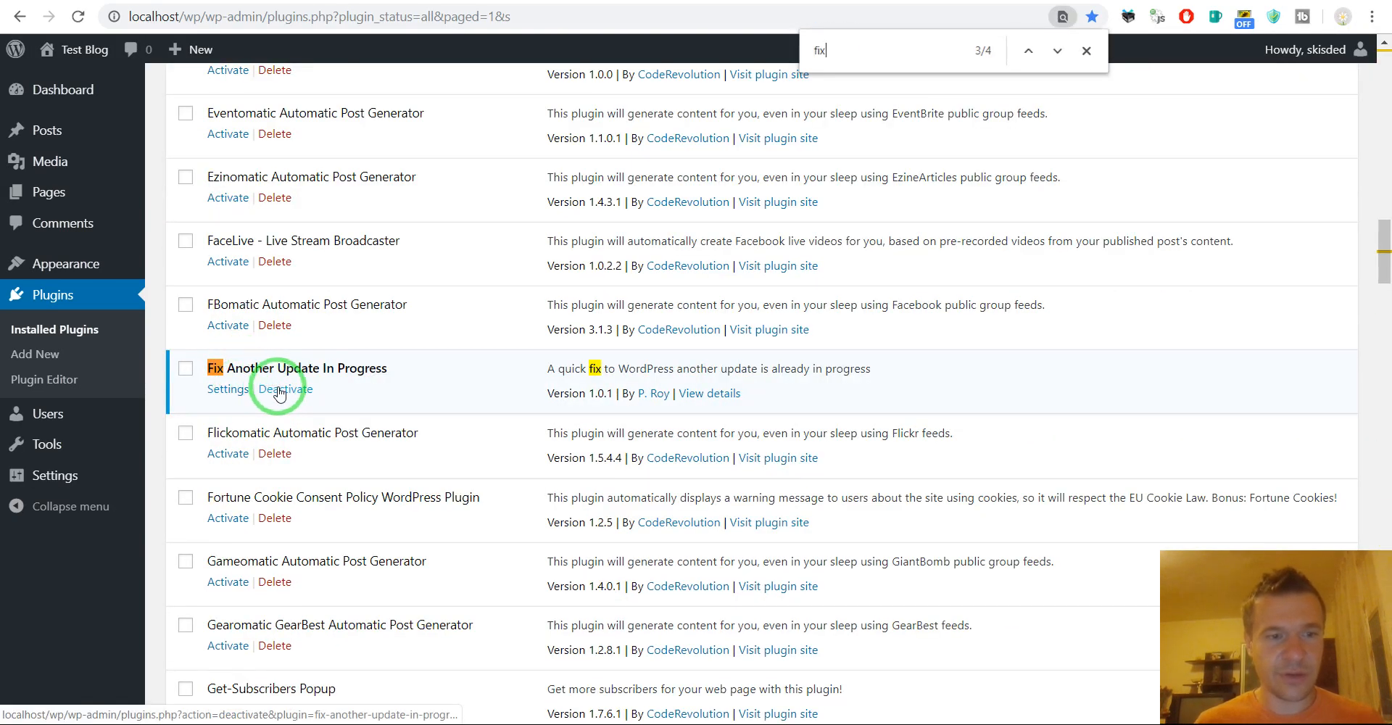
{"action": "left_click", "coordinate": [227, 389]}
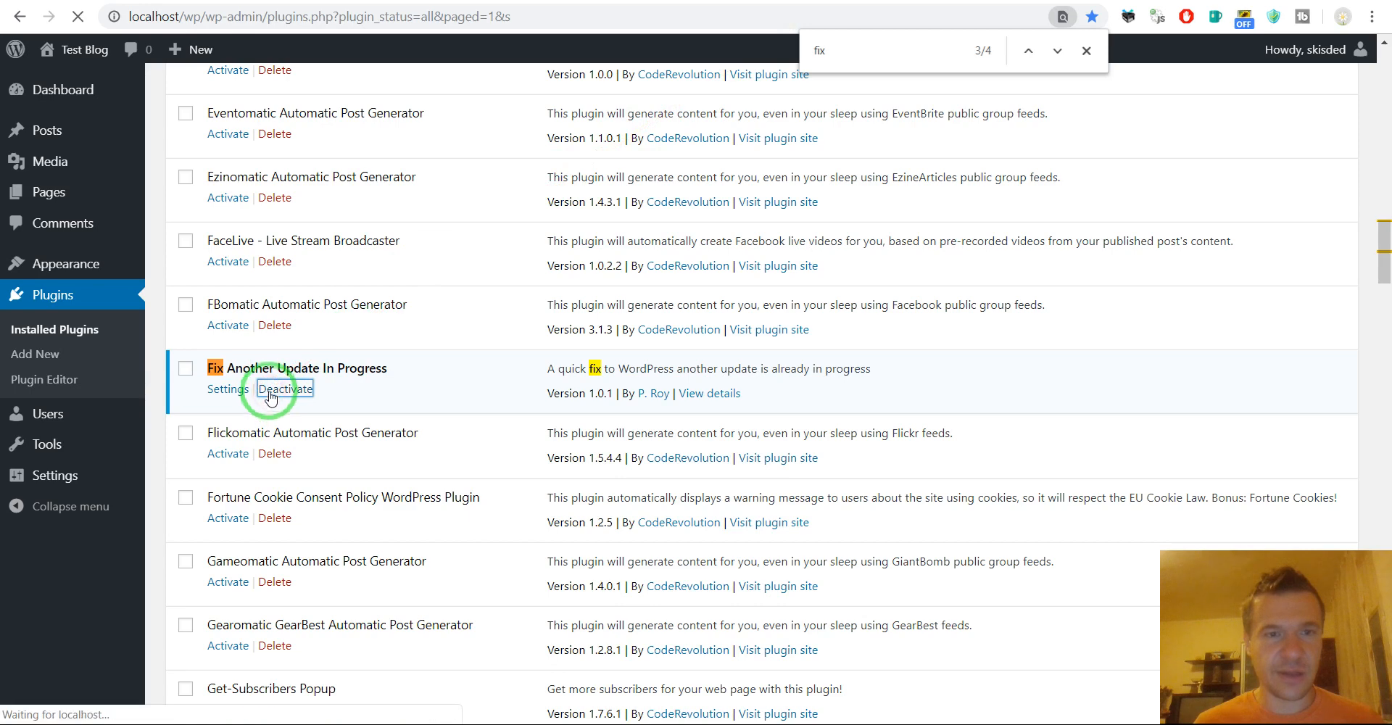
{"action": "left_click", "coordinate": [282, 389]}
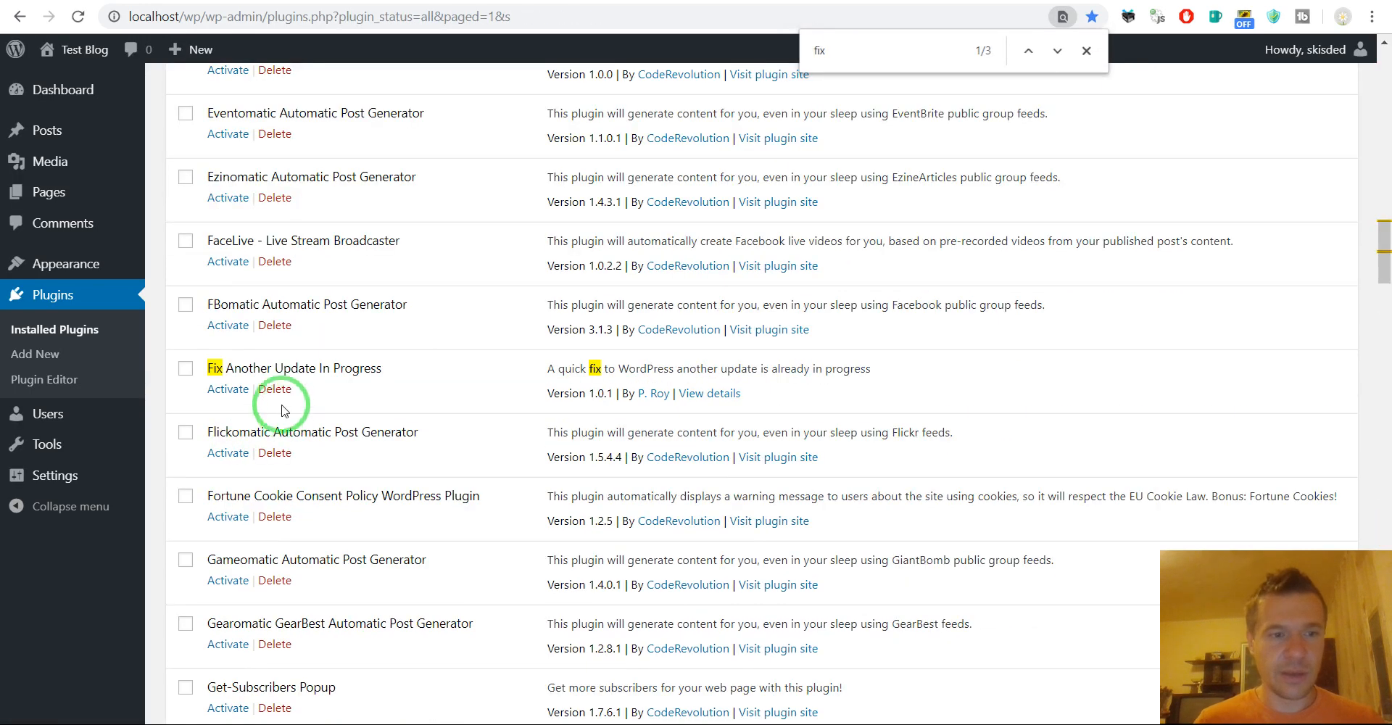
{"action": "left_click", "coordinate": [274, 388]}
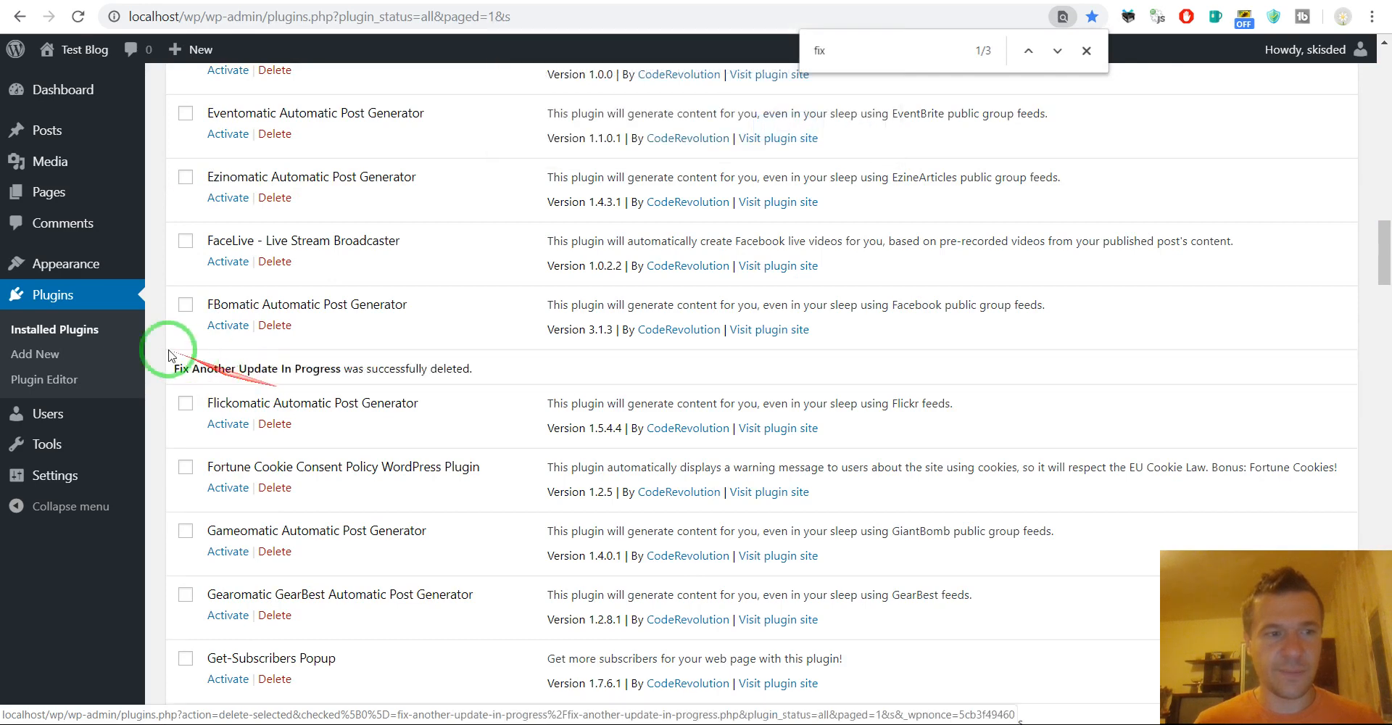
{"action": "mouse_move", "coordinate": [63, 88]}
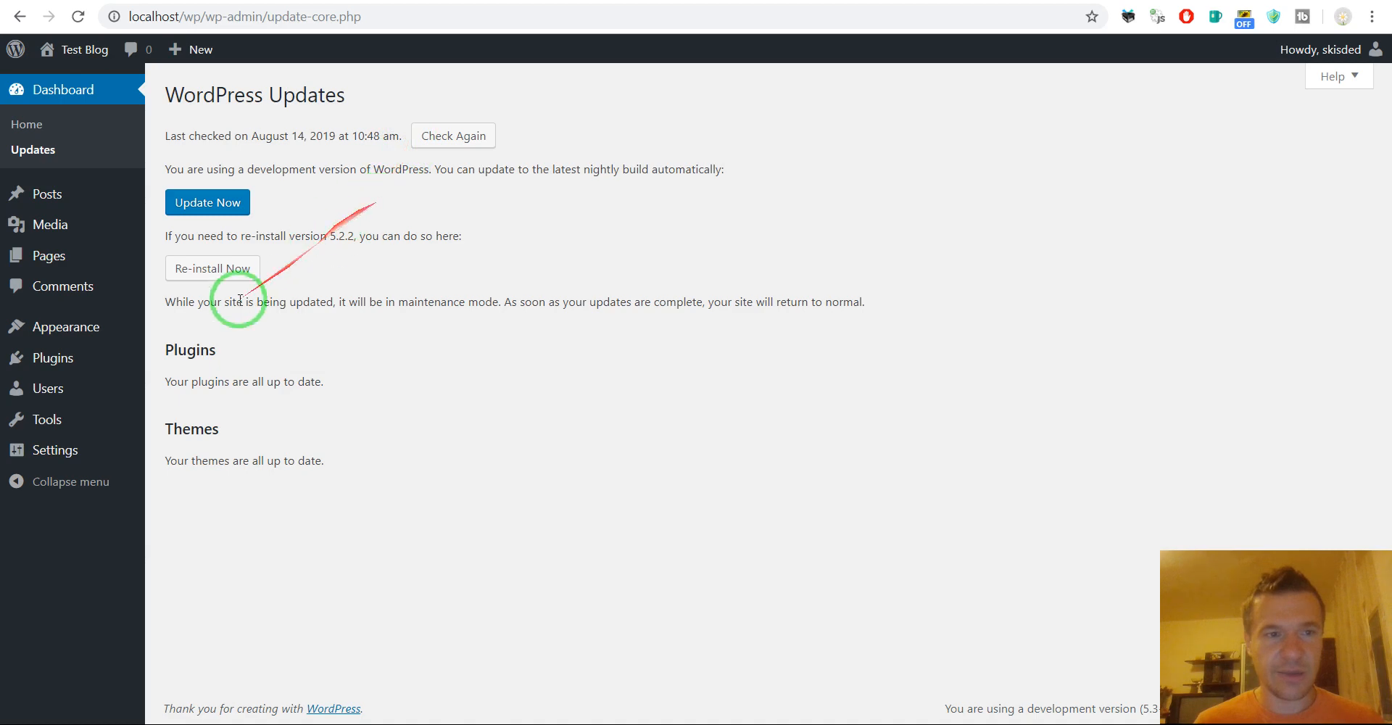
{"action": "mouse_move", "coordinate": [212, 268]}
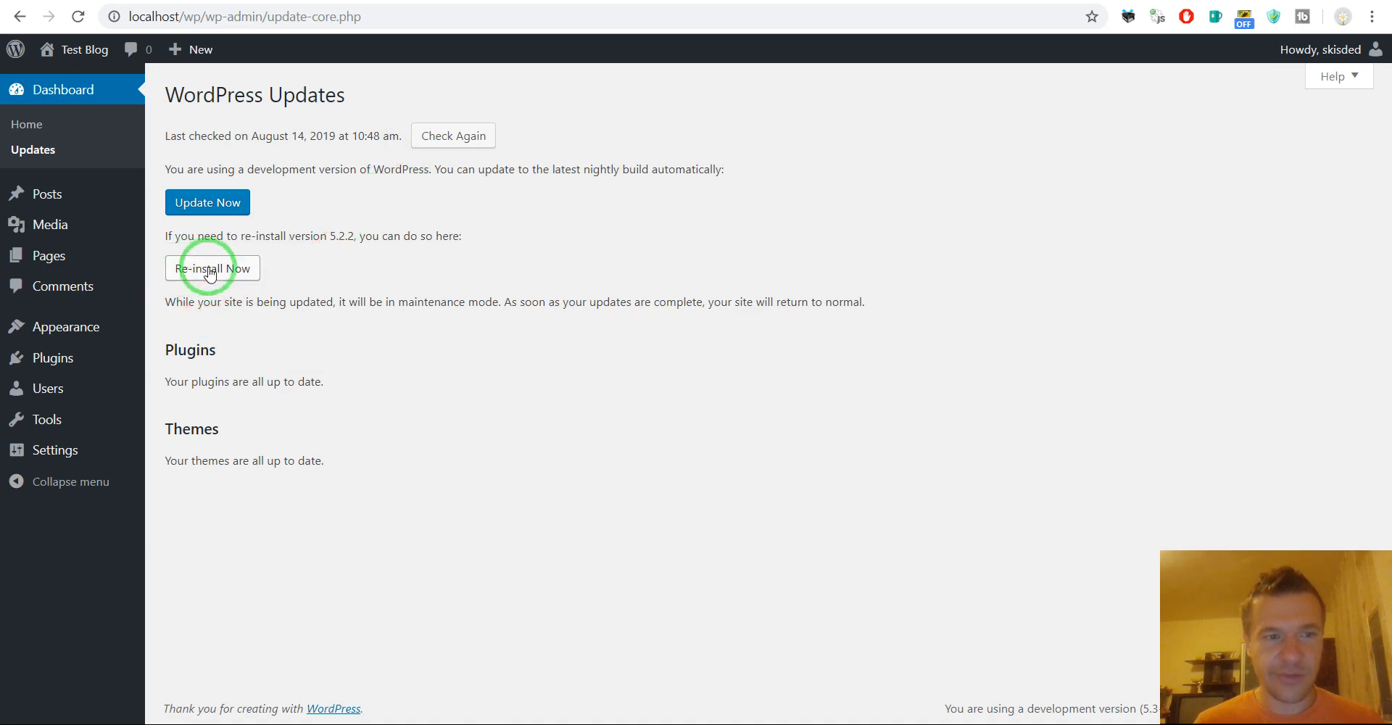
Re-install WordPress 5.2.2 from the Updates page, starting the package download
{"action": "left_click", "coordinate": [213, 269]}
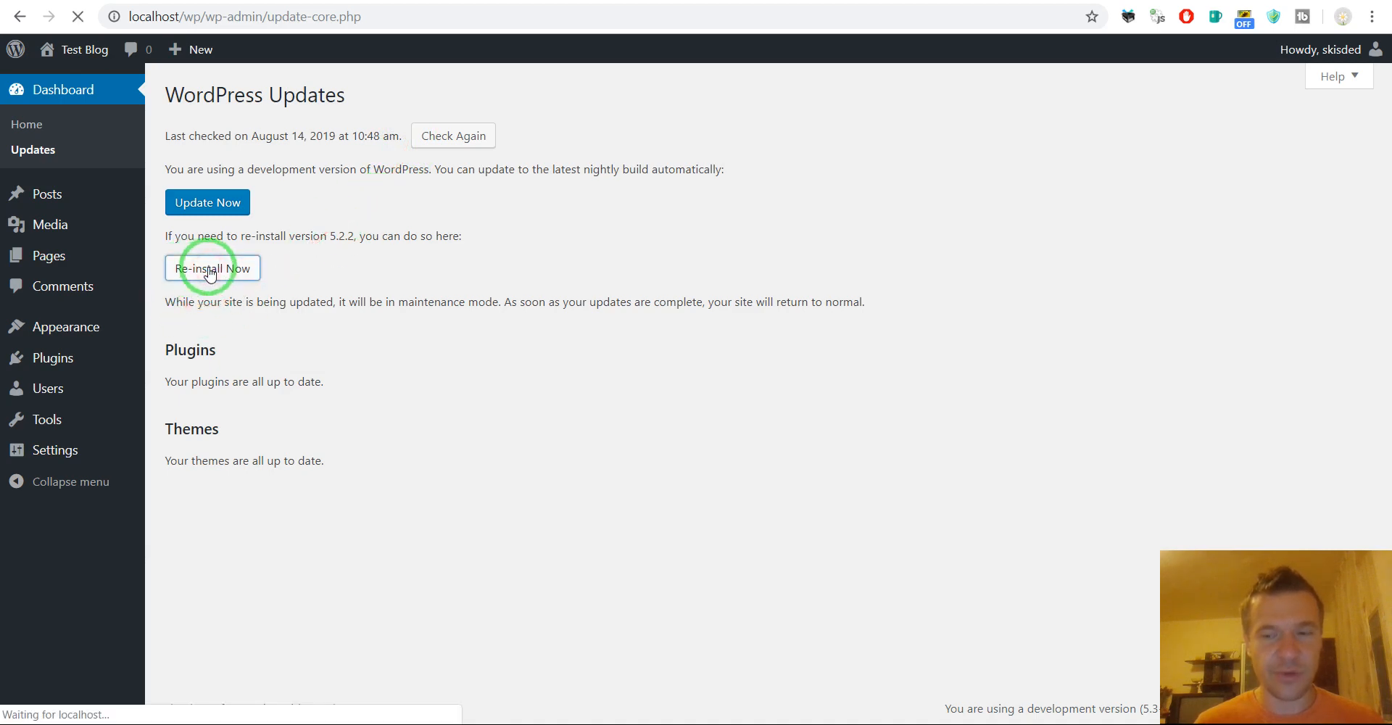
{"action": "left_click", "coordinate": [212, 268]}
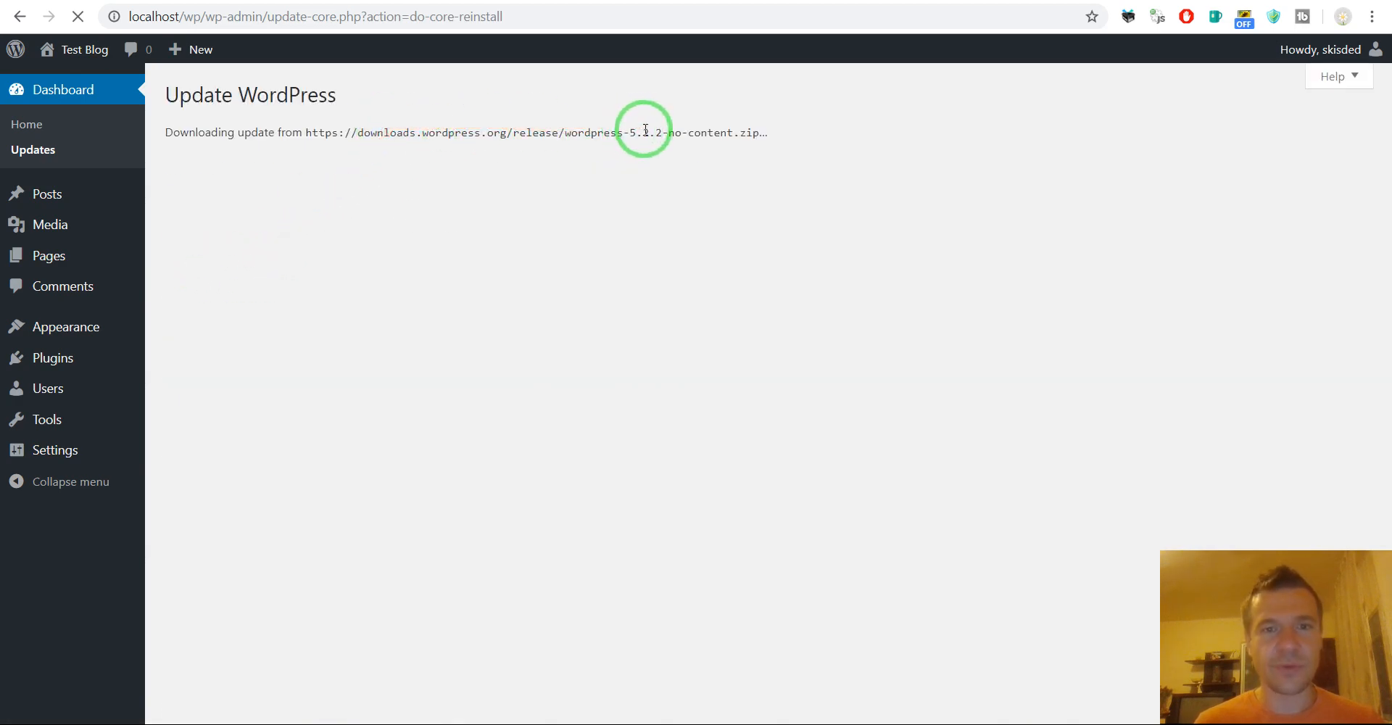
{"action": "mouse_move", "coordinate": [624, 161]}
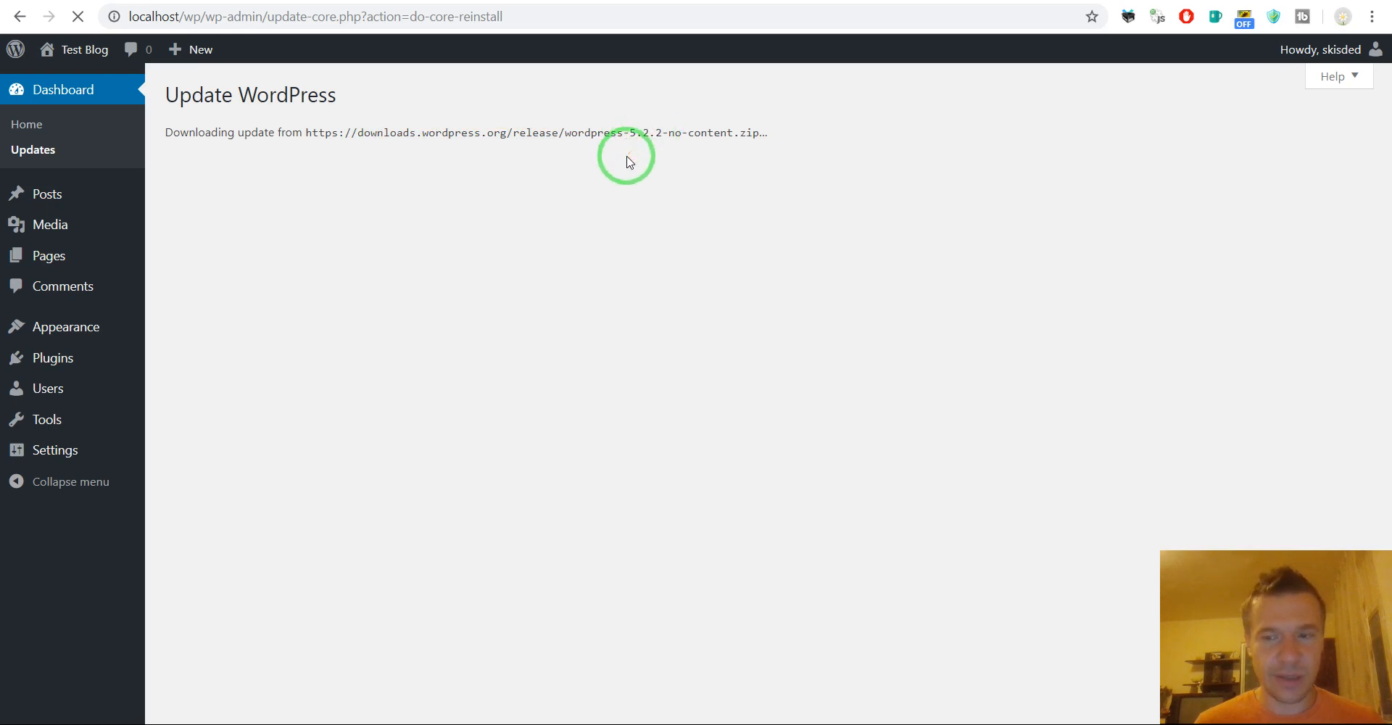